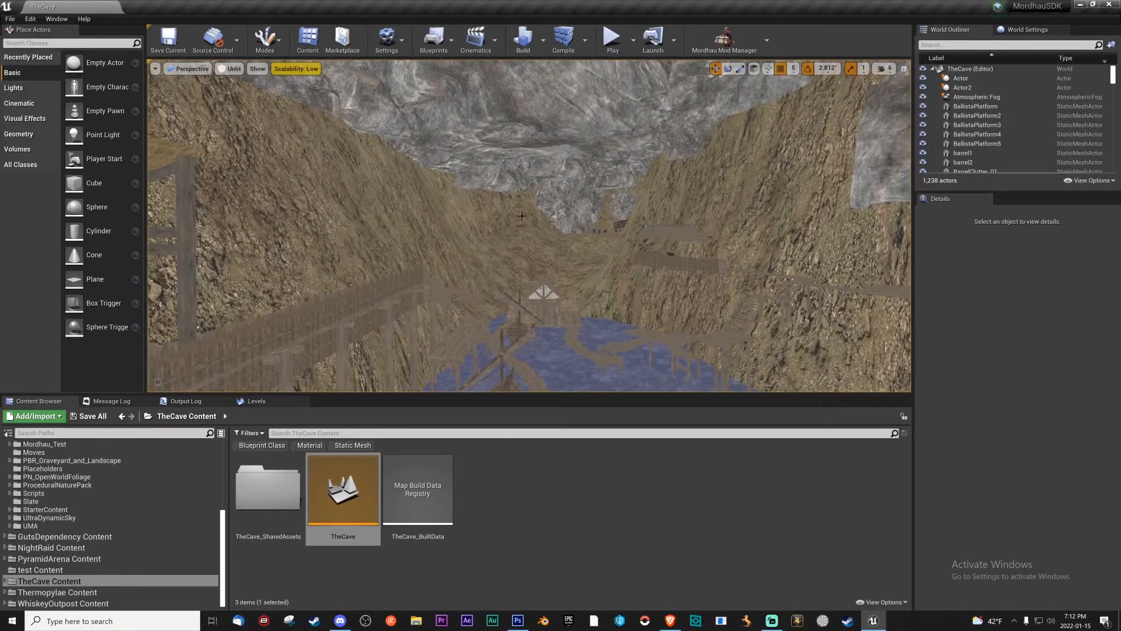
Step: Fly through TheCave canyon, clear the selection, and show World Settings
{"action": "left_click_drag", "start_coordinate": [522, 214], "coordinate": [522, 143]}
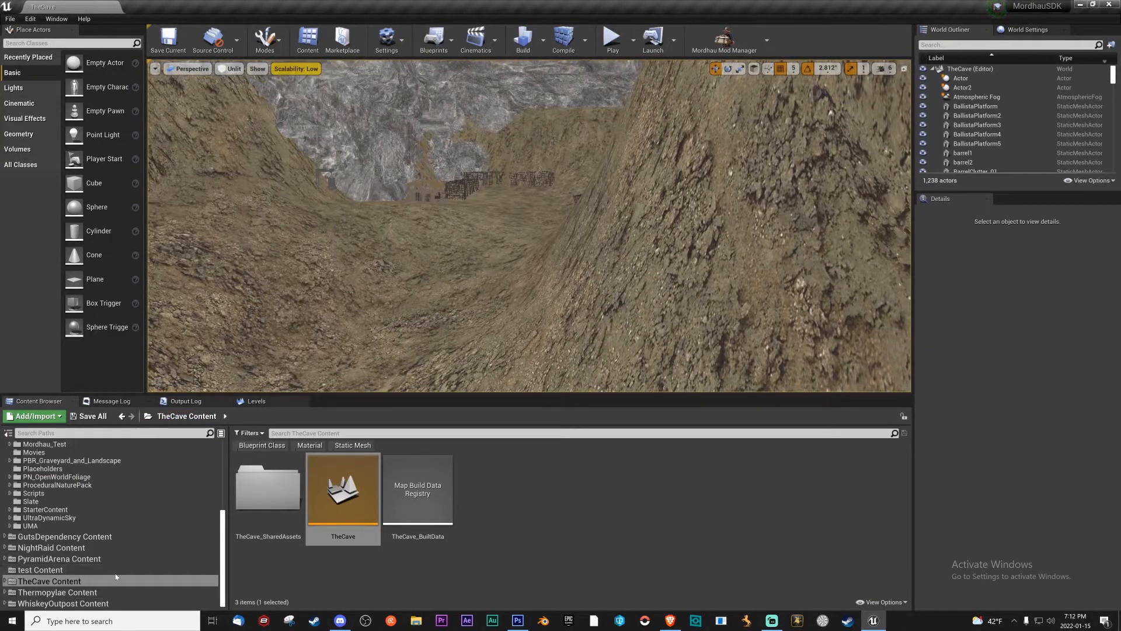
{"action": "left_click", "coordinate": [452, 313]}
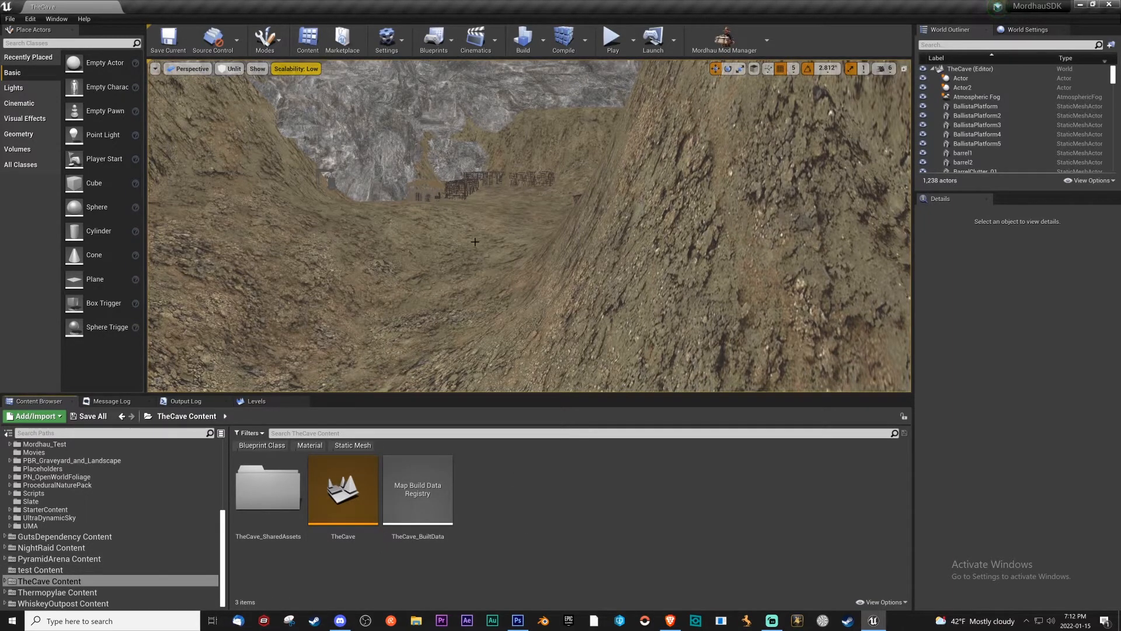
{"action": "left_click", "coordinate": [1025, 29]}
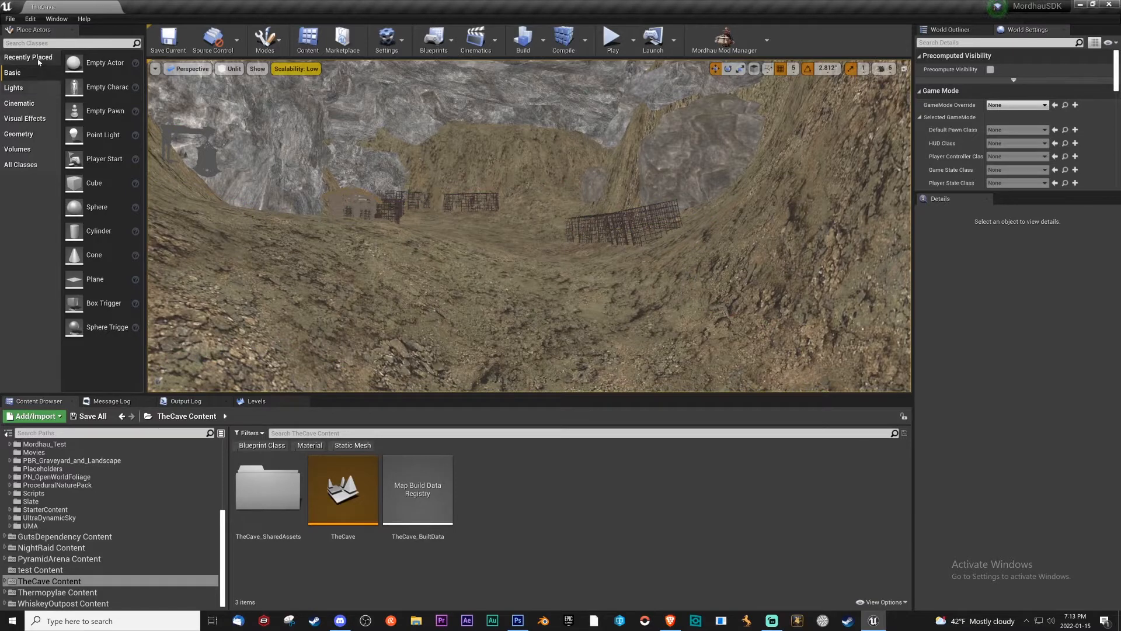
Step: Filter Place Actors with 'nav' to find Nav Mesh Bounds Volume
{"action": "type", "text": "nav"}
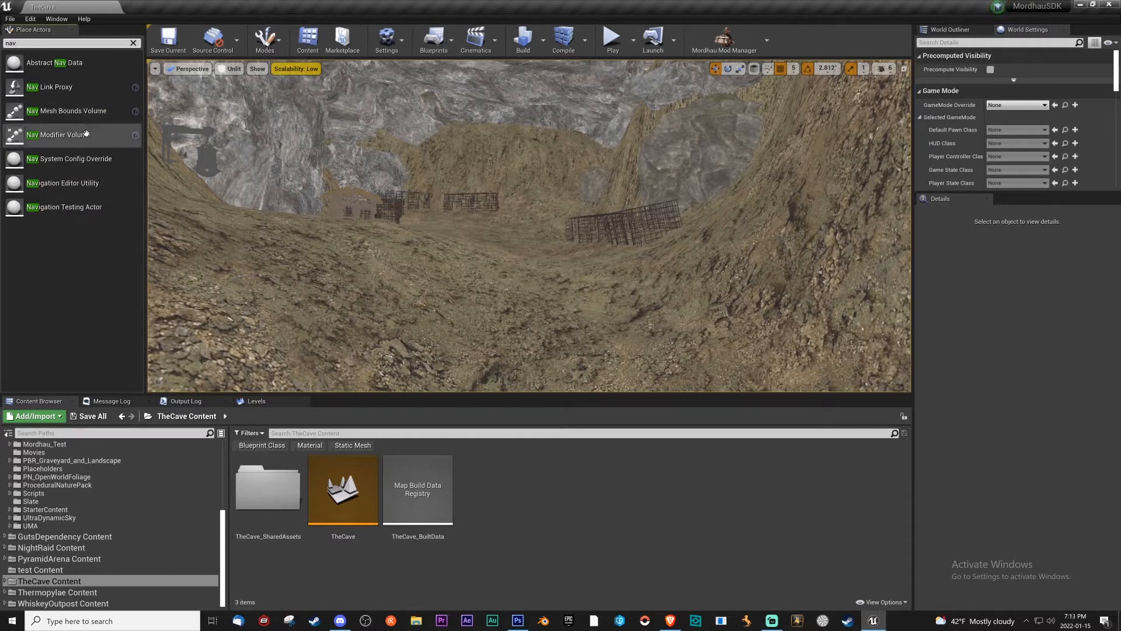
{"action": "mouse_move", "coordinate": [66, 111]}
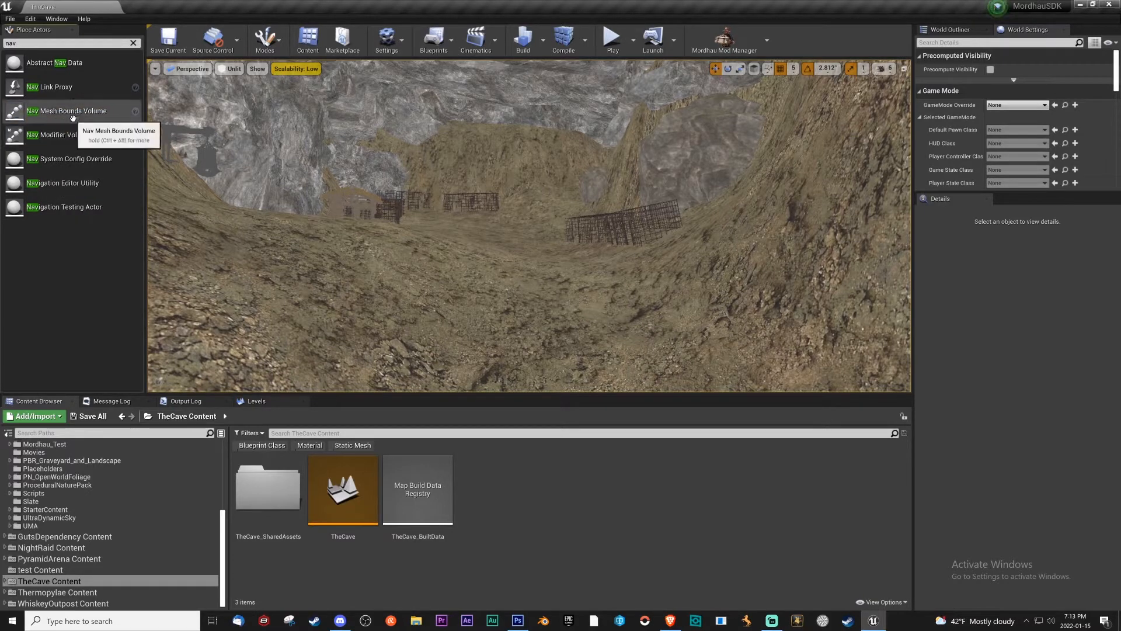
{"action": "mouse_move", "coordinate": [45, 136]}
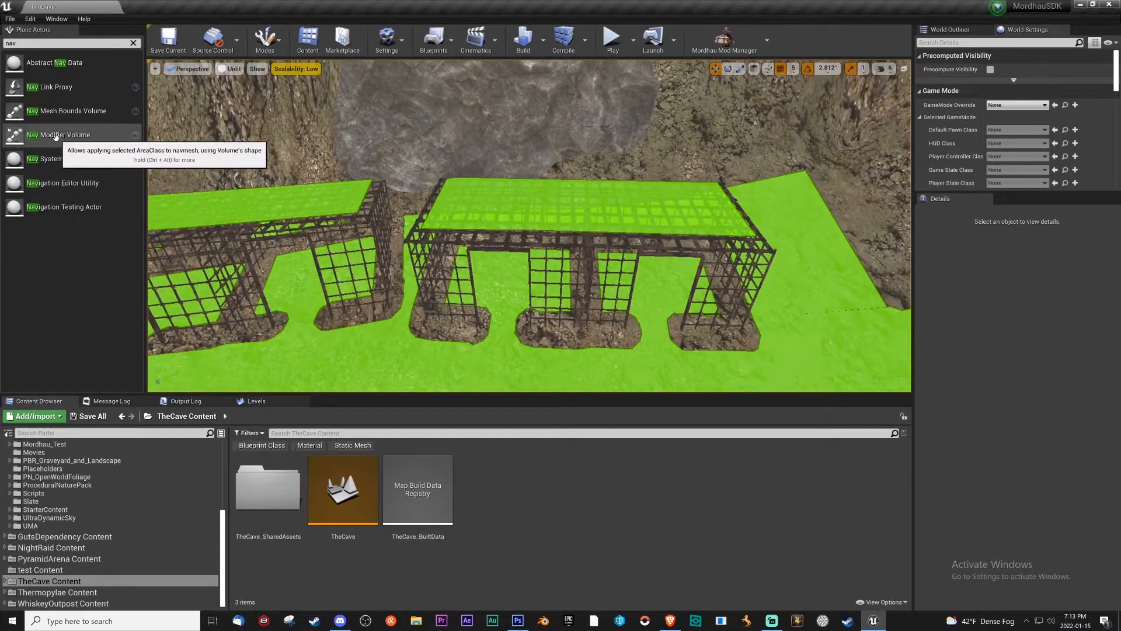
{"action": "mouse_move", "coordinate": [545, 212]}
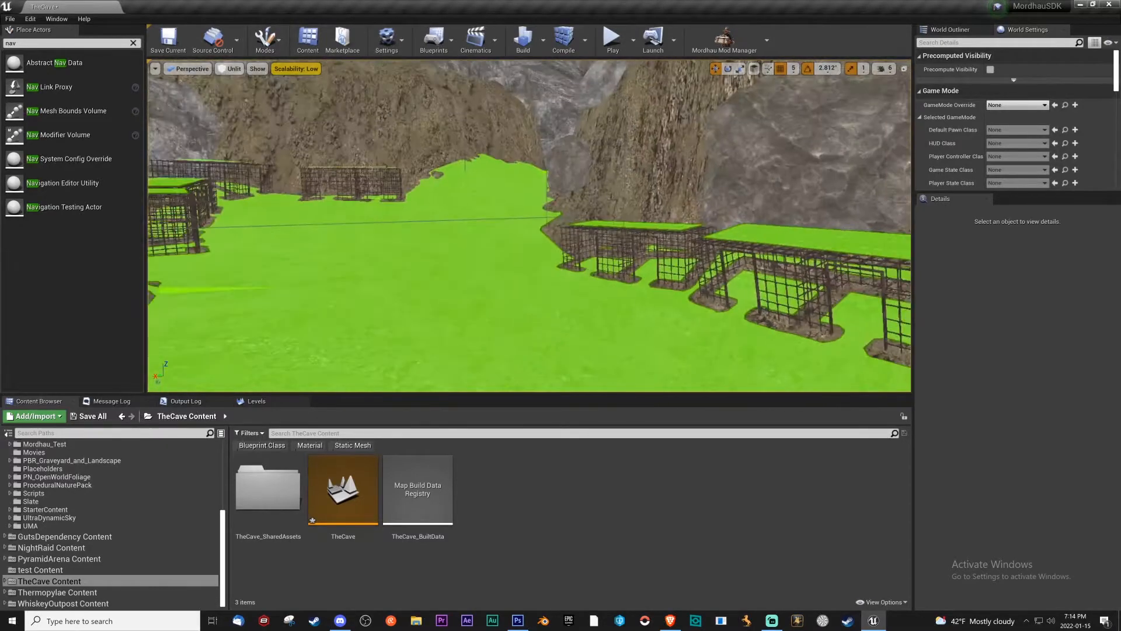
Step: Add new level assets in TheCave folder, naming them DM_, HRD_, SKM_ and TDM_TheCave
{"action": "right_click", "coordinate": [472, 500]}
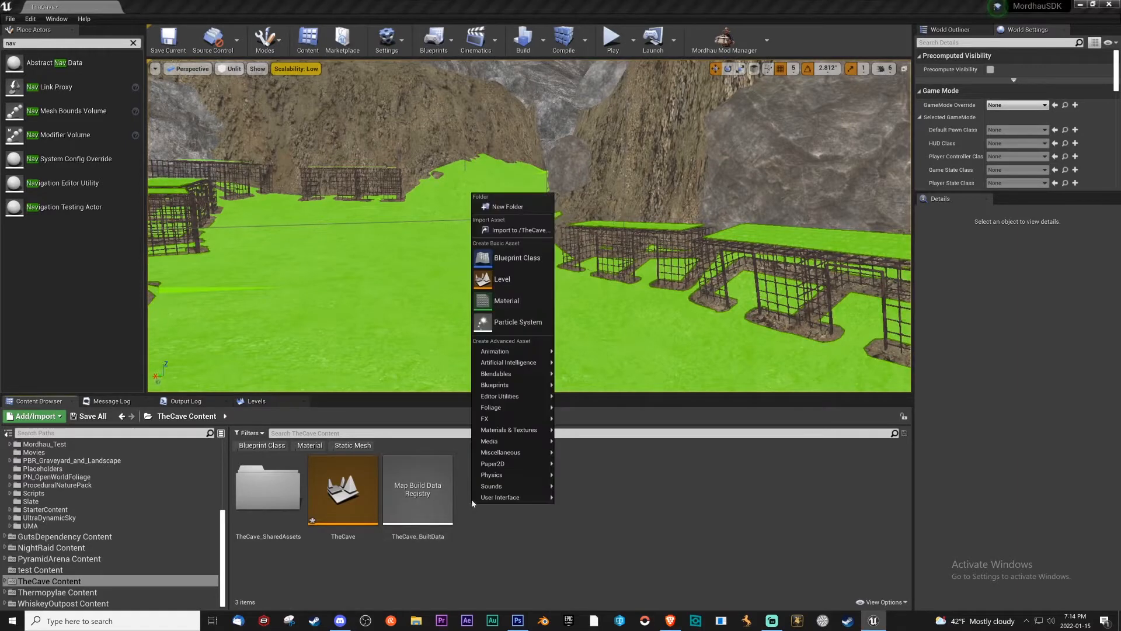
{"action": "mouse_move", "coordinate": [502, 279]}
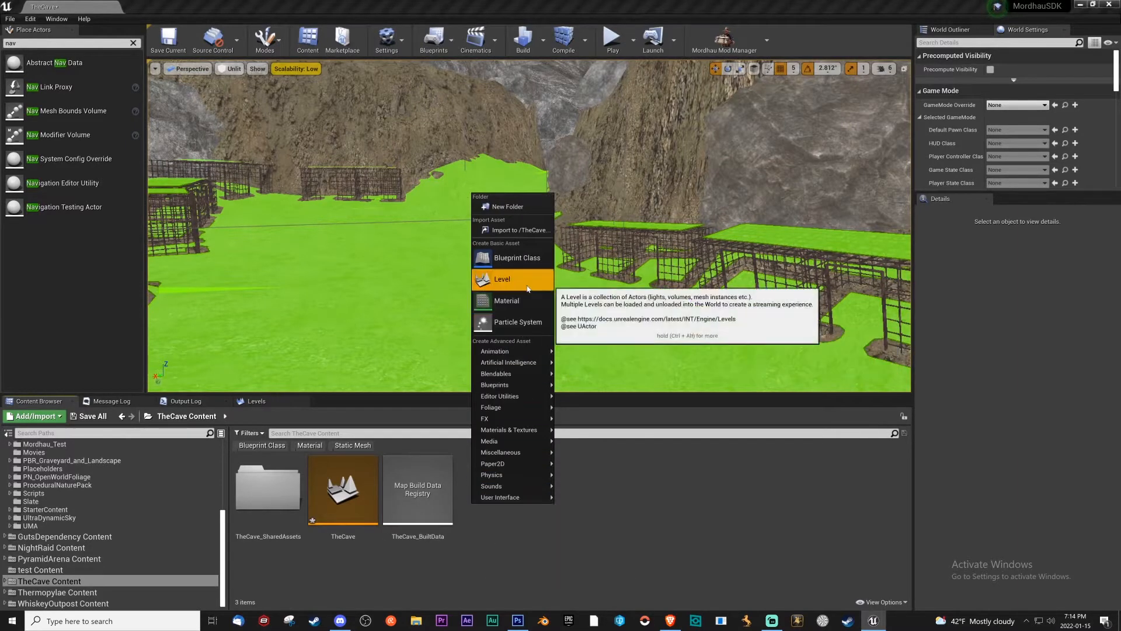
{"action": "left_click", "coordinate": [502, 279]}
{"action": "type", "text": "DM_TheCave"}
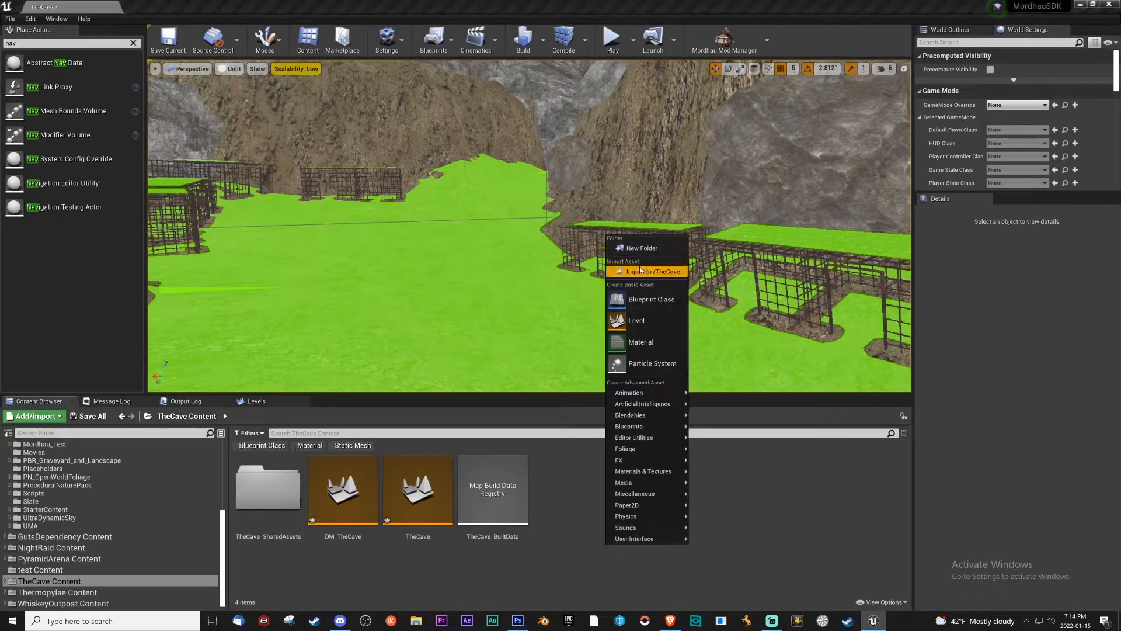
{"action": "left_click", "coordinate": [636, 319]}
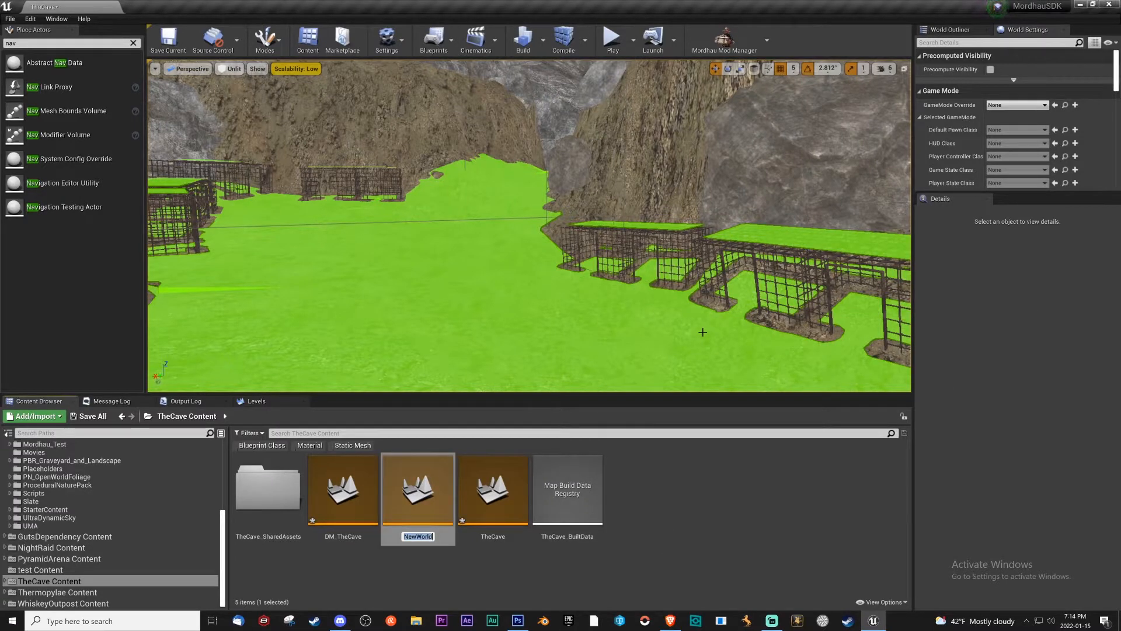
{"action": "type", "text": "SKM_1"}
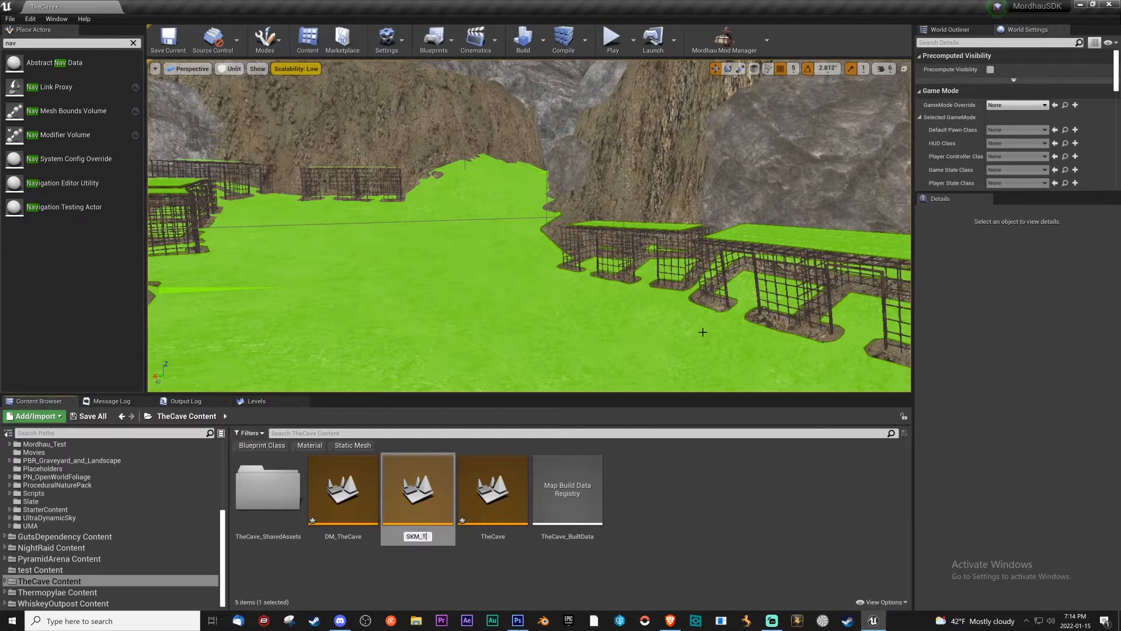
{"action": "type", "text": "heCave"}
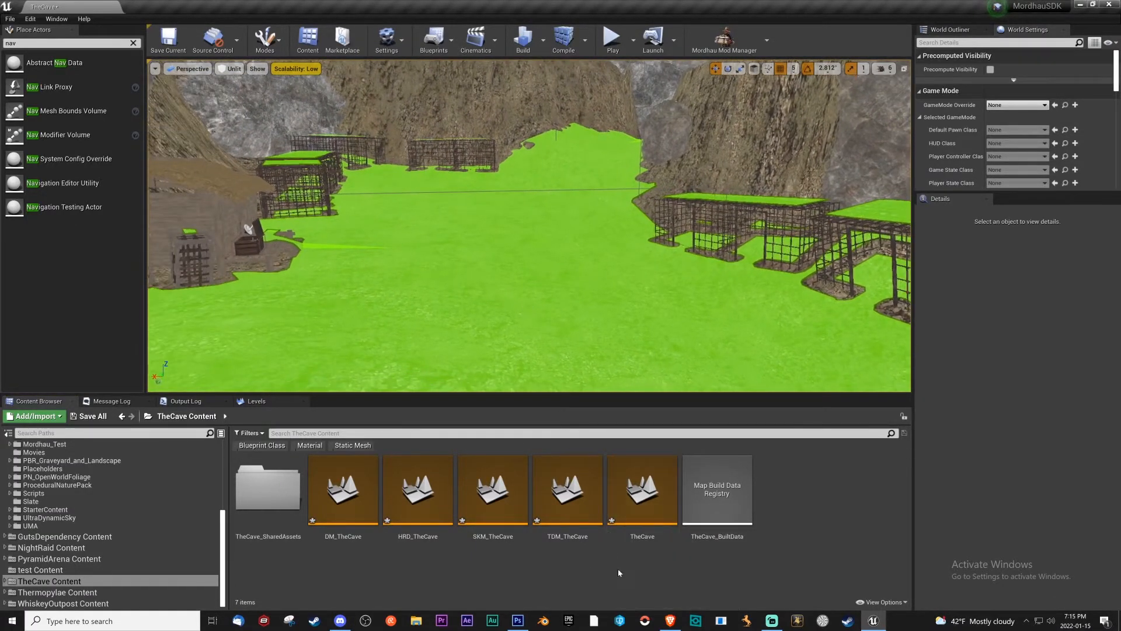
Step: Give TheCave a BP_MordhauGameMode override, found by searching 'mord', and save the map
{"action": "left_click", "coordinate": [641, 489]}
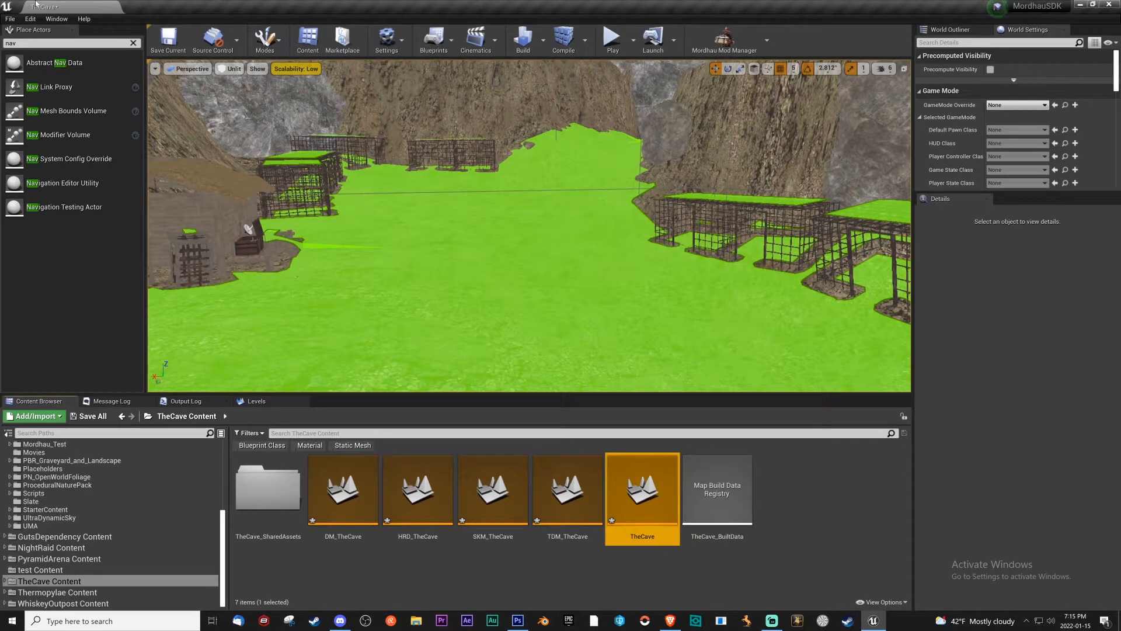
{"action": "left_click", "coordinate": [1043, 105]}
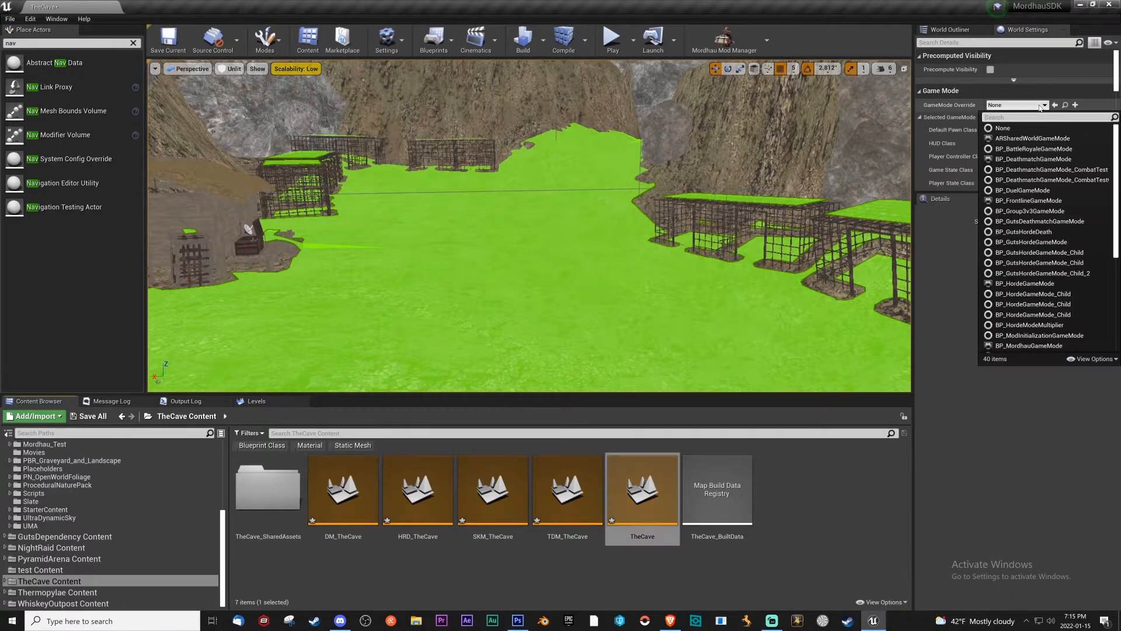
{"action": "type", "text": "mord"}
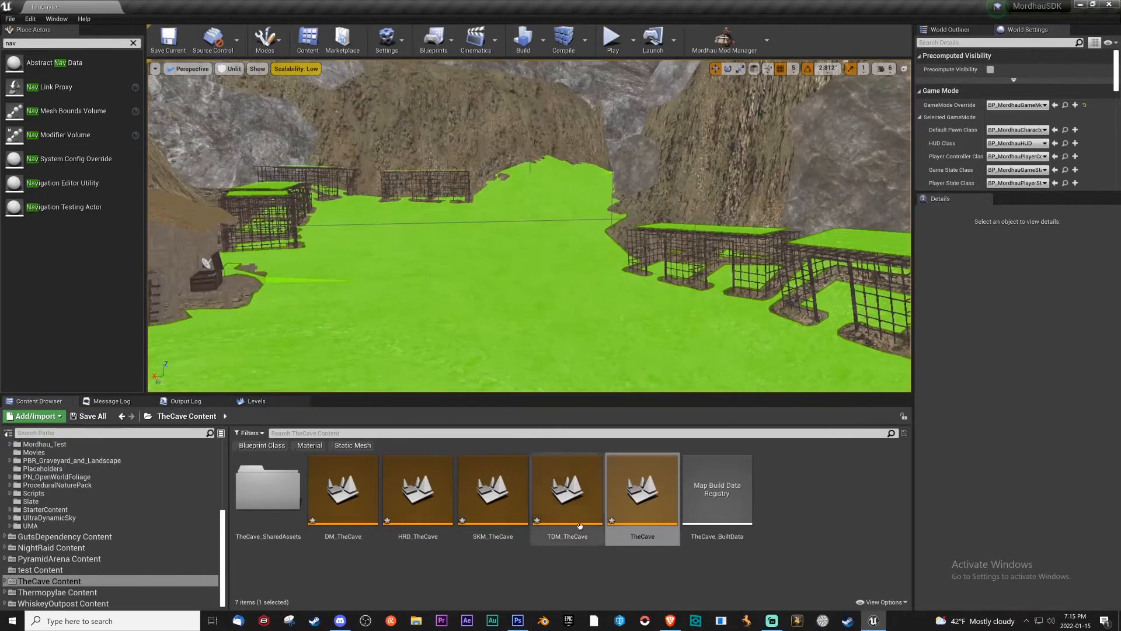
{"action": "left_click", "coordinate": [168, 39]}
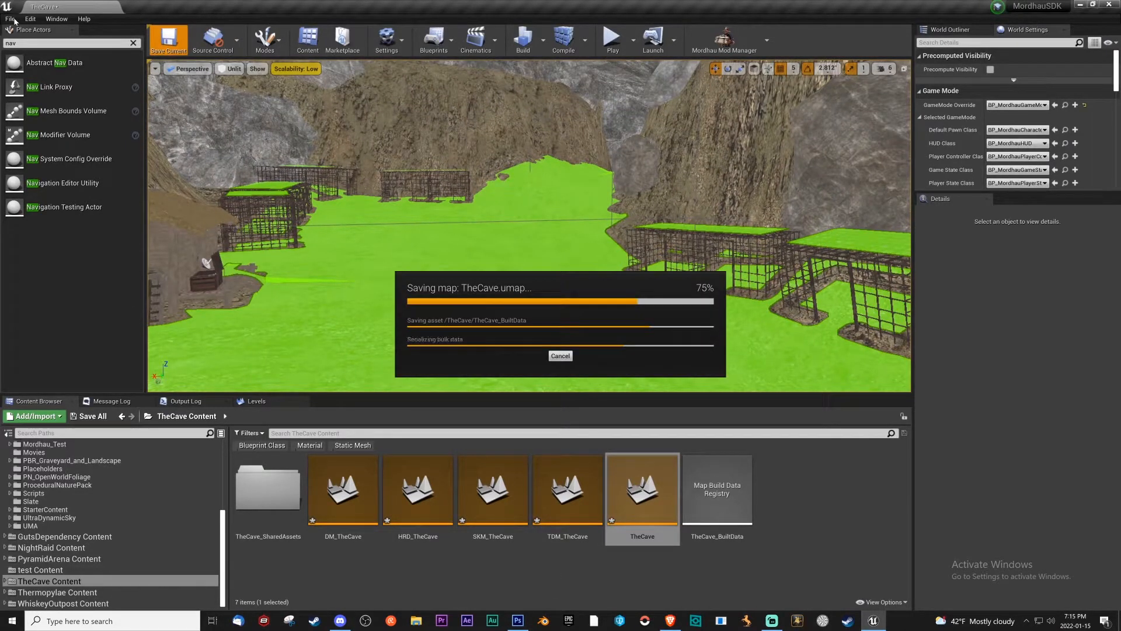
{"action": "left_click", "coordinate": [10, 18]}
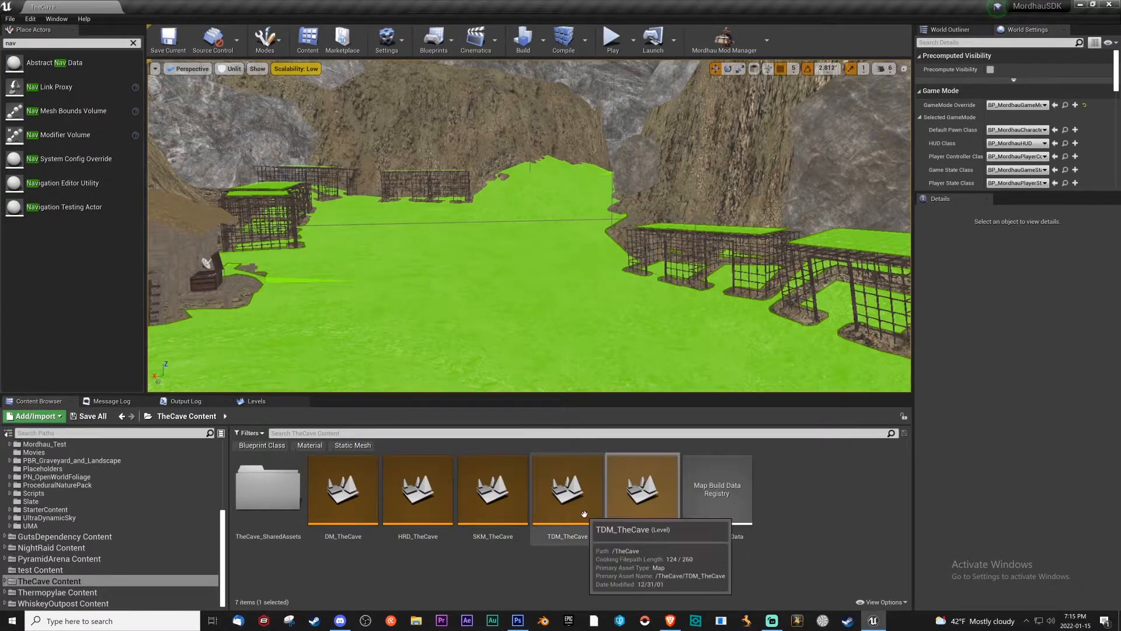
Step: Open DM_TheCave, make the TheCave sublevel Always Loaded, and restore Content Browser 1
{"action": "double_click", "coordinate": [344, 490]}
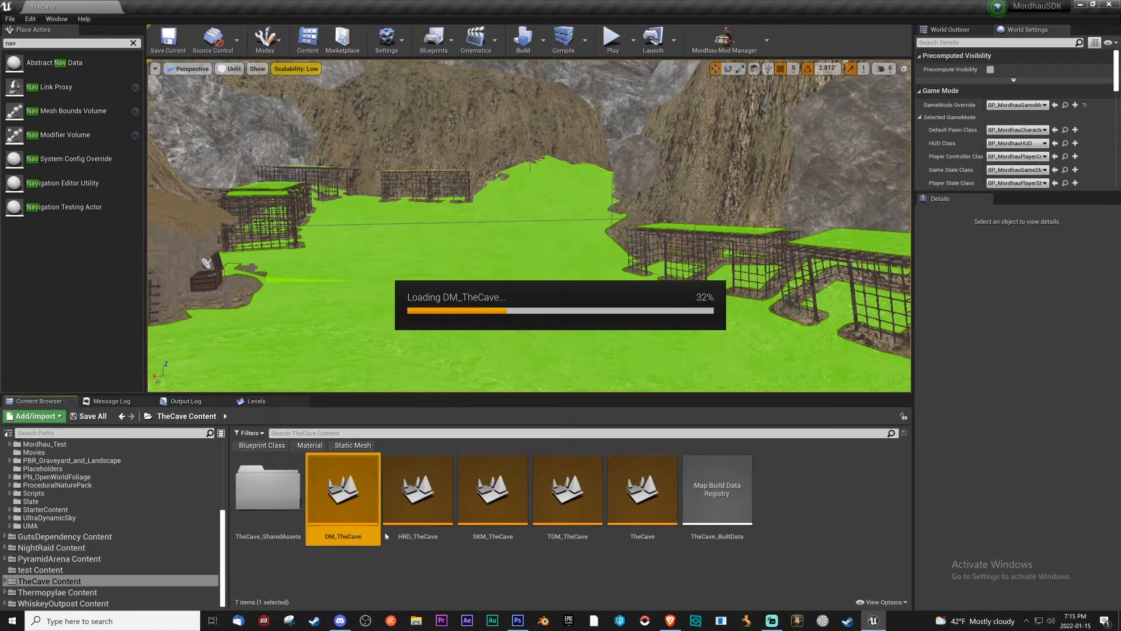
{"action": "double_click", "coordinate": [343, 489]}
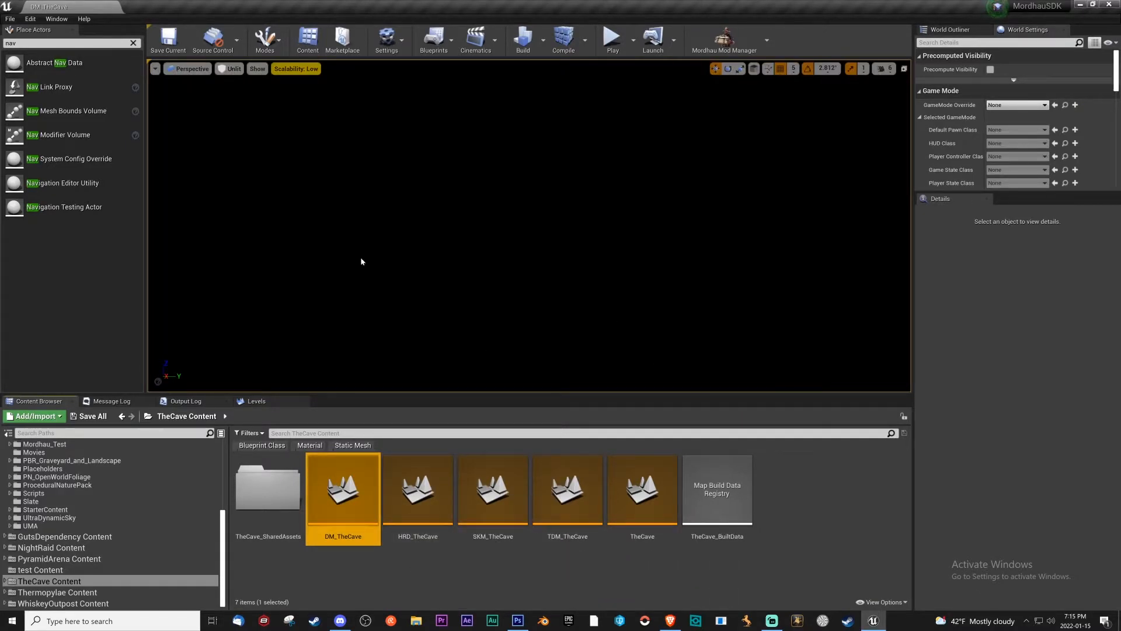
{"action": "mouse_move", "coordinate": [641, 490]}
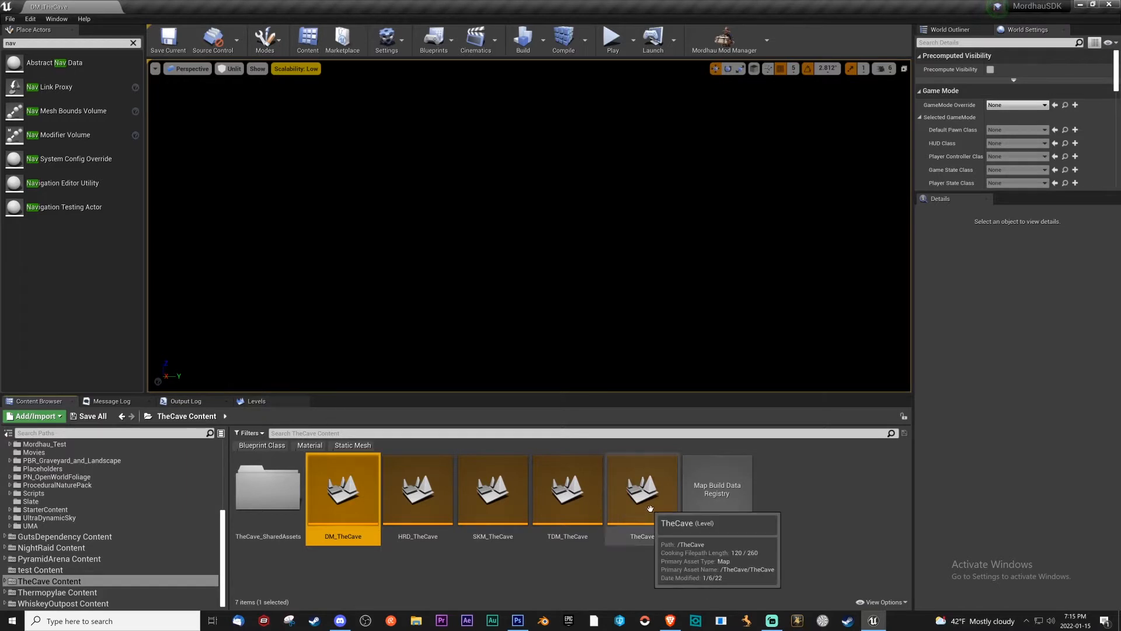
{"action": "mouse_move", "coordinate": [635, 513]}
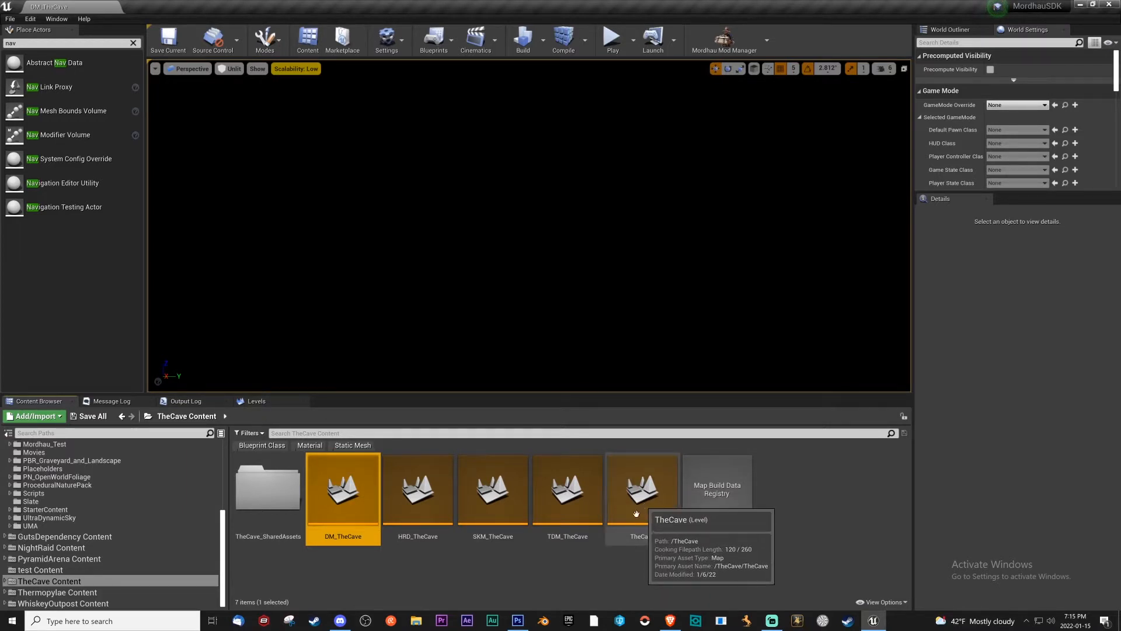
{"action": "left_click", "coordinate": [255, 401]}
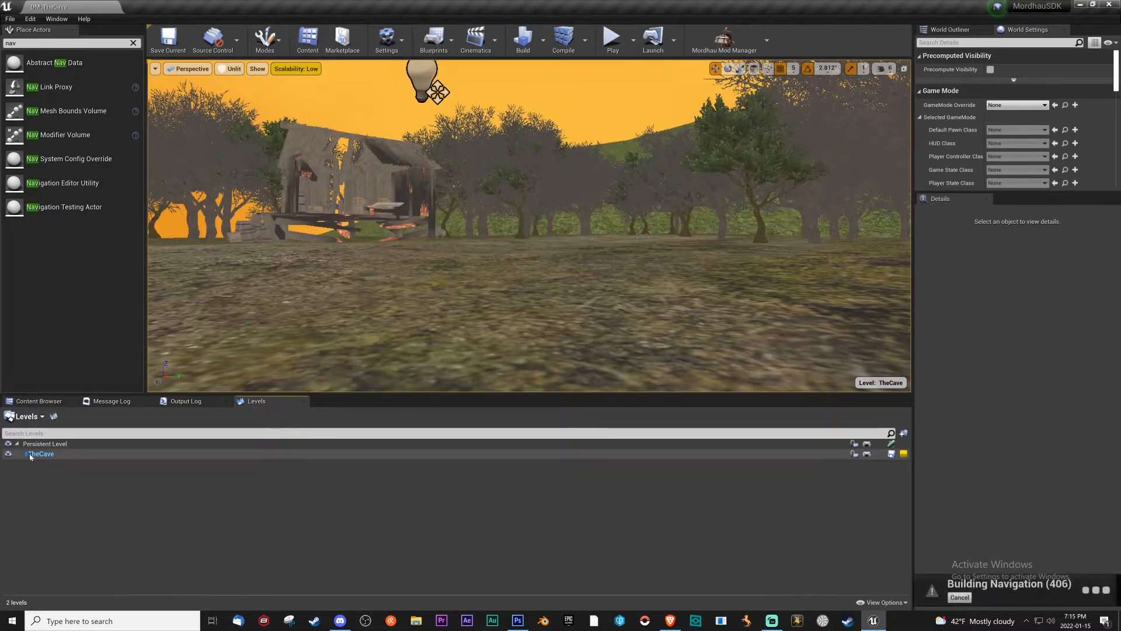
{"action": "right_click", "coordinate": [41, 453]}
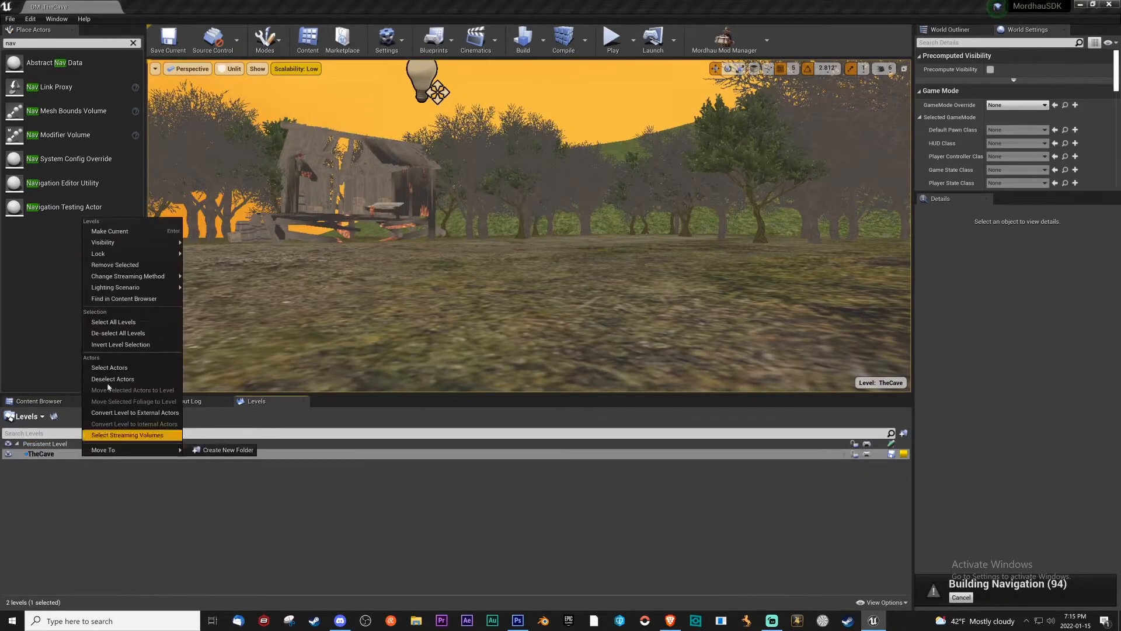
{"action": "mouse_move", "coordinate": [128, 276]}
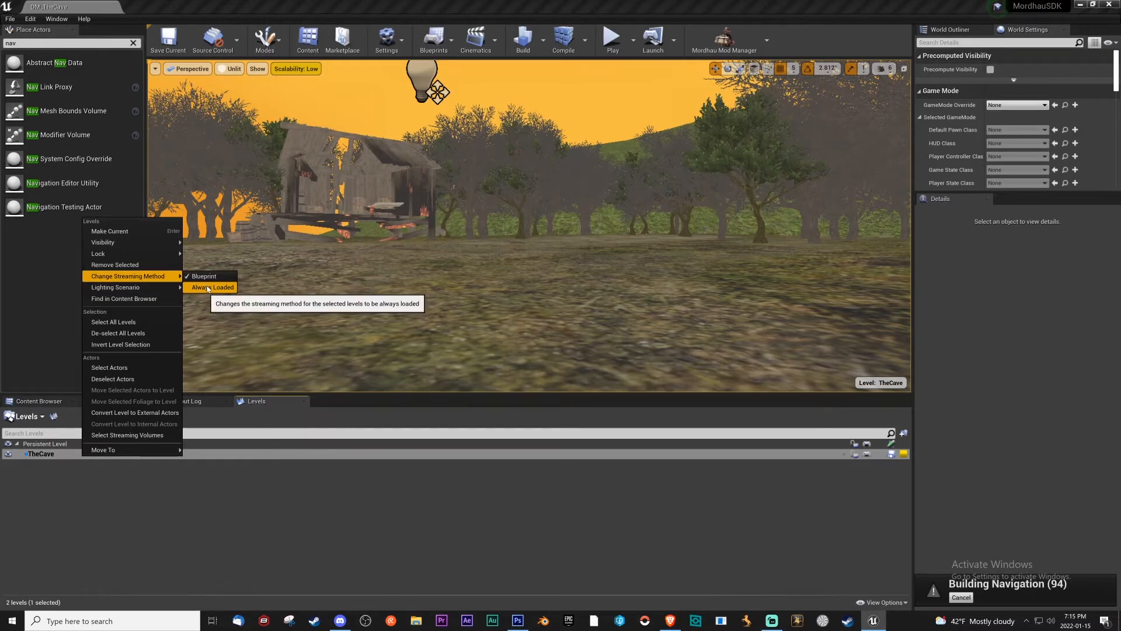
{"action": "left_click", "coordinate": [214, 287]}
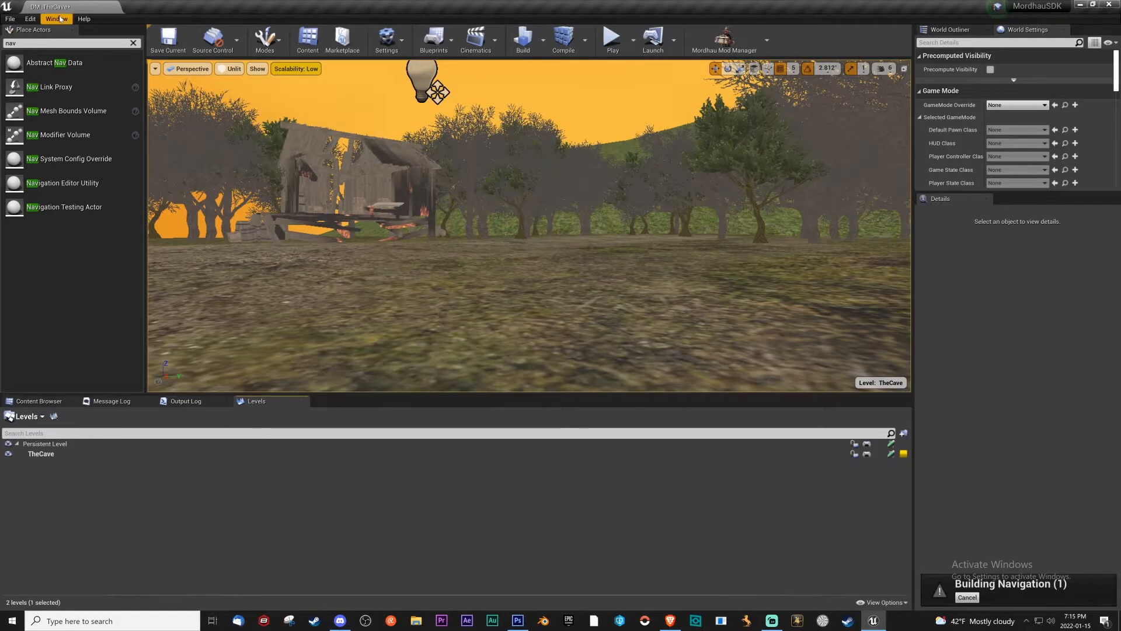
{"action": "left_click", "coordinate": [56, 19]}
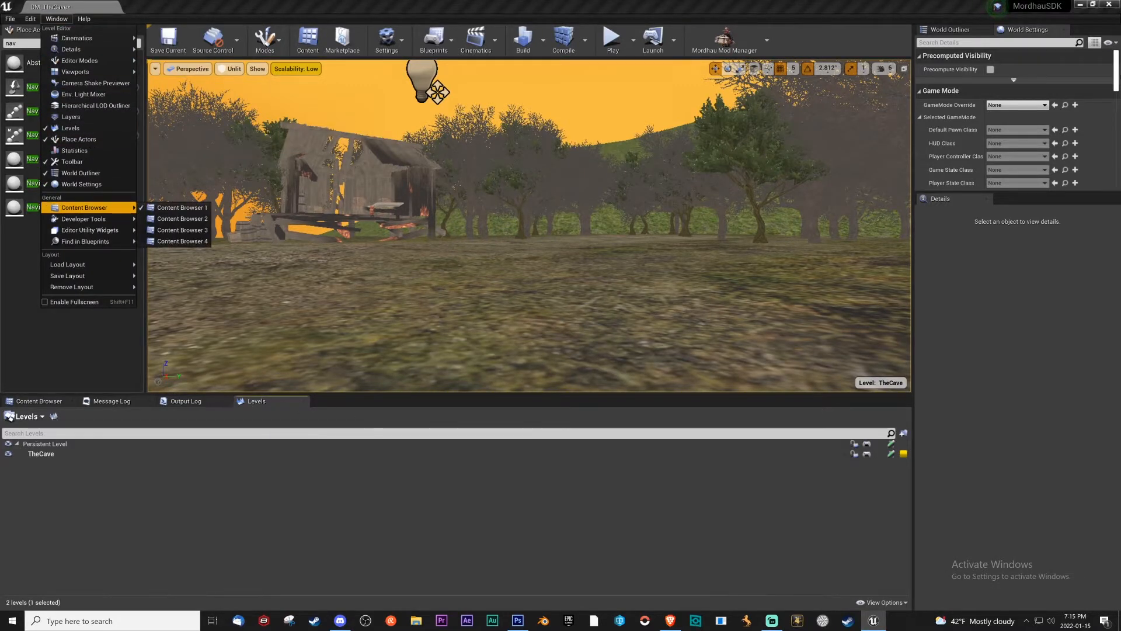
{"action": "left_click", "coordinate": [181, 206]}
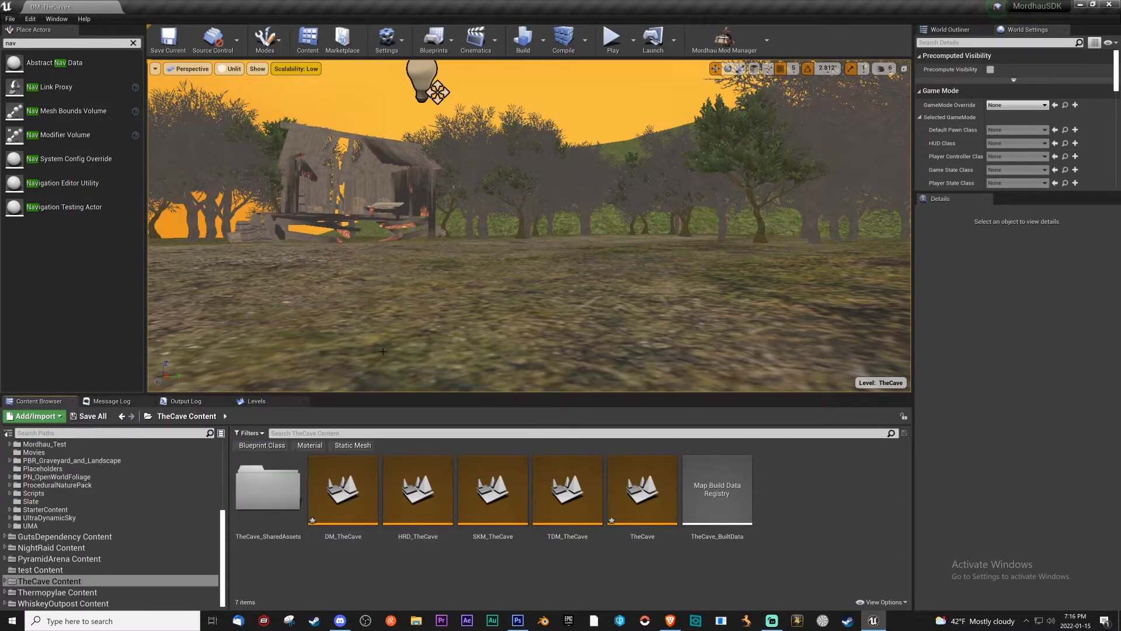
Step: Set DM_TheCave's GameMode Override to BP_DeathmatchGameMode via 'death', then search 'mordh'
{"action": "left_click", "coordinate": [92, 415]}
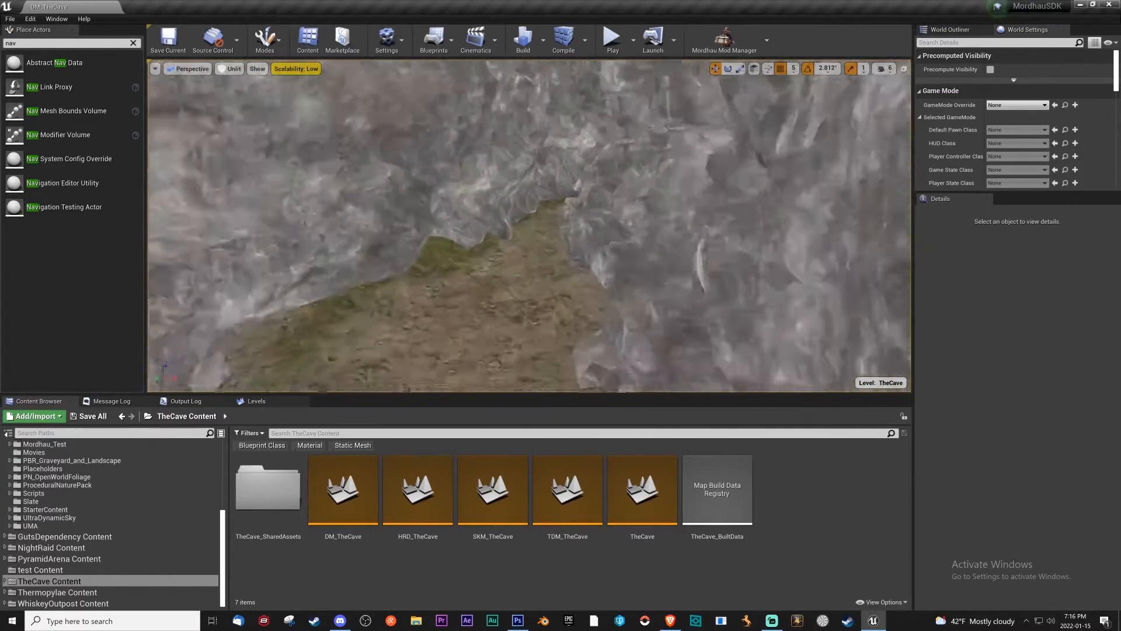
{"action": "left_click", "coordinate": [1045, 105]}
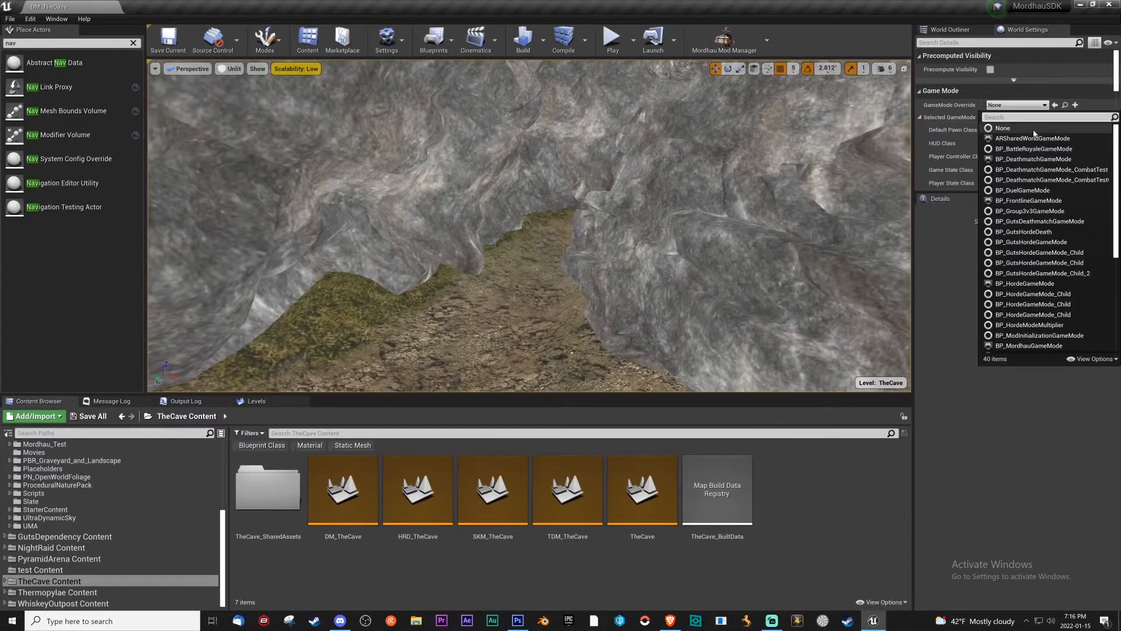
{"action": "type", "text": "death"}
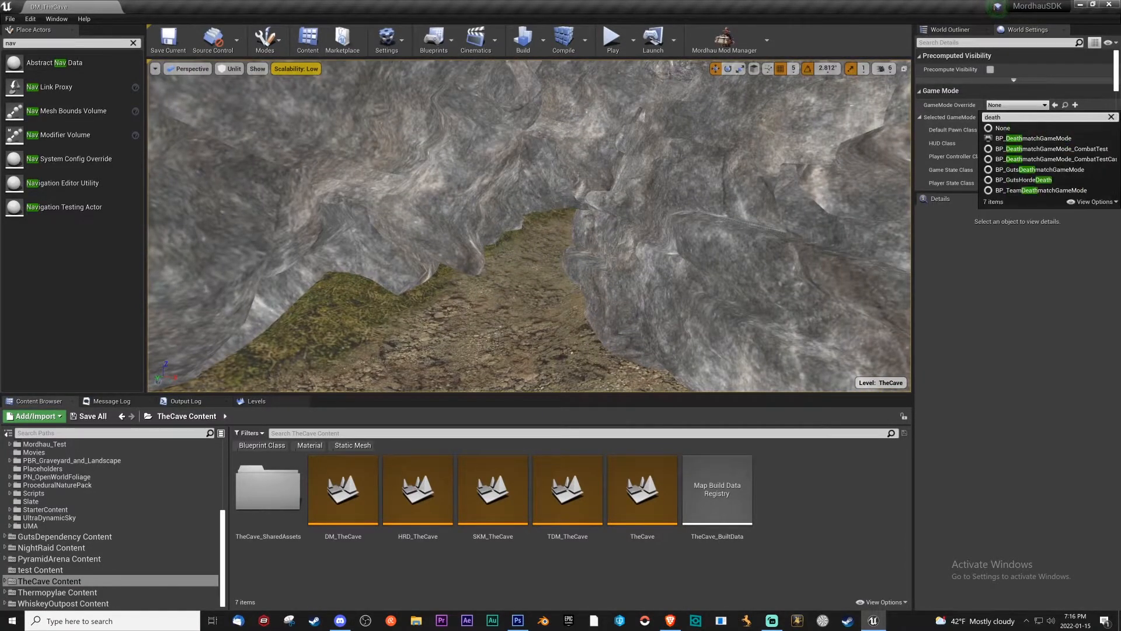
{"action": "left_click", "coordinate": [1033, 137]}
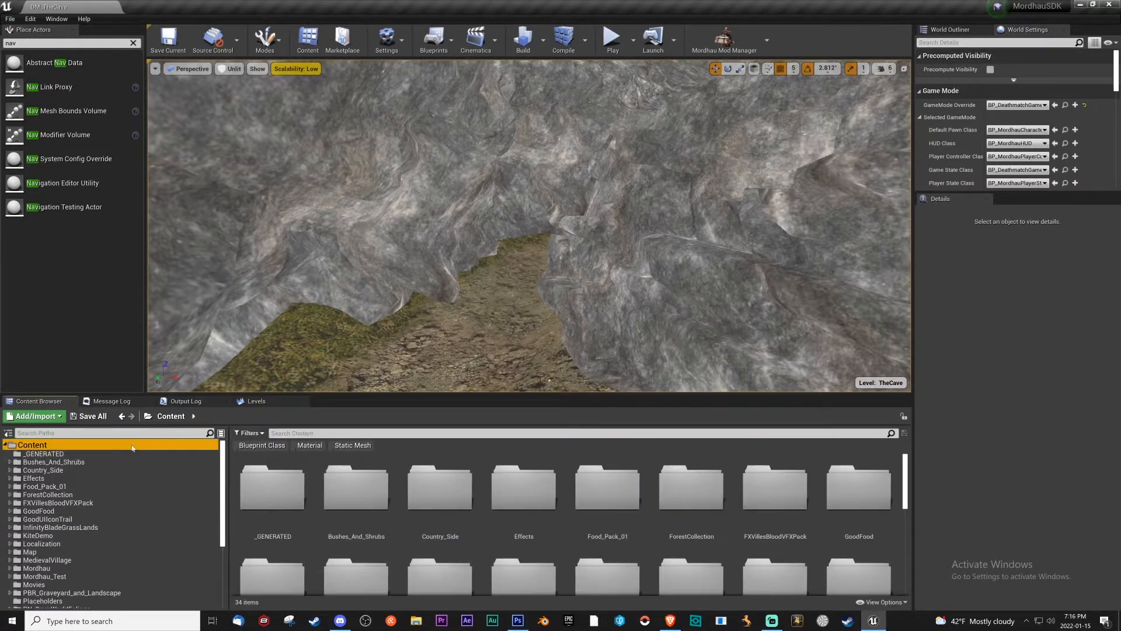
{"action": "type", "text": "mordhauplayer"}
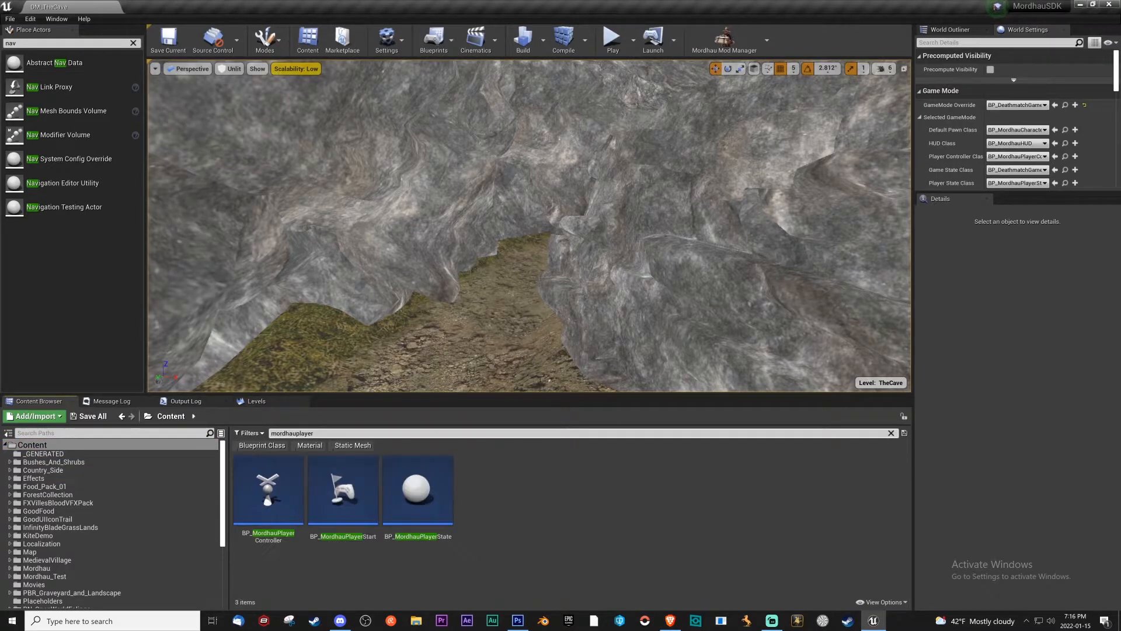
Step: Pick BP_MordhauPlayerStart and select a player start placed on the cave floor
{"action": "left_click", "coordinate": [343, 490]}
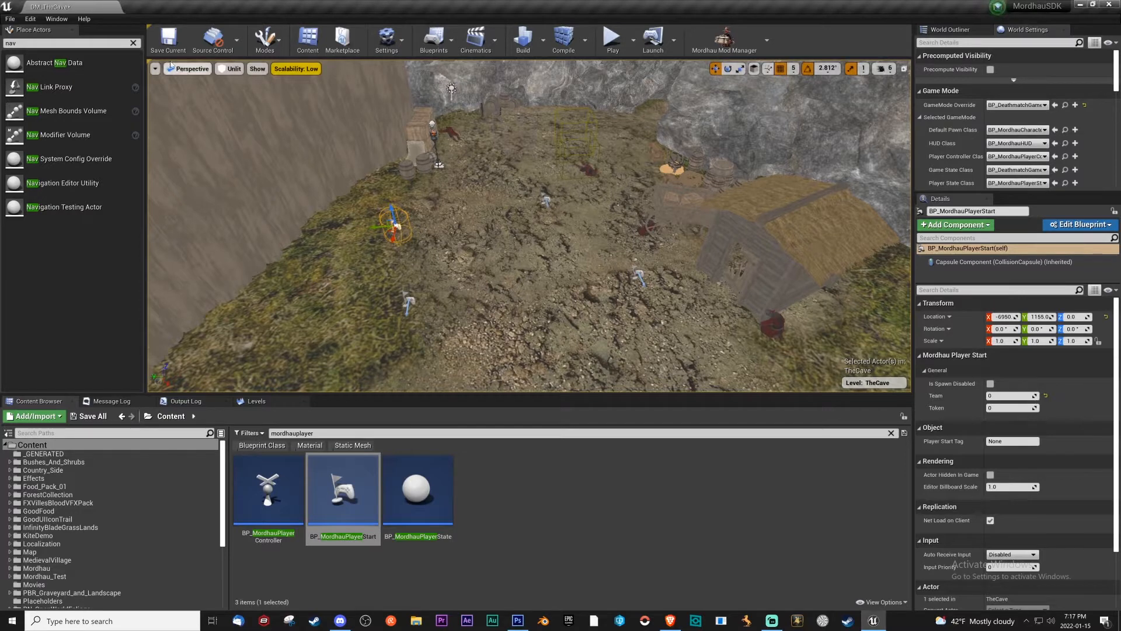
{"action": "left_click", "coordinate": [168, 39]}
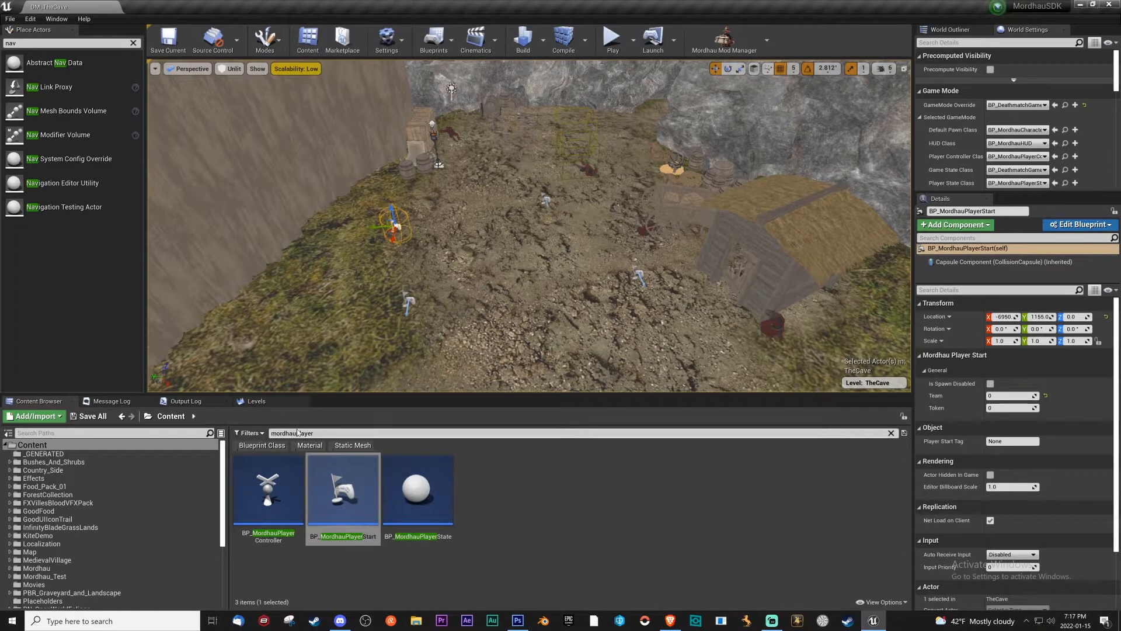
Step: Return to TheCave Content folder holding the level assets
{"action": "left_click", "coordinate": [48, 581]}
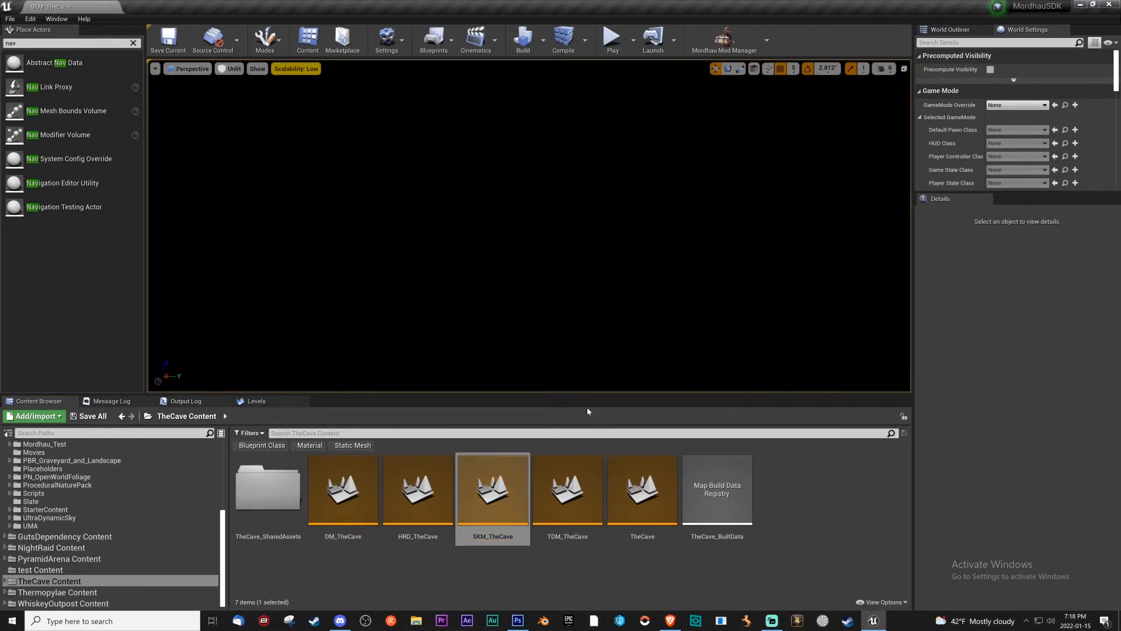
{"action": "mouse_move", "coordinate": [641, 490]}
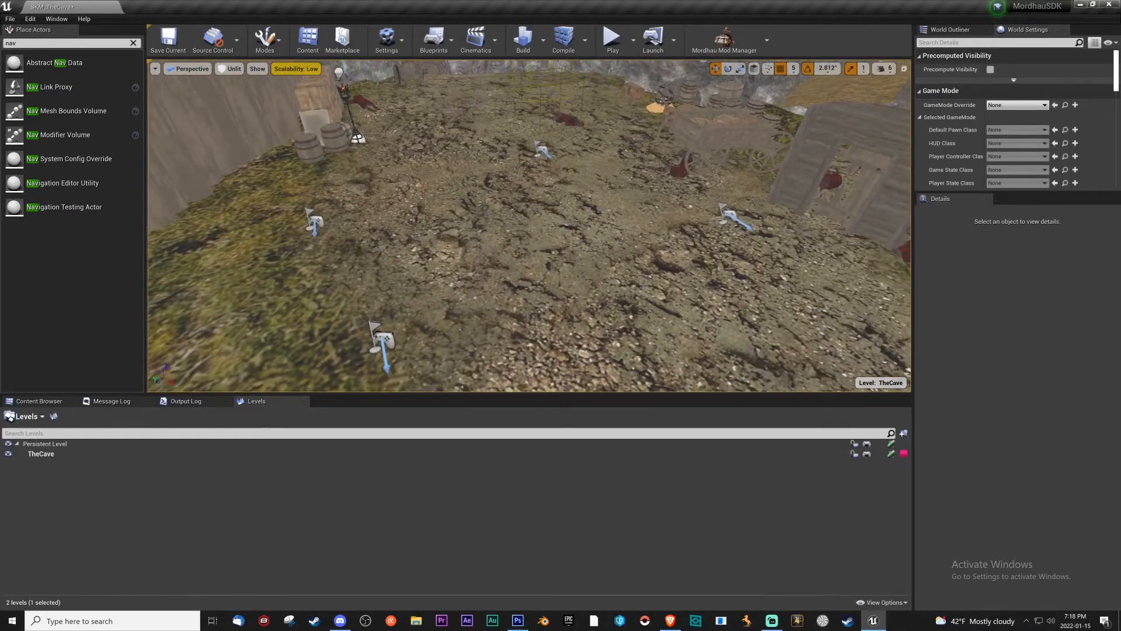
Step: Select the player starts, make Persistent Level current, and move the selection into it
{"action": "left_click", "coordinate": [729, 208]}
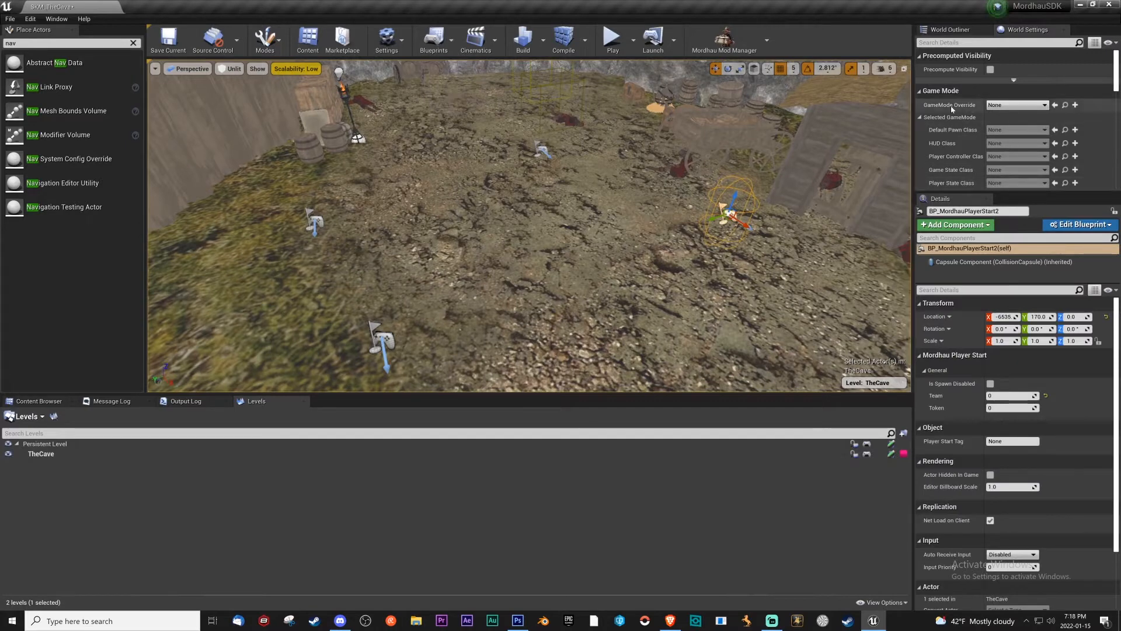
{"action": "left_click", "coordinate": [41, 453]}
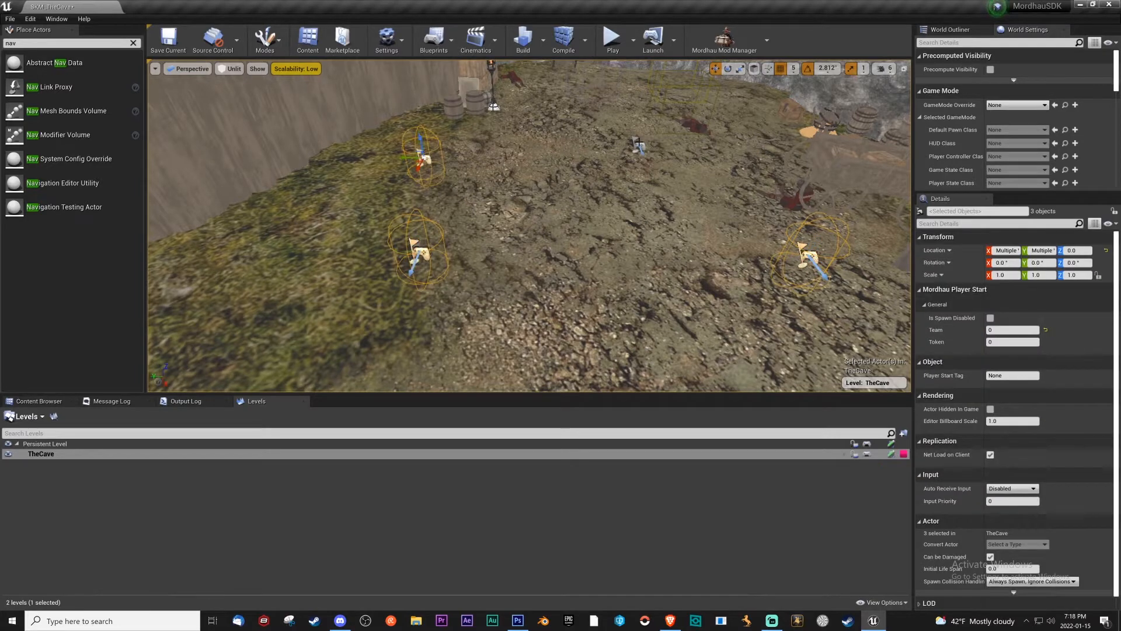
{"action": "left_click", "coordinate": [638, 143]}
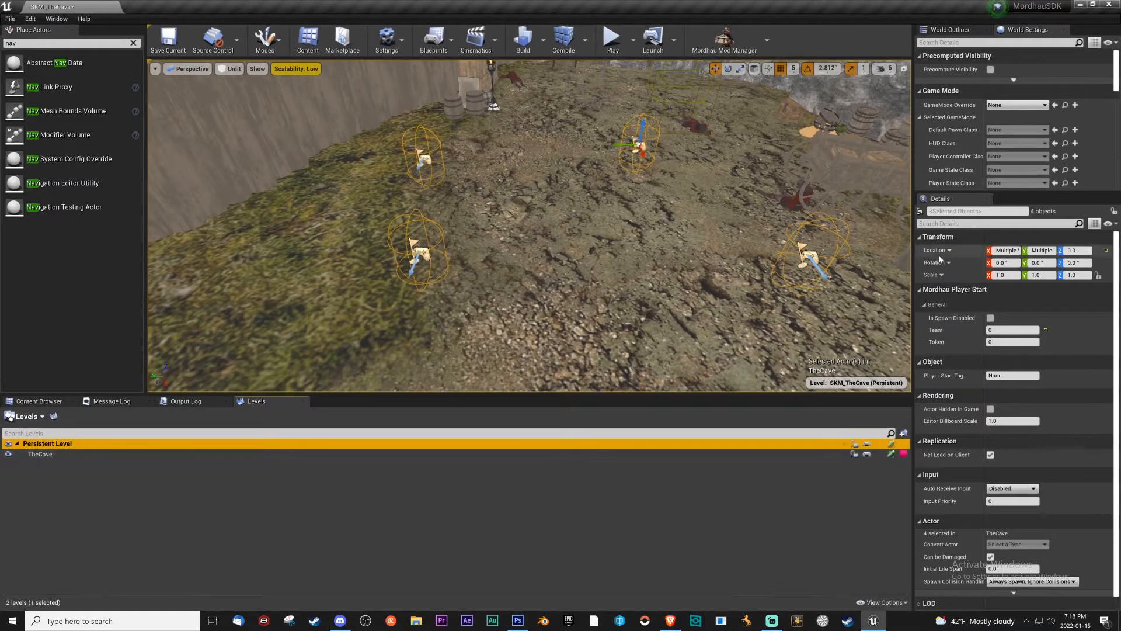
{"action": "right_click", "coordinate": [430, 254]}
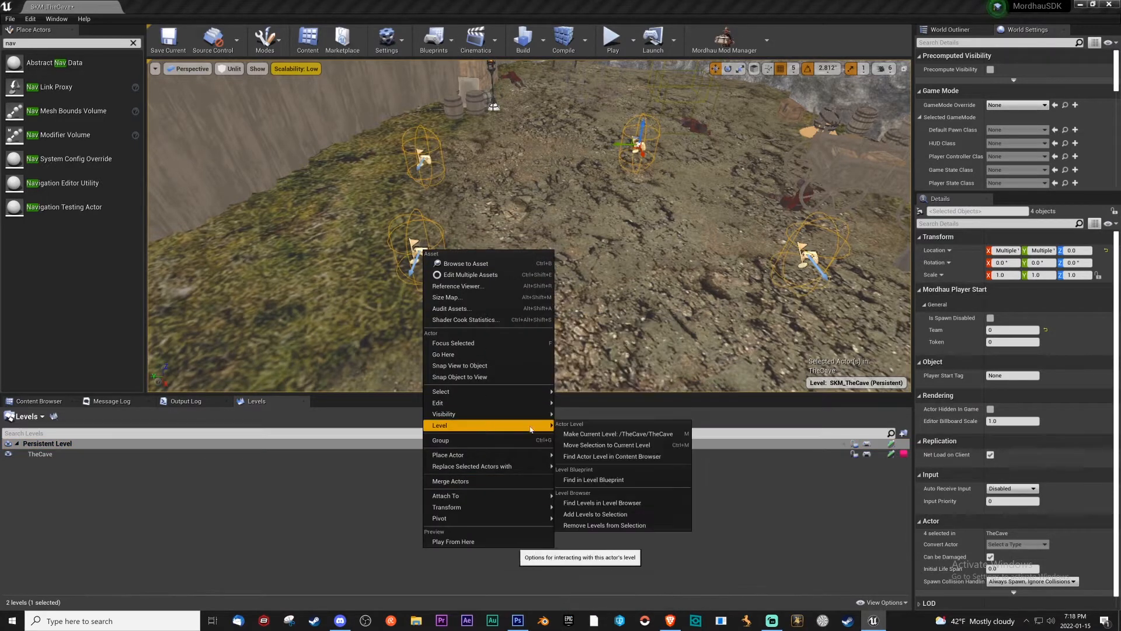
{"action": "left_click", "coordinate": [605, 444]}
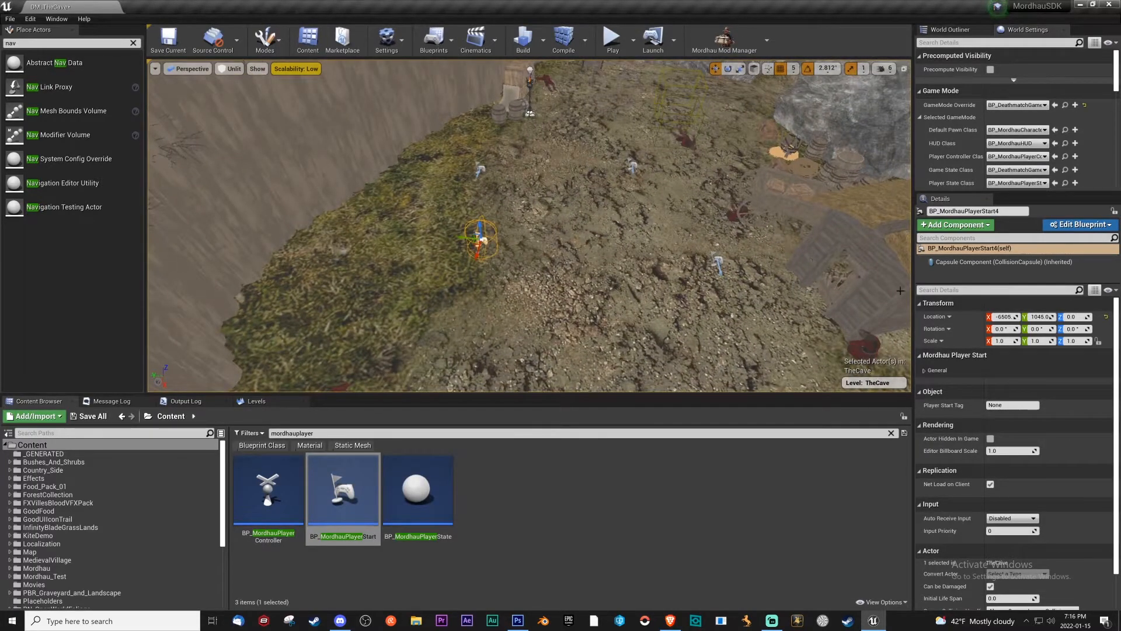
Step: Inspect the Team value under General for several BP_MordhauPlayerStart actors
{"action": "scroll", "scroll_direction": "down", "scroll_amount": 3}
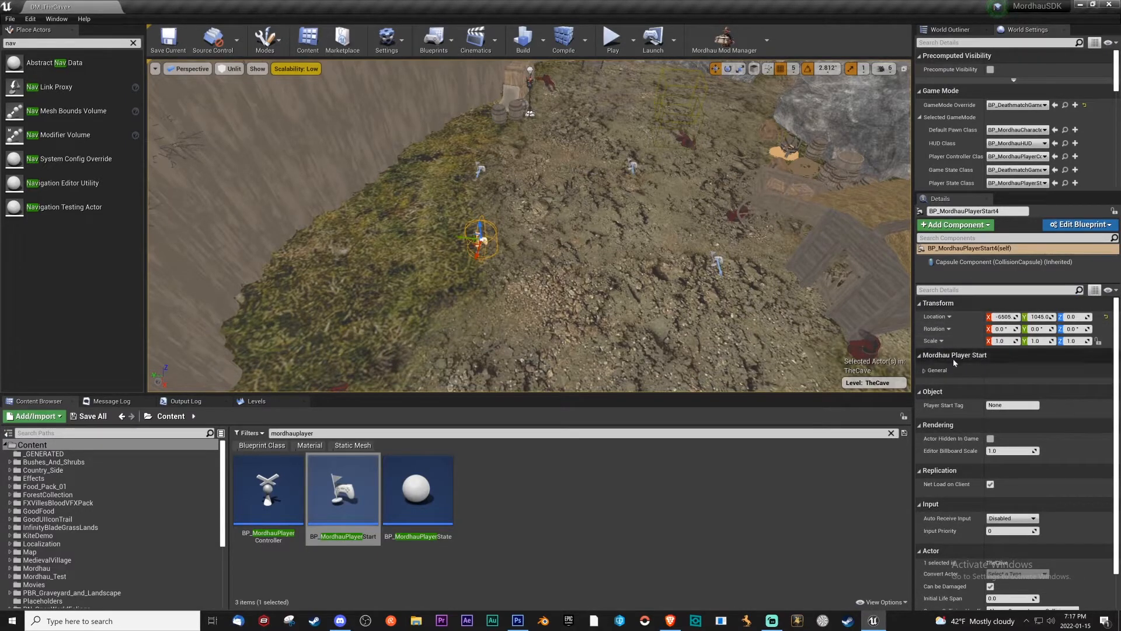
{"action": "left_click", "coordinate": [936, 369]}
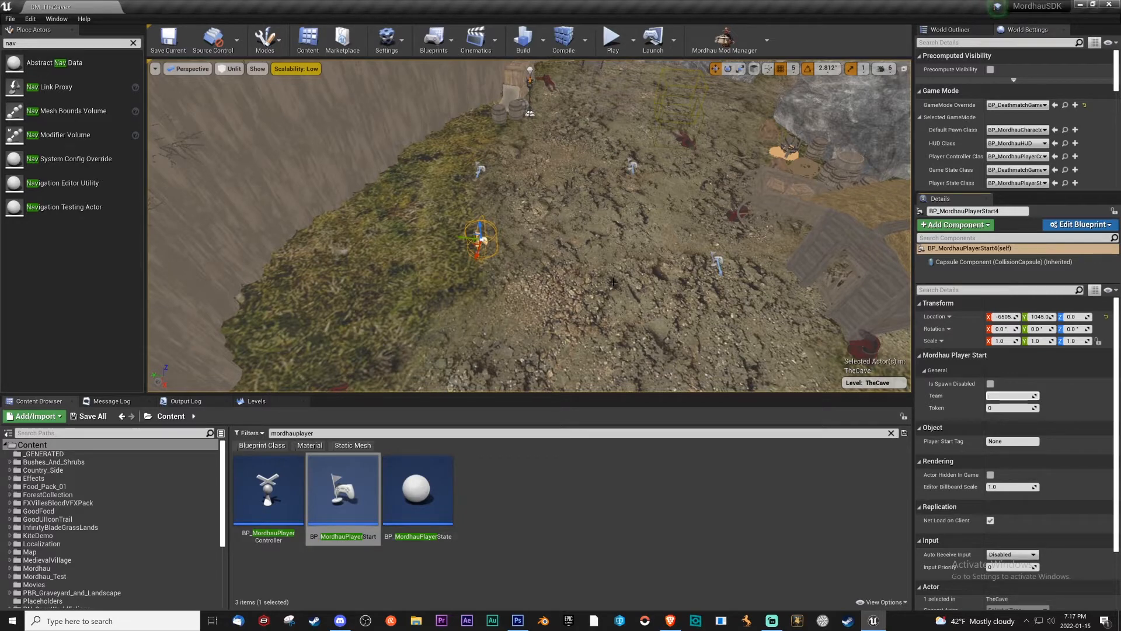
{"action": "left_click", "coordinate": [1010, 395]}
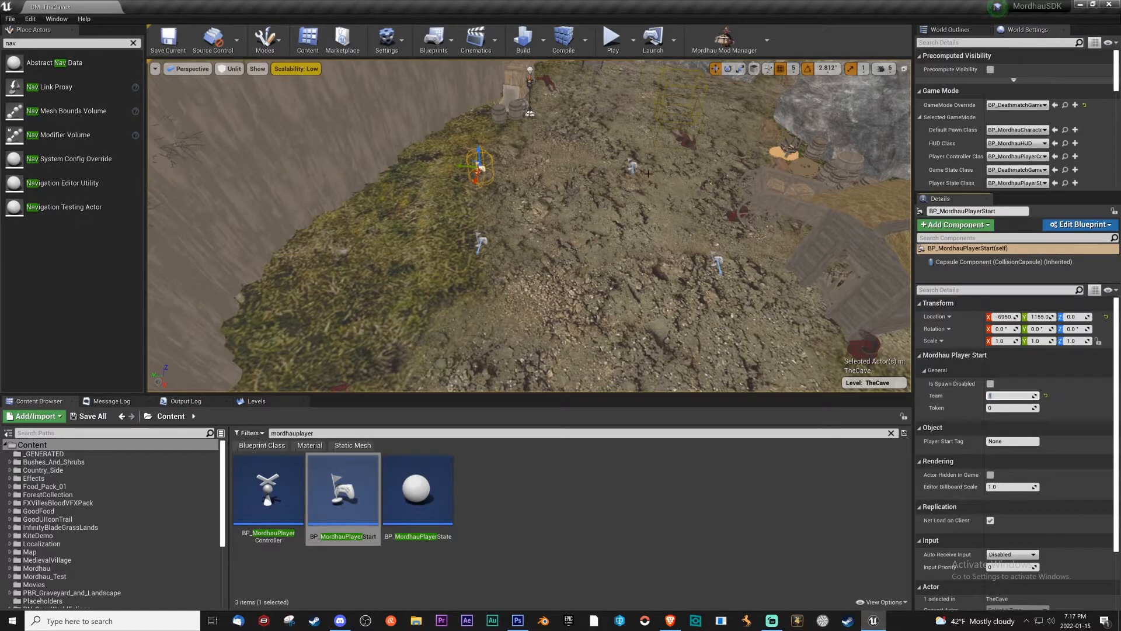
{"action": "left_click", "coordinate": [631, 168]}
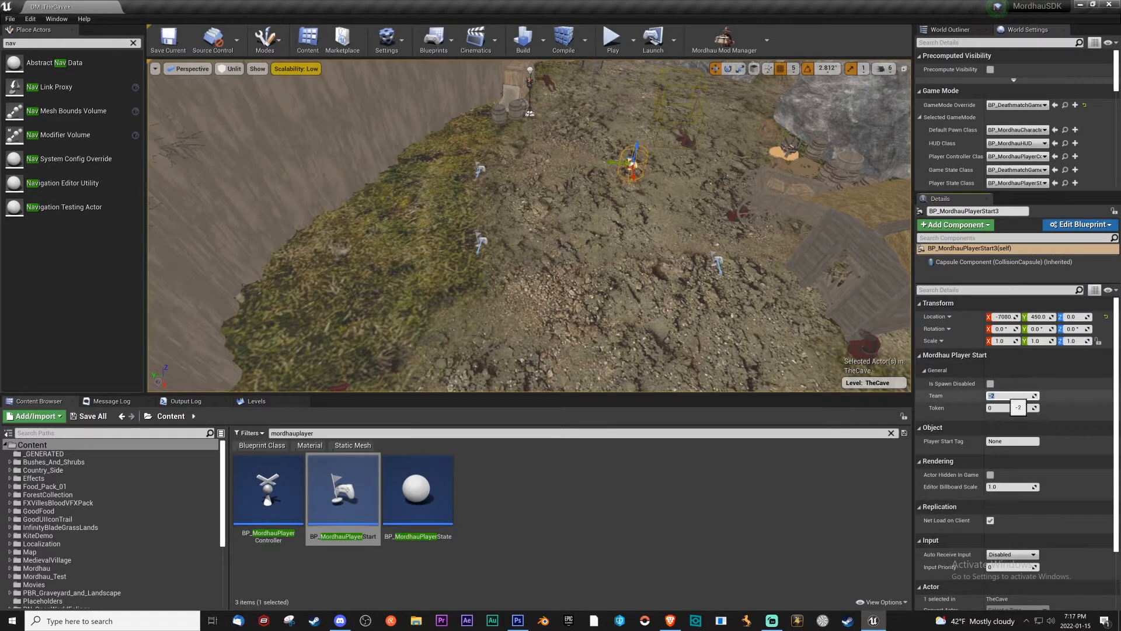
{"action": "left_click", "coordinate": [714, 258]}
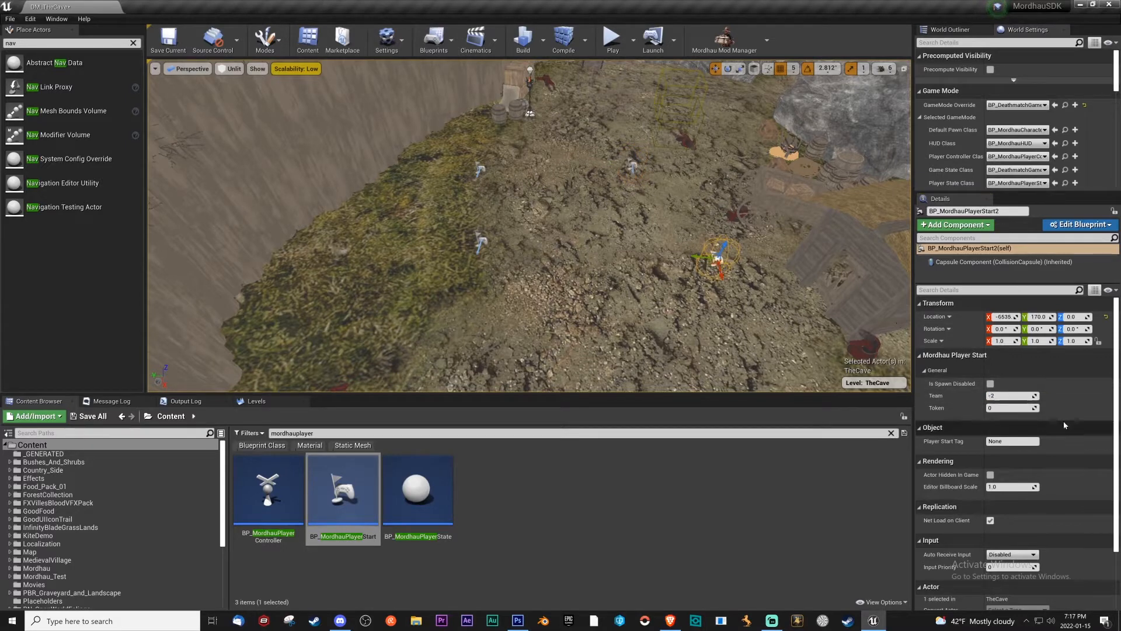
{"action": "left_click", "coordinate": [256, 401]}
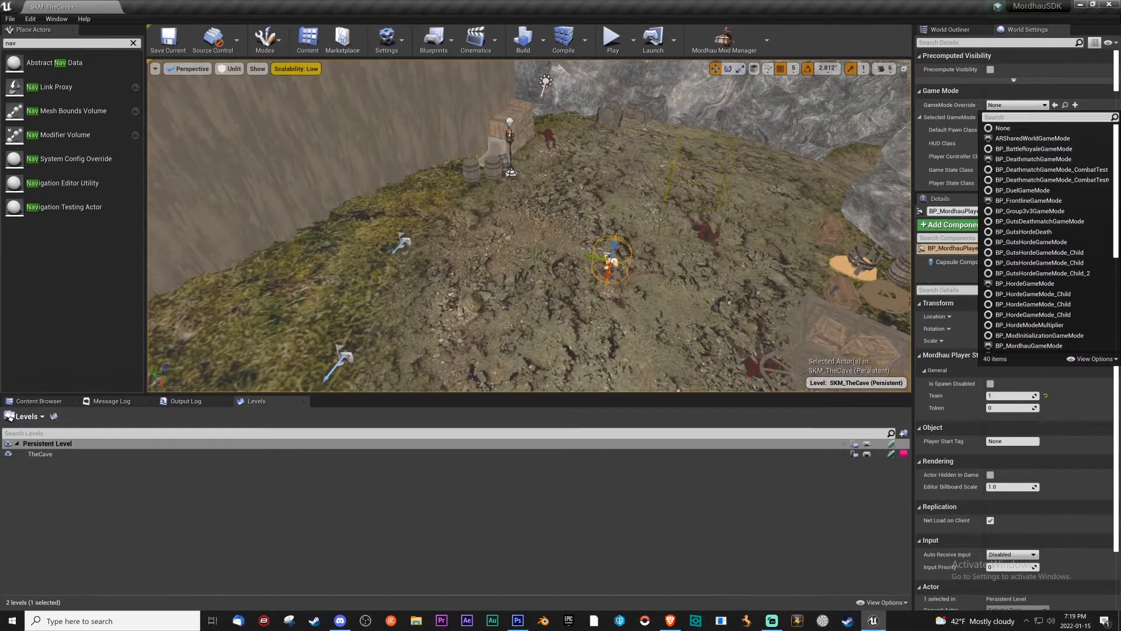
Step: Set the GameMode Override to BP_SkirmishGameMode after searching 'Sk'
{"action": "type", "text": "Sk"}
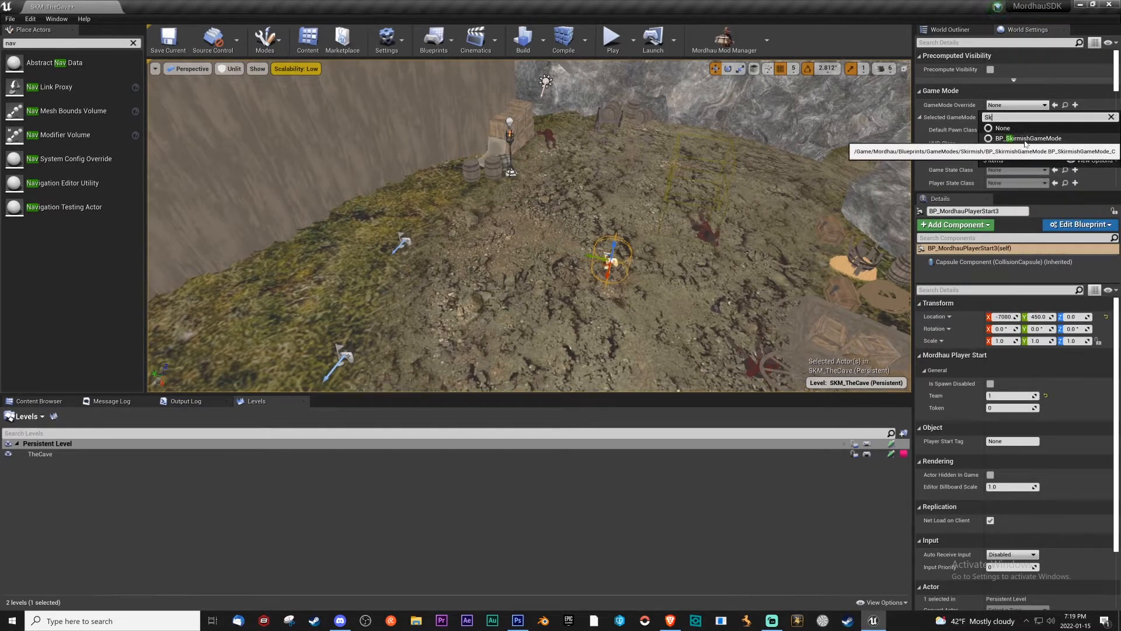
{"action": "left_click", "coordinate": [1029, 138]}
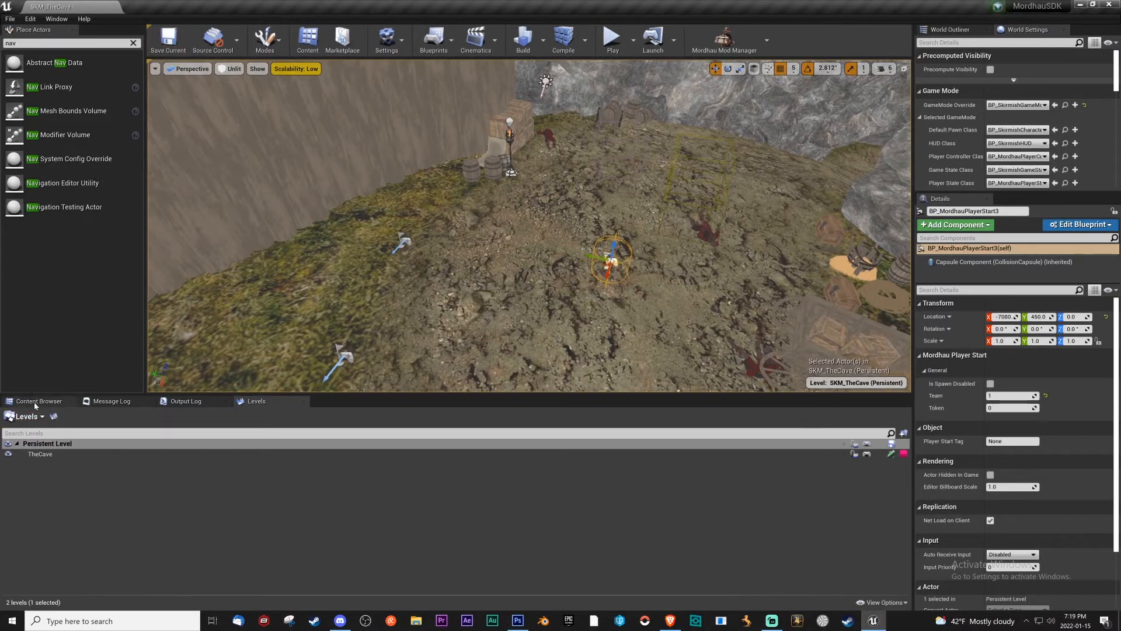
{"action": "left_click", "coordinate": [39, 400]}
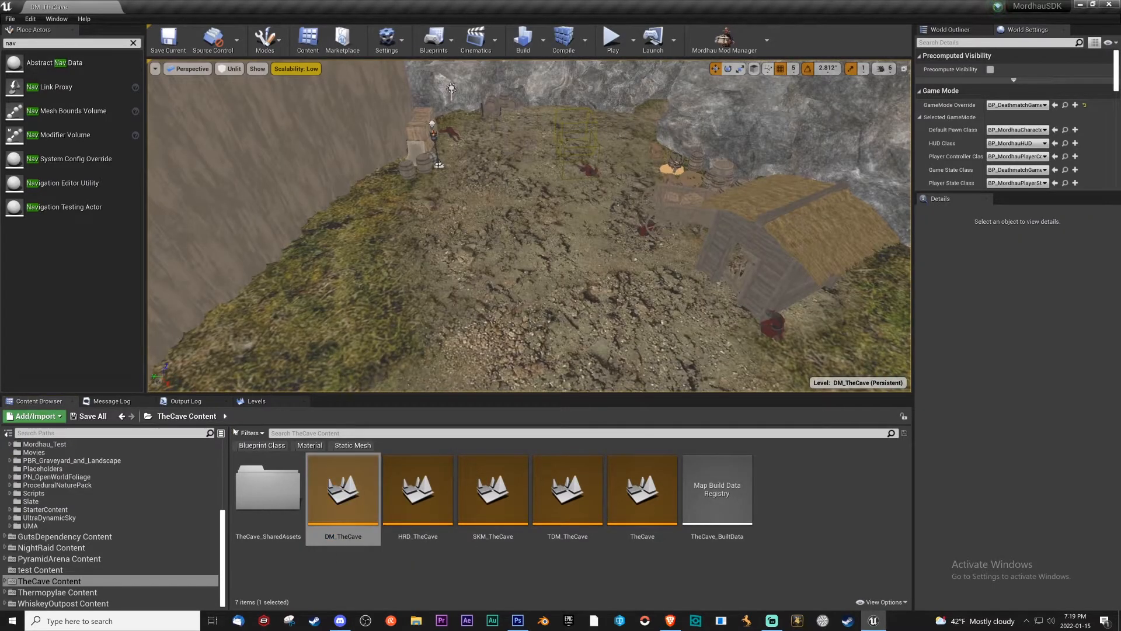
{"action": "mouse_move", "coordinate": [531, 245]}
{"action": "type", "text": "mordhauplay"}
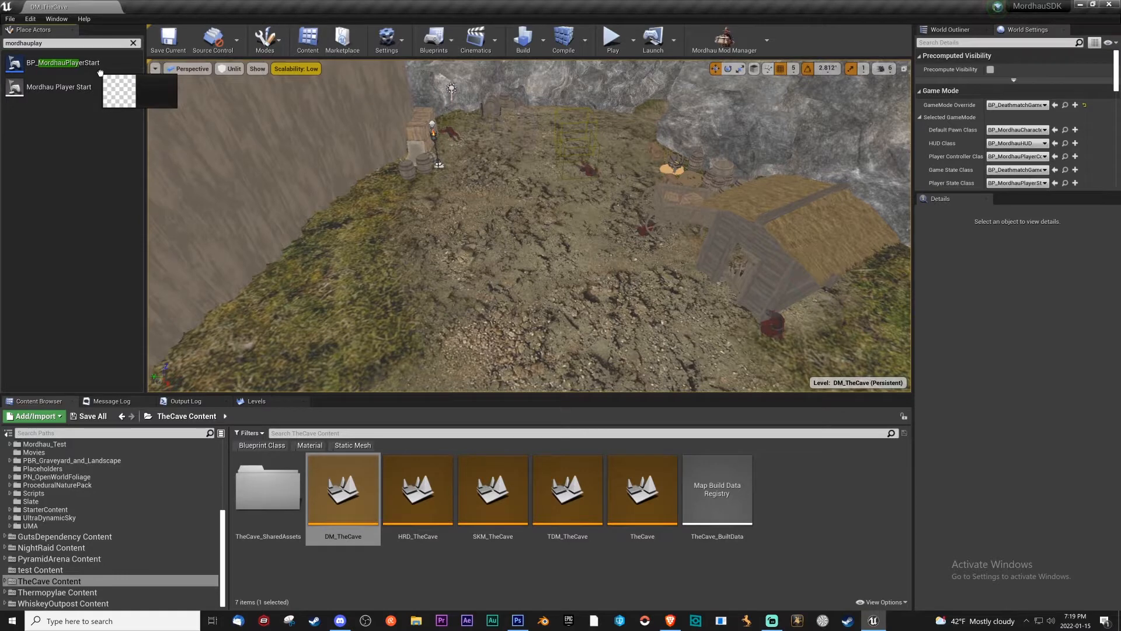
{"action": "mouse_move", "coordinate": [59, 86]}
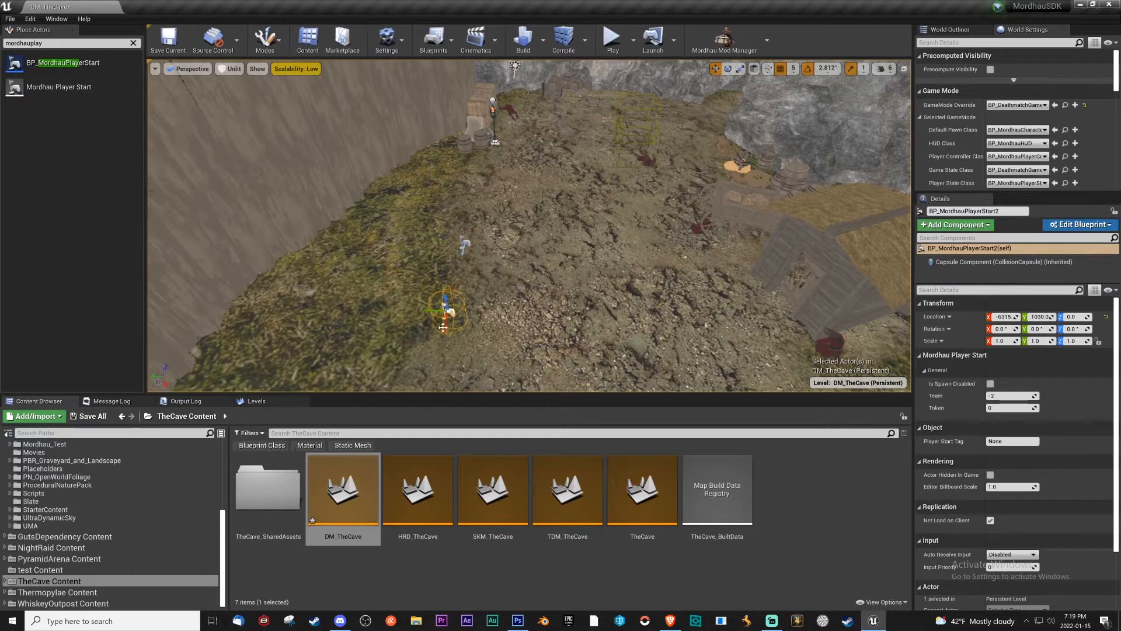
Step: Place another BP_MordhauPlayerStart on the rocky plateau
{"action": "left_click", "coordinate": [647, 236]}
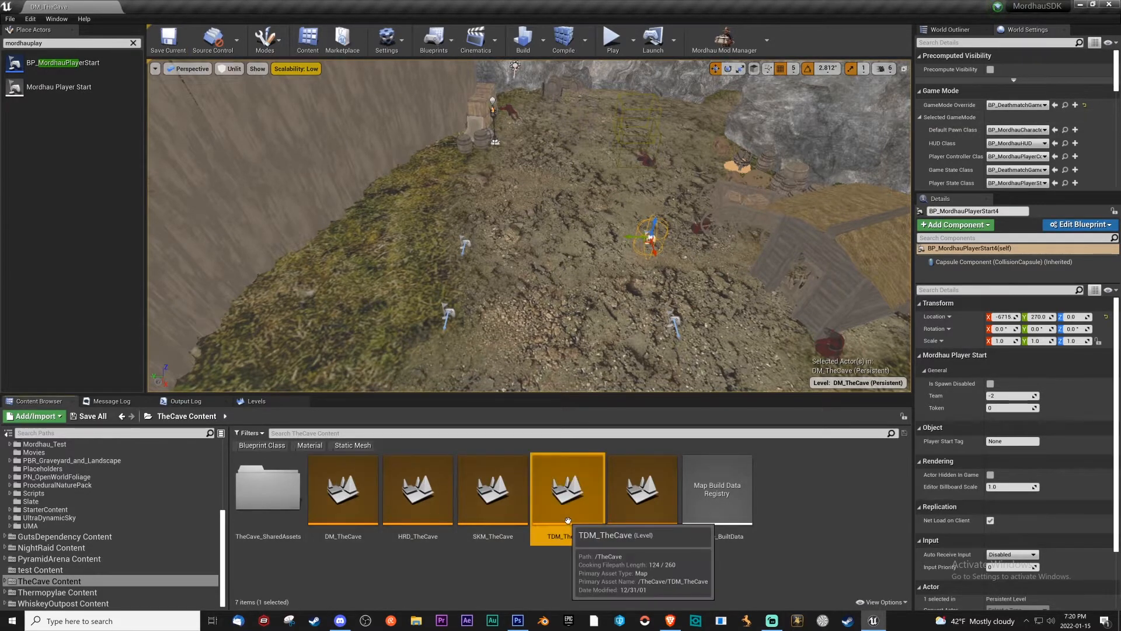
Step: Open the TDM_TheCave level and show its TheCave sublevel in the Levels tab
{"action": "double_click", "coordinate": [567, 488]}
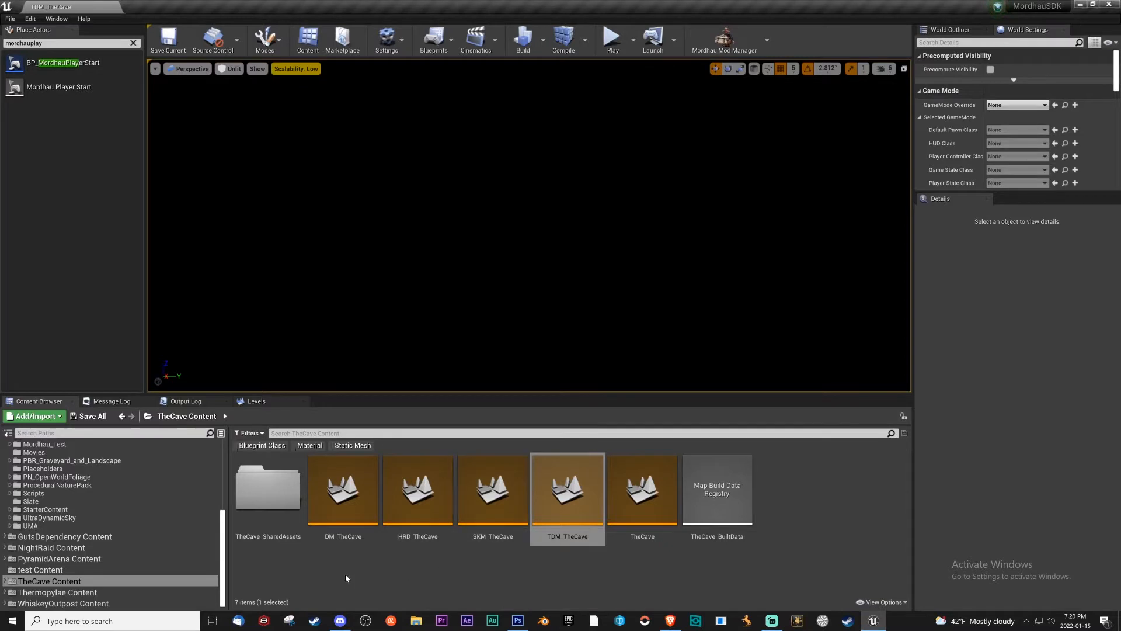
{"action": "left_click", "coordinate": [641, 490]}
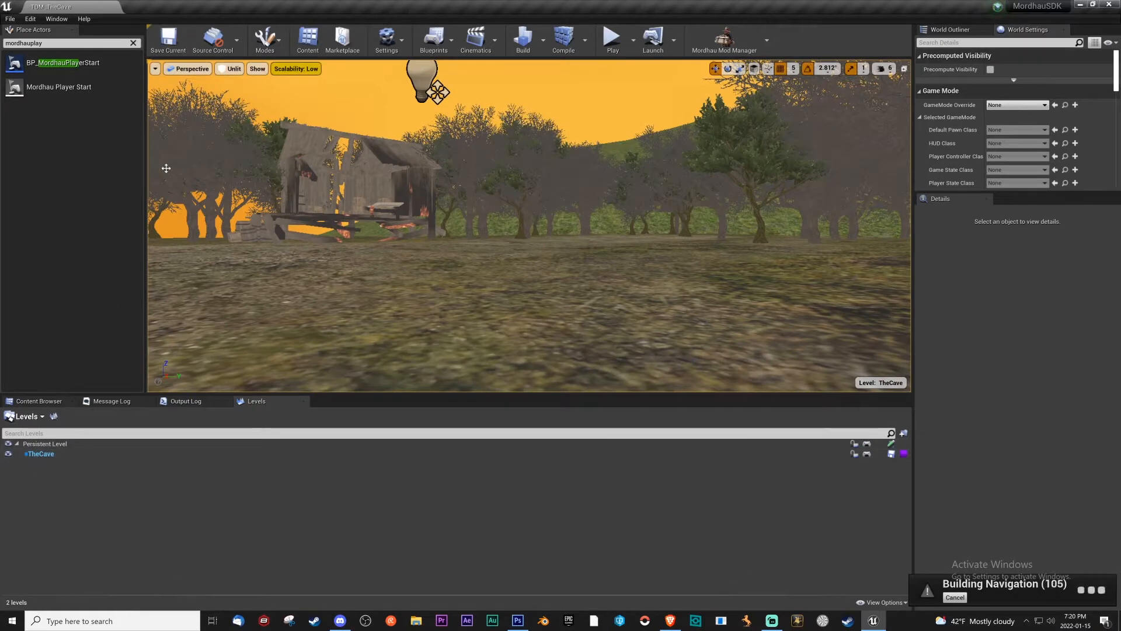
{"action": "right_click", "coordinate": [41, 453]}
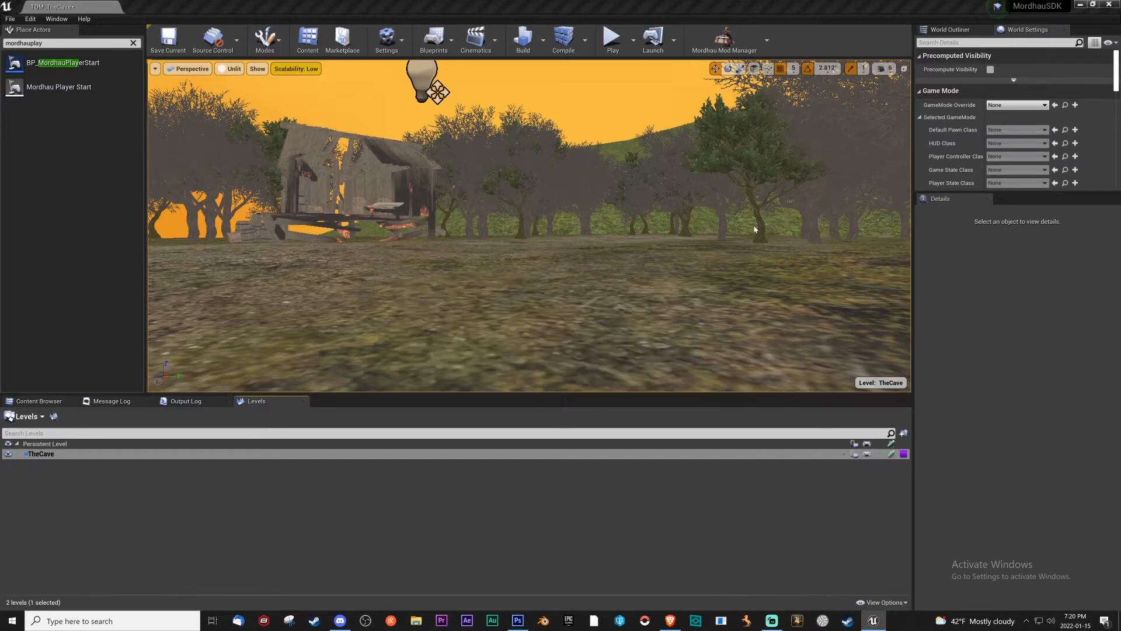
Step: Set the GameMode Override to BP_TeamDeathmatchGameMode via a 'team' search
{"action": "left_click", "coordinate": [1044, 105]}
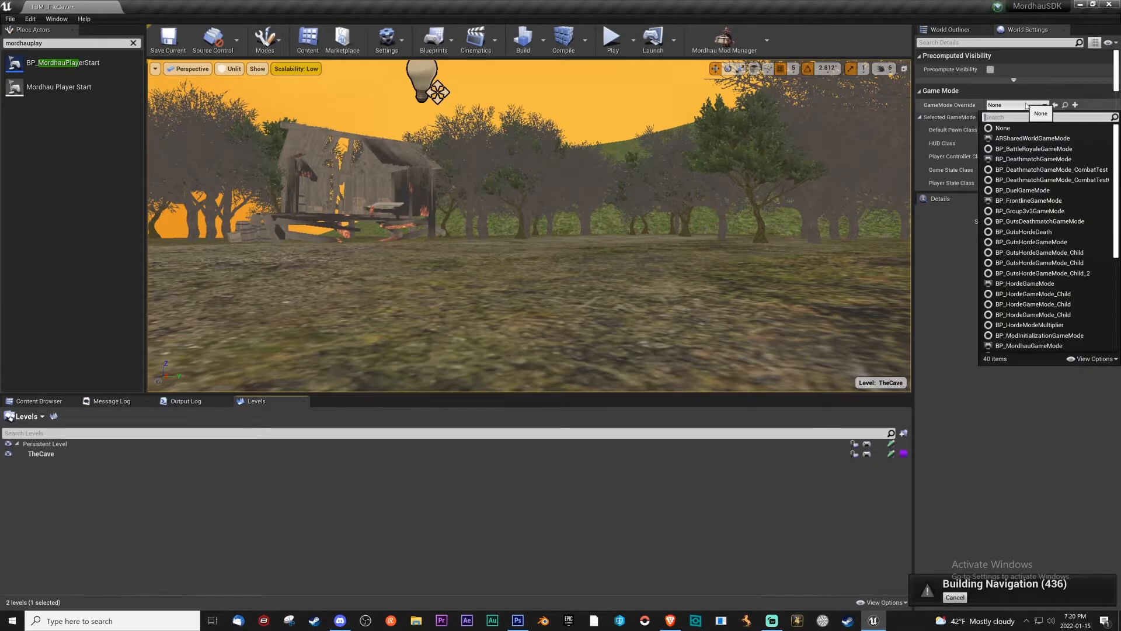
{"action": "type", "text": "teamd"}
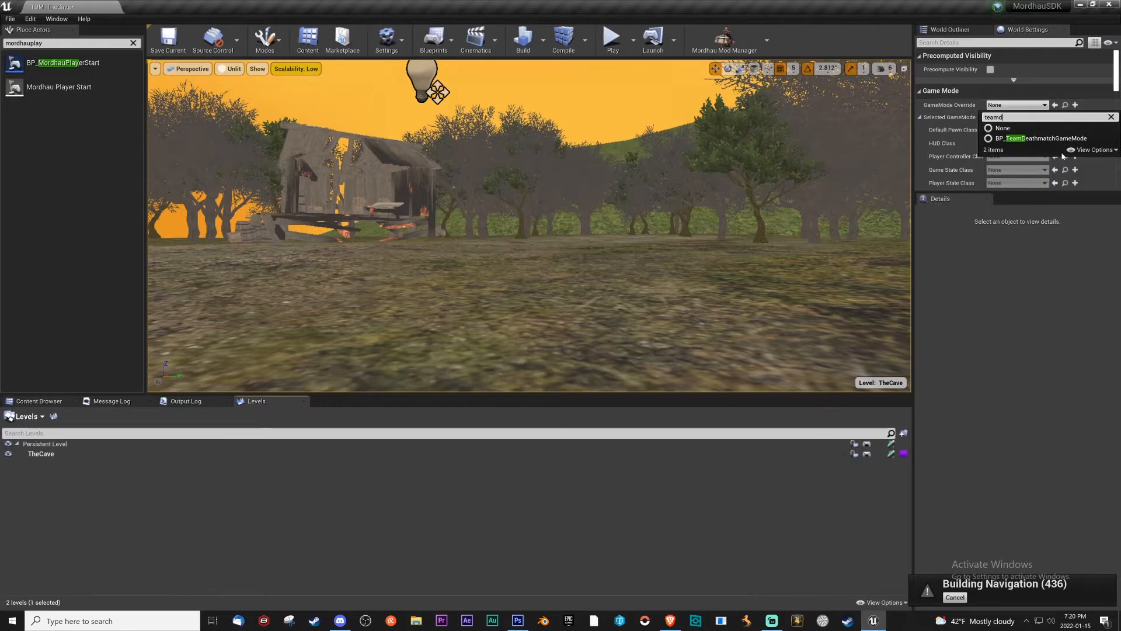
{"action": "left_click", "coordinate": [1042, 138]}
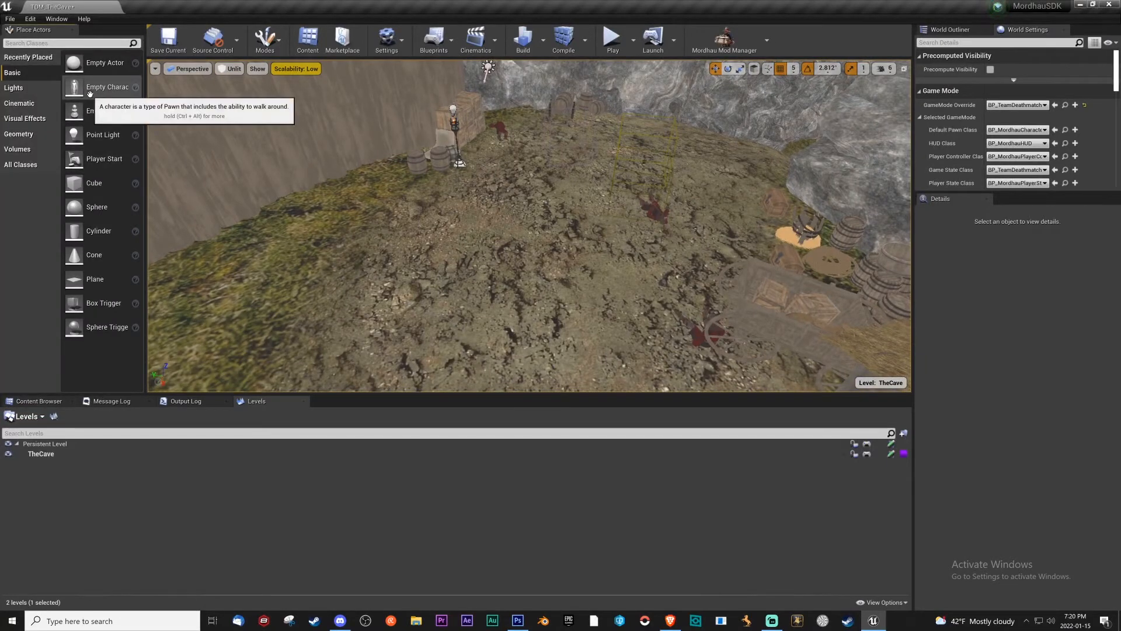
Step: Place two Mordhau player starts on the cave ground and save the map
{"action": "type", "text": "nm"}
{"action": "type", "text": "mordhauplay"}
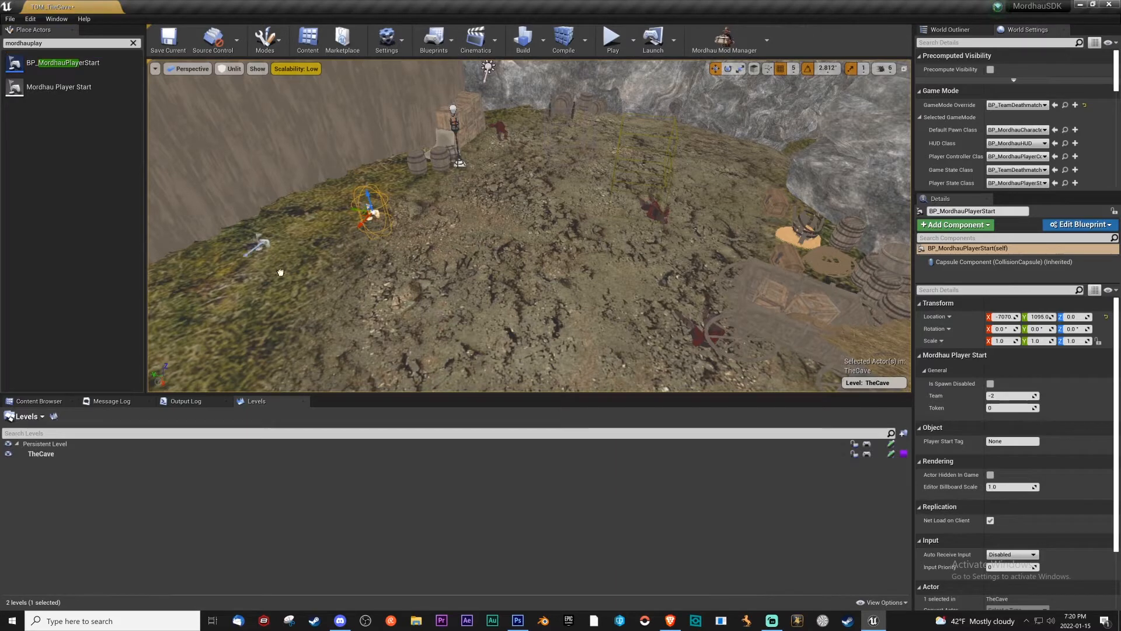
{"action": "left_click", "coordinate": [612, 250]}
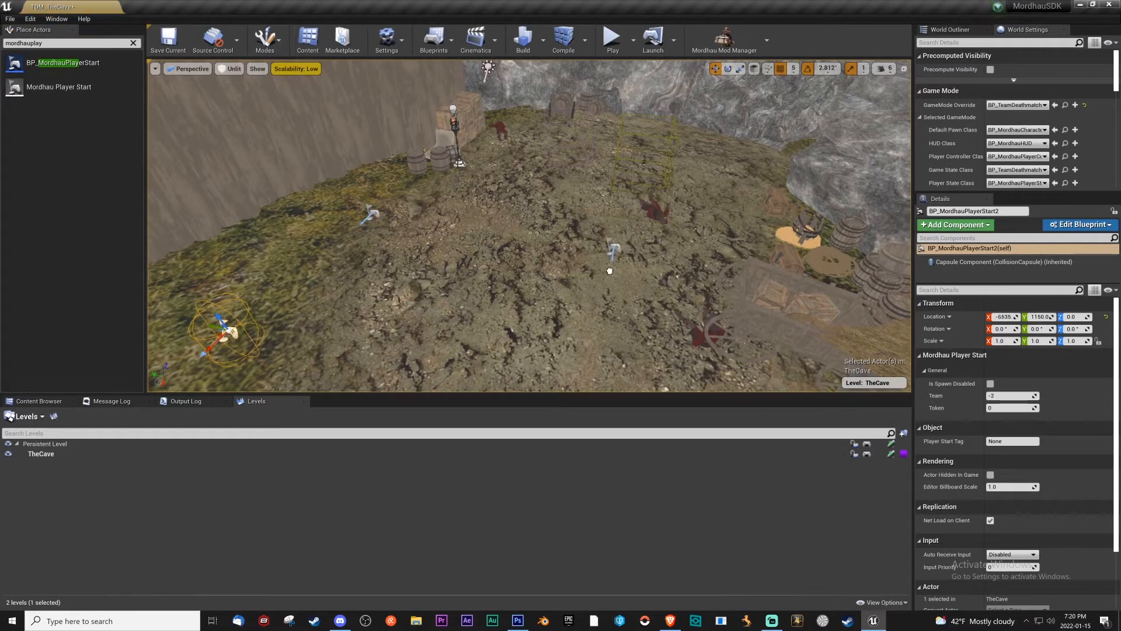
{"action": "left_click", "coordinate": [611, 248]}
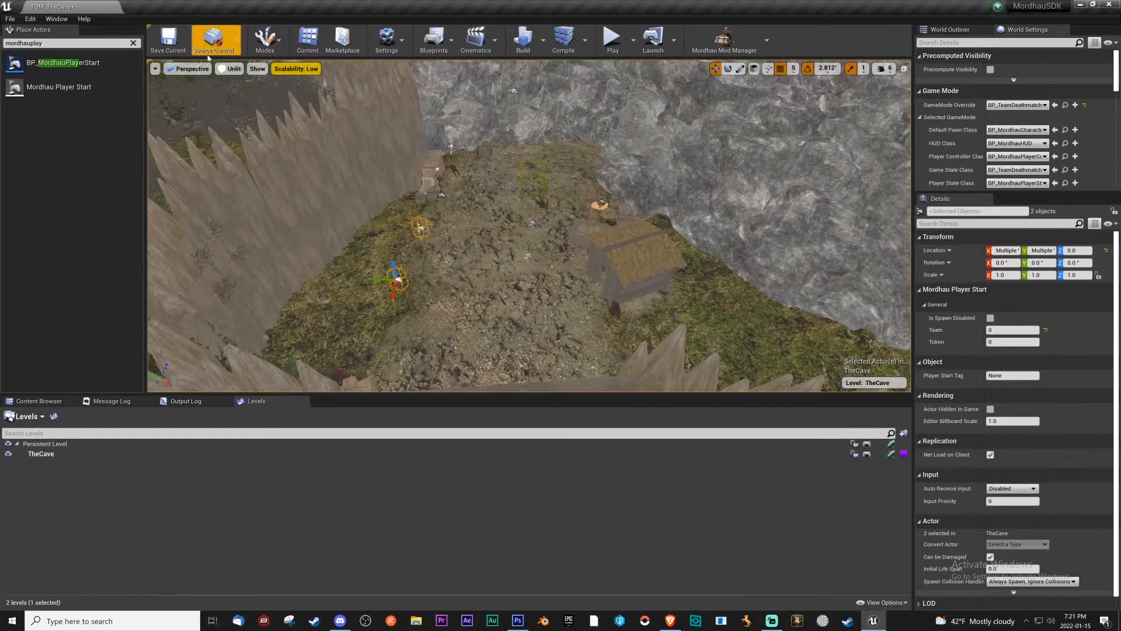
{"action": "left_click", "coordinate": [168, 39]}
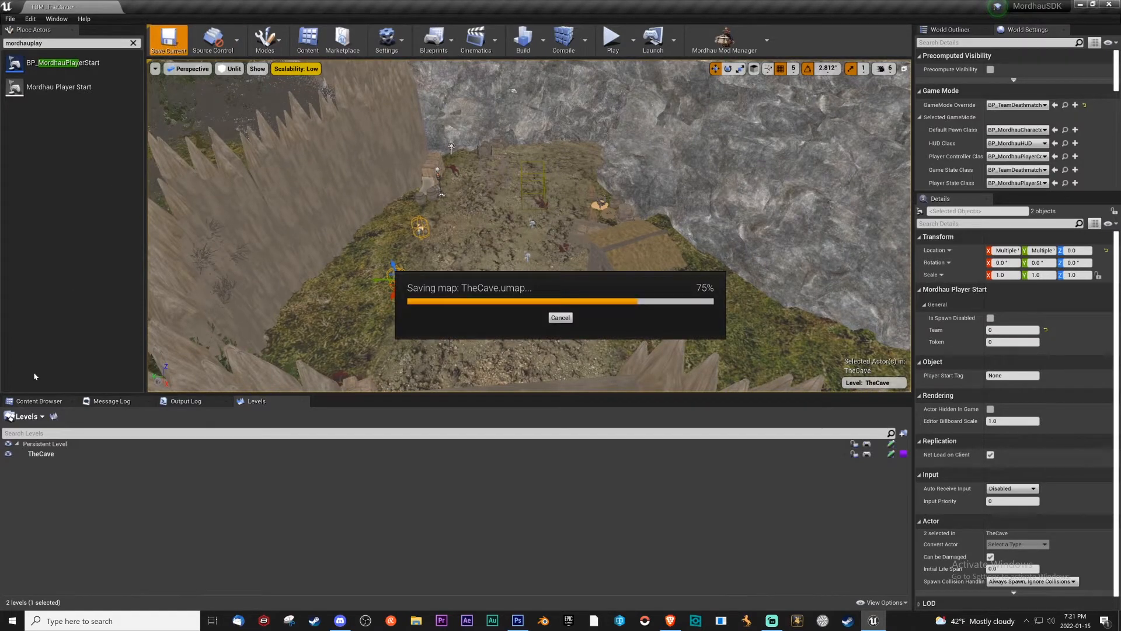
{"action": "left_click", "coordinate": [39, 400]}
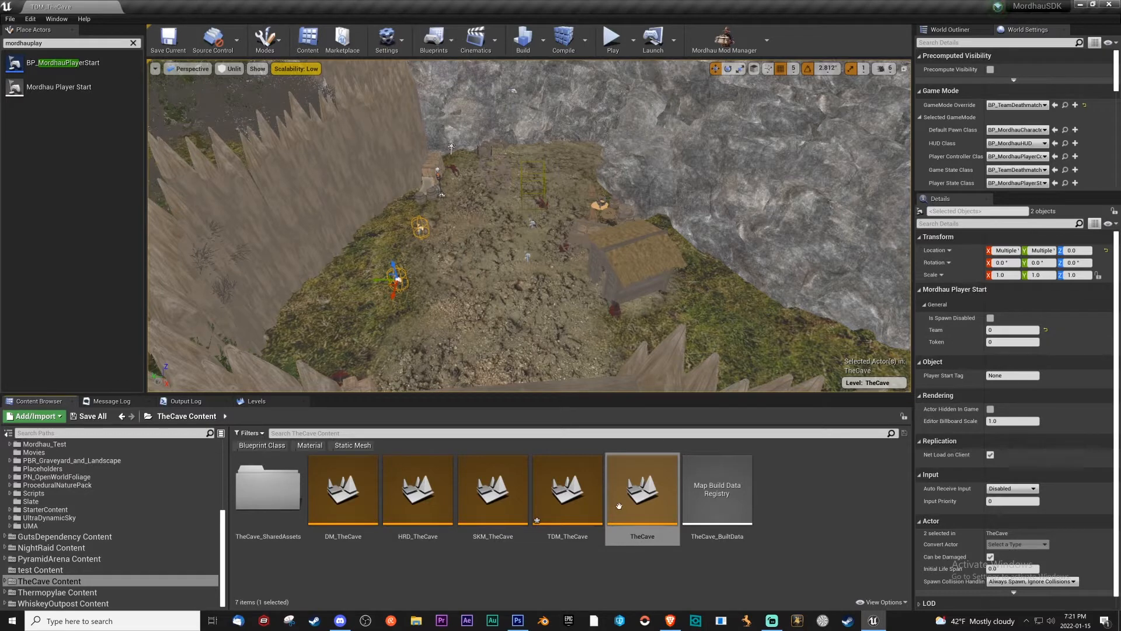
{"action": "mouse_move", "coordinate": [417, 490]}
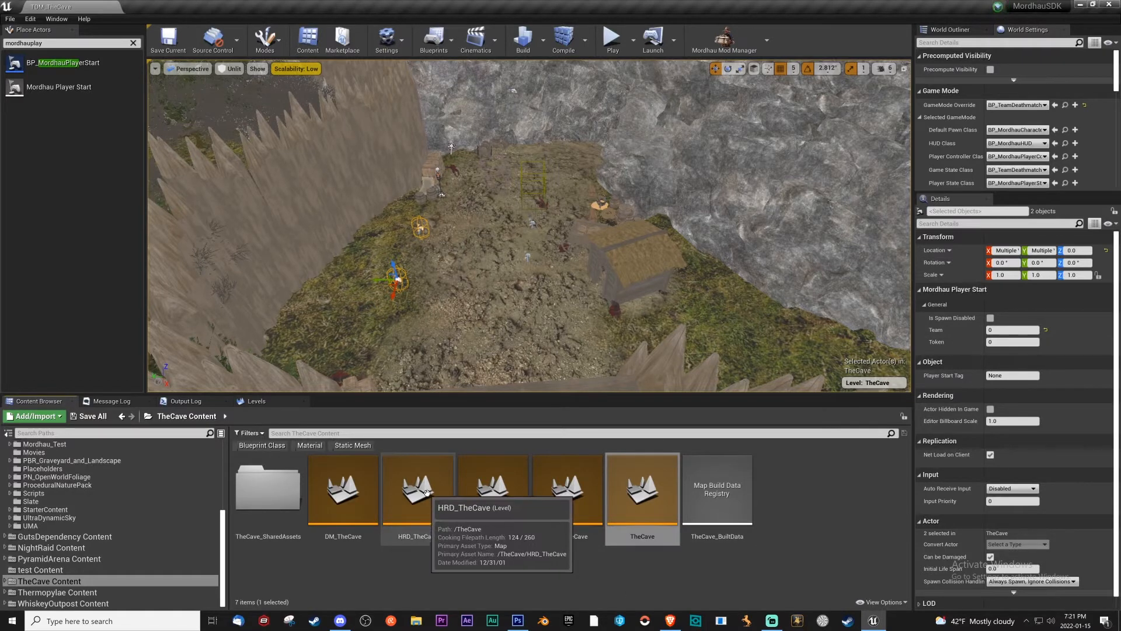
Step: Open HRD_TheCave and pick up the TheCave level asset
{"action": "left_click", "coordinate": [418, 488]}
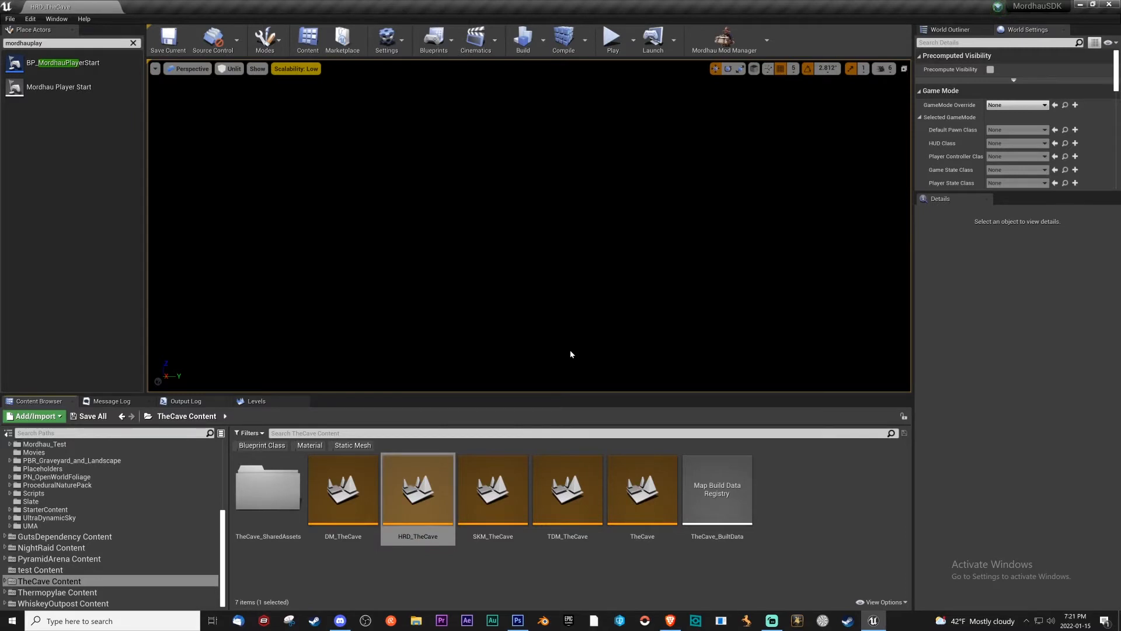
{"action": "left_click", "coordinate": [641, 490]}
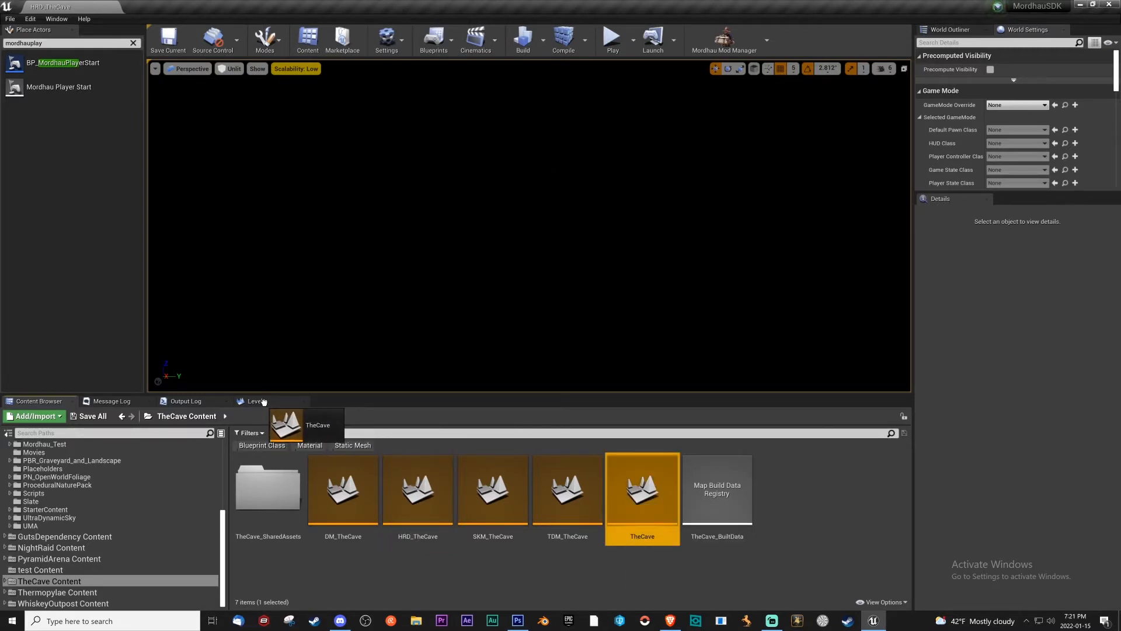
Step: Add TheCave as an Always Loaded sublevel, set BP_HordeGameMode as override, and save
{"action": "left_click", "coordinate": [256, 401]}
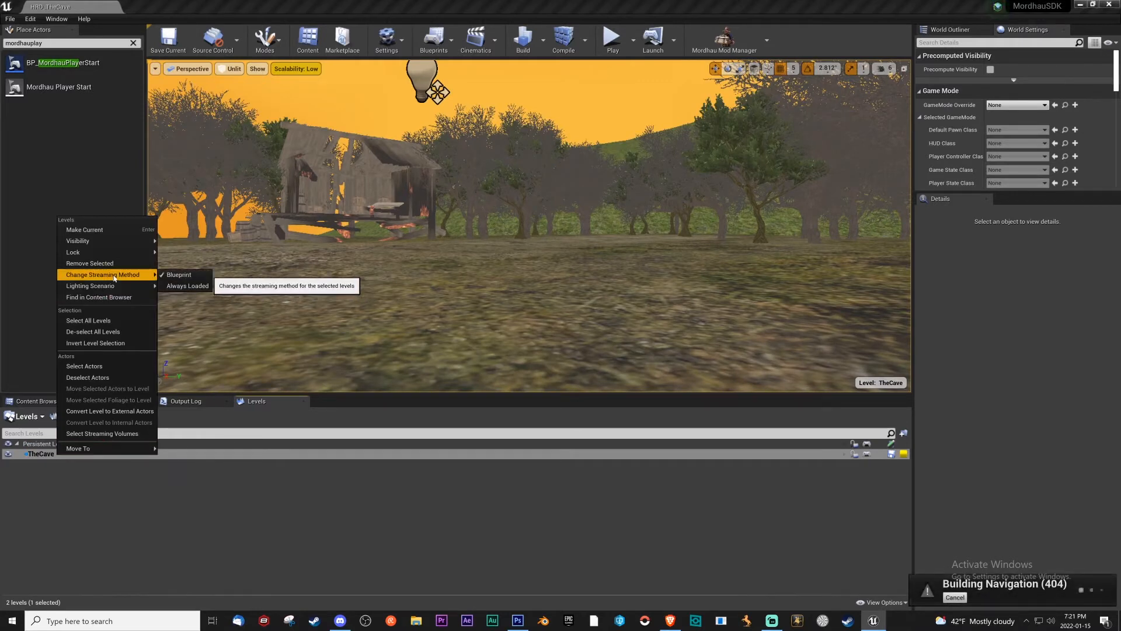
{"action": "left_click", "coordinate": [178, 275]}
{"action": "type", "text": "hor"}
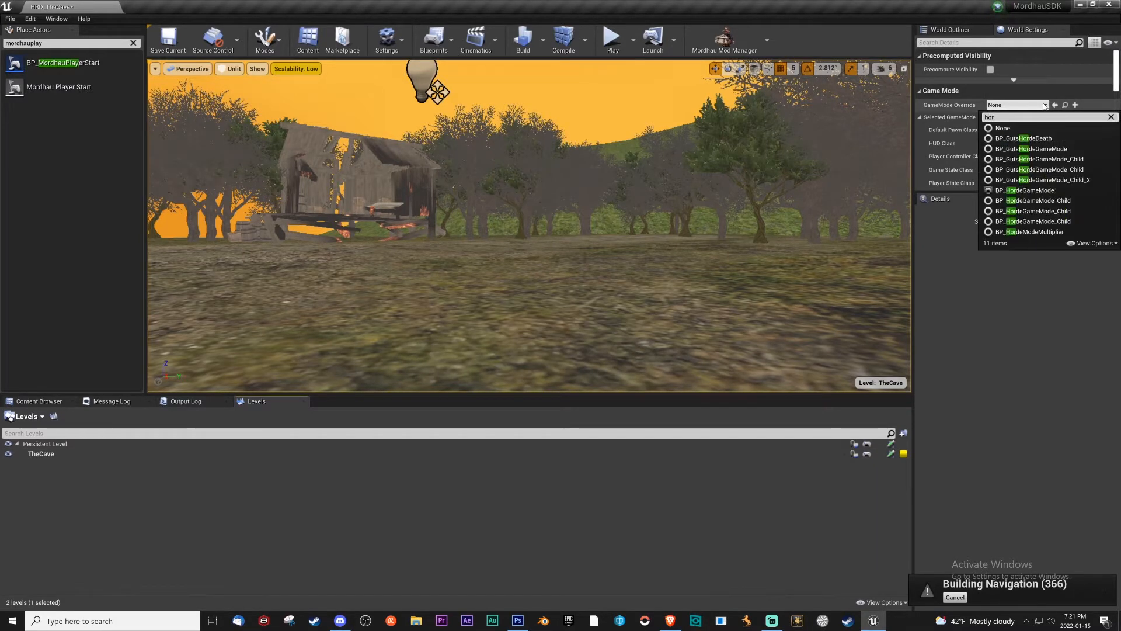
{"action": "left_click", "coordinate": [1027, 190]}
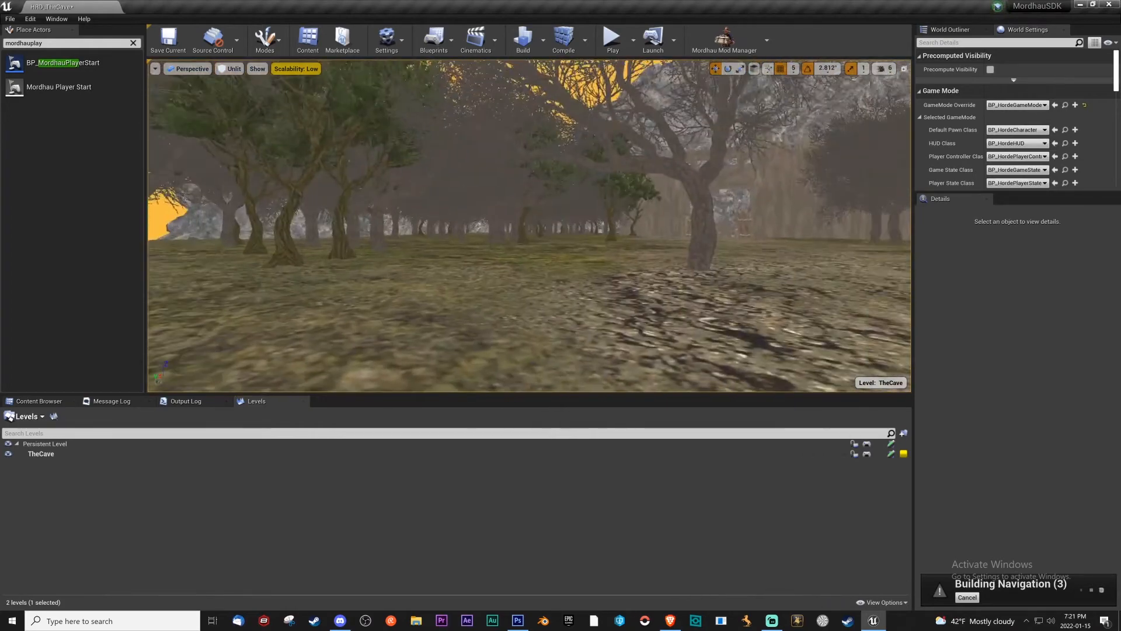
{"action": "left_click", "coordinate": [168, 39]}
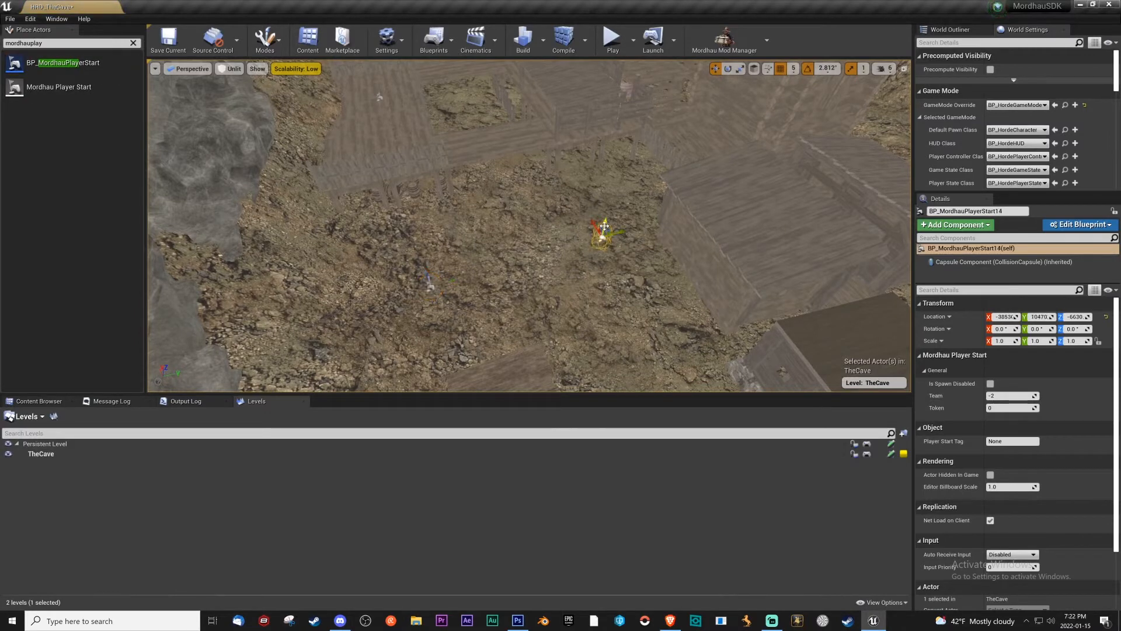
Step: Place another Mordhau player start on the cave floor
{"action": "left_click", "coordinate": [429, 282]}
{"action": "type", "text": "hordes"}
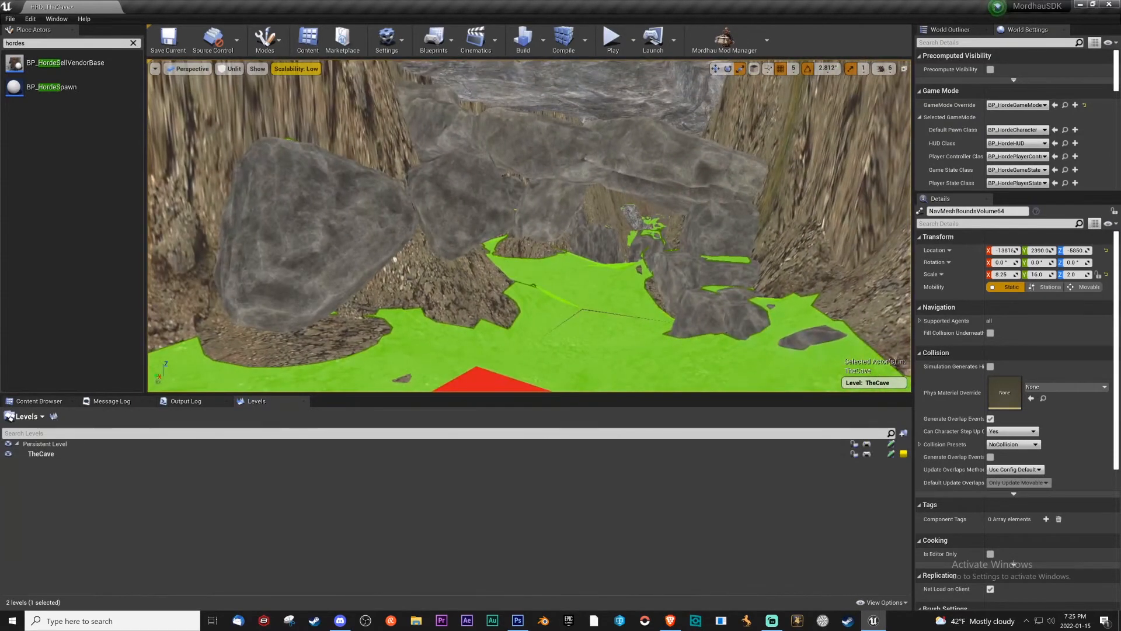
{"action": "left_click", "coordinate": [230, 68]}
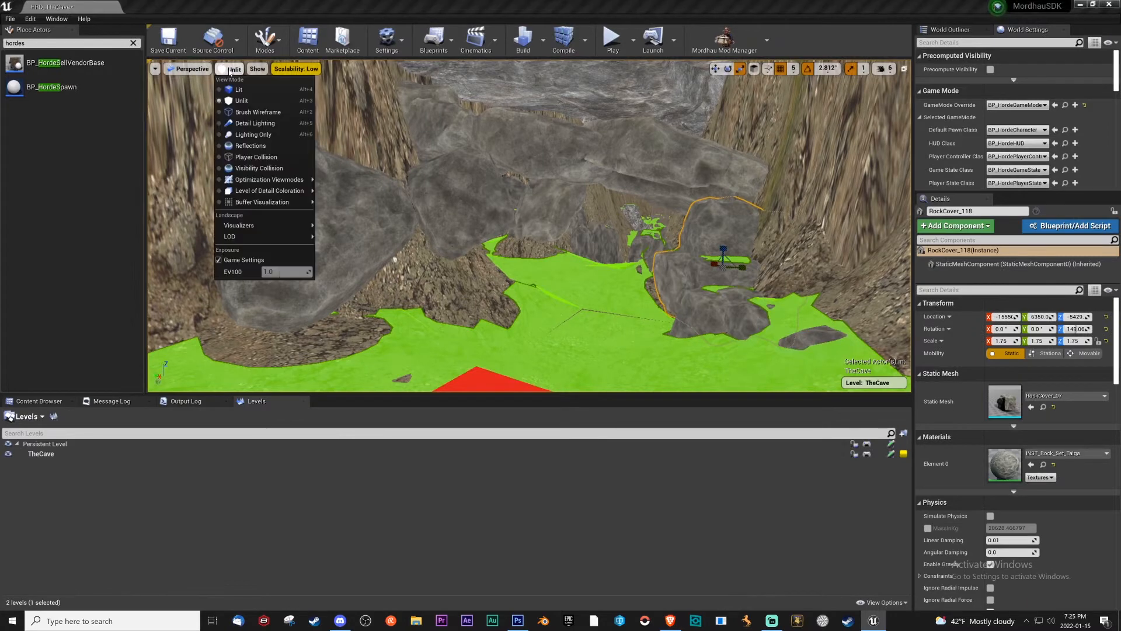
{"action": "mouse_move", "coordinate": [259, 168]}
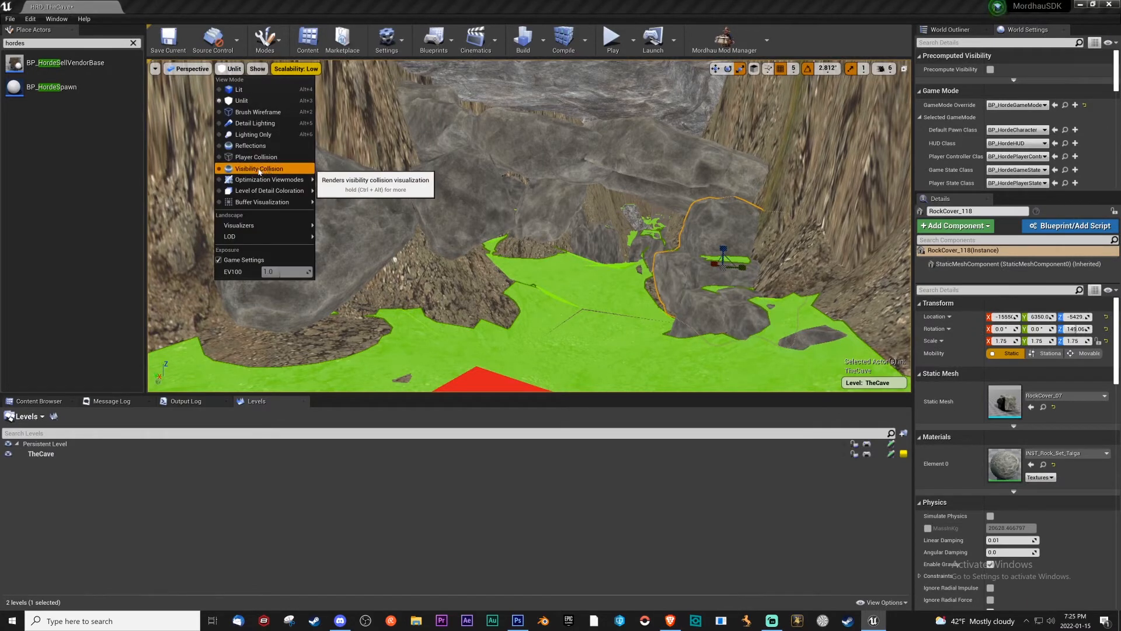
{"action": "left_click", "coordinate": [256, 156]}
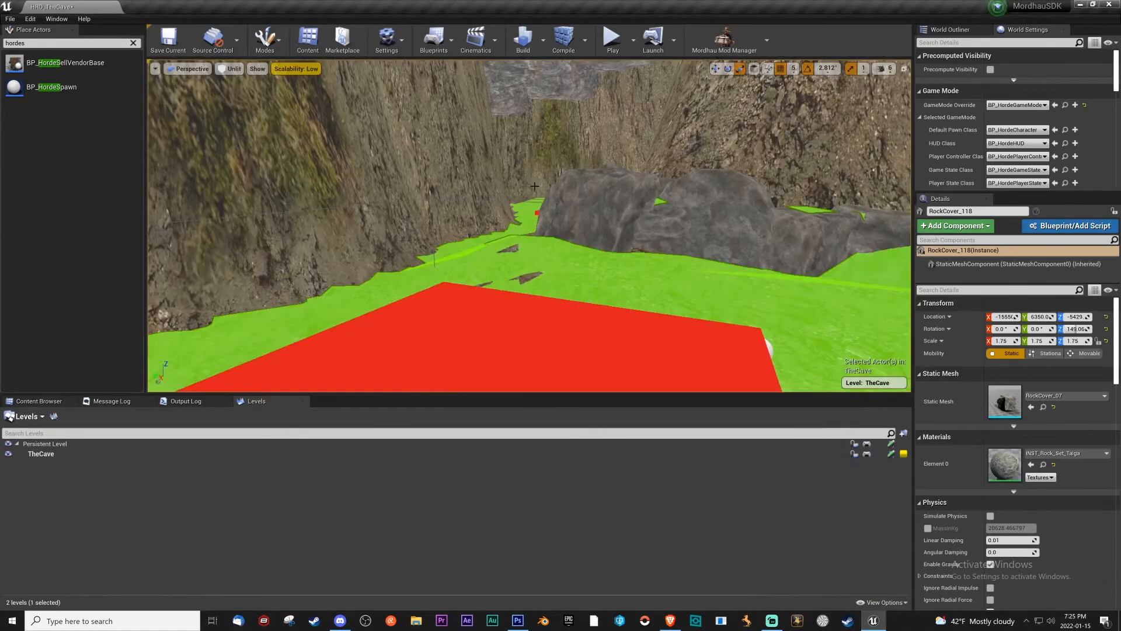
{"action": "left_click", "coordinate": [168, 39]}
{"action": "type", "text": "light"}
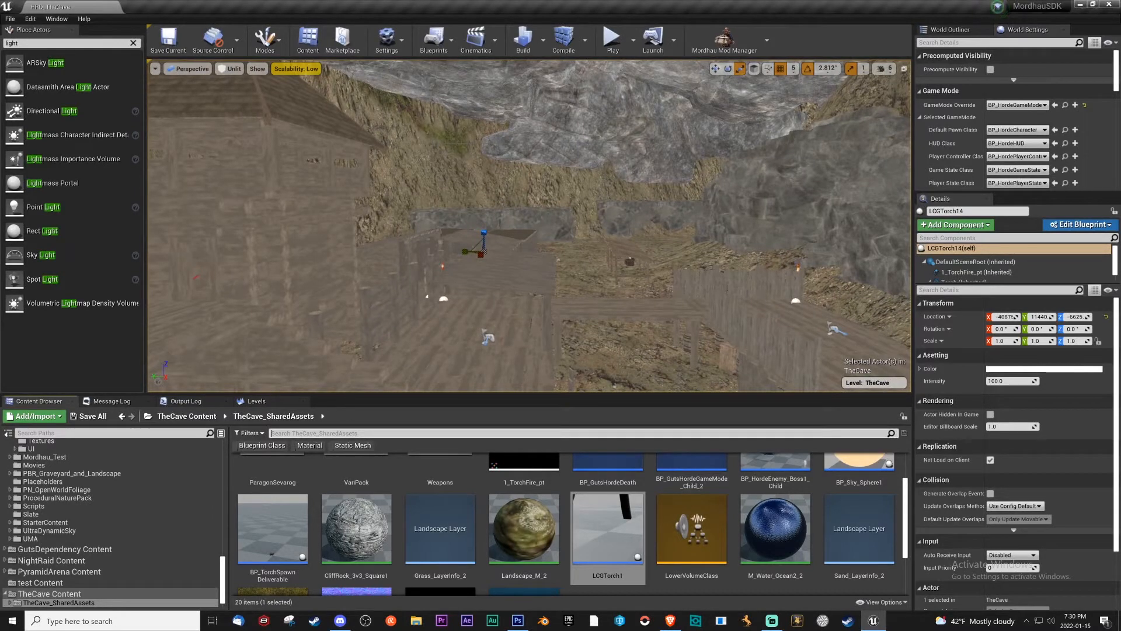
Step: Place purchasable Black Firebomb, Frying Pan, Pickaxe and Scimitar pickups around the cave
{"action": "type", "text": "purchas"}
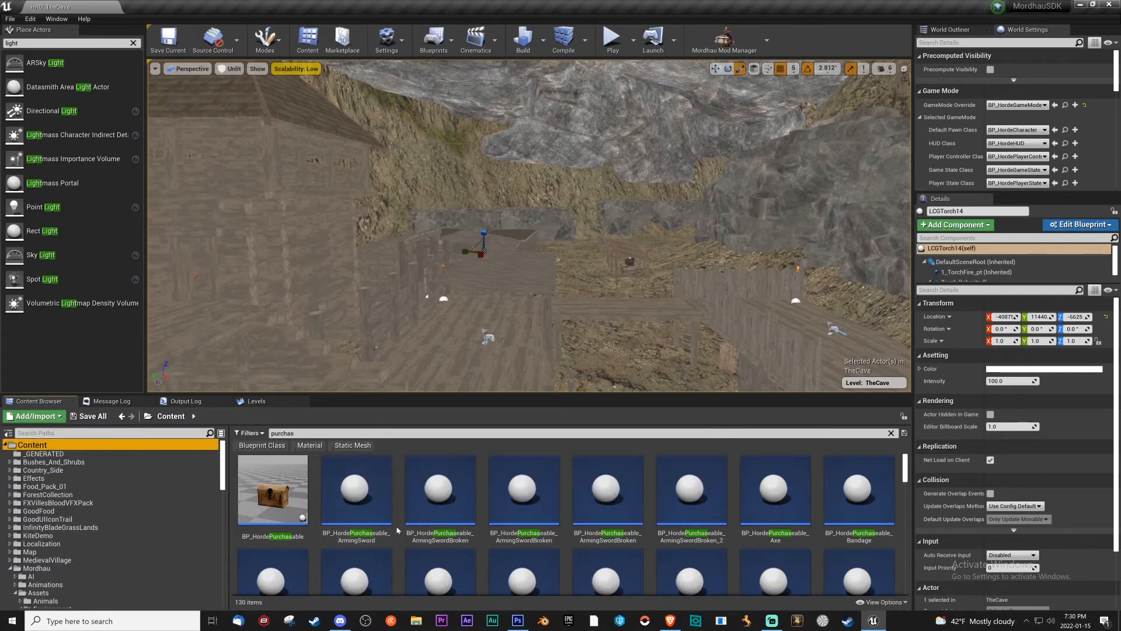
{"action": "scroll", "scroll_direction": "down", "scroll_amount": 3}
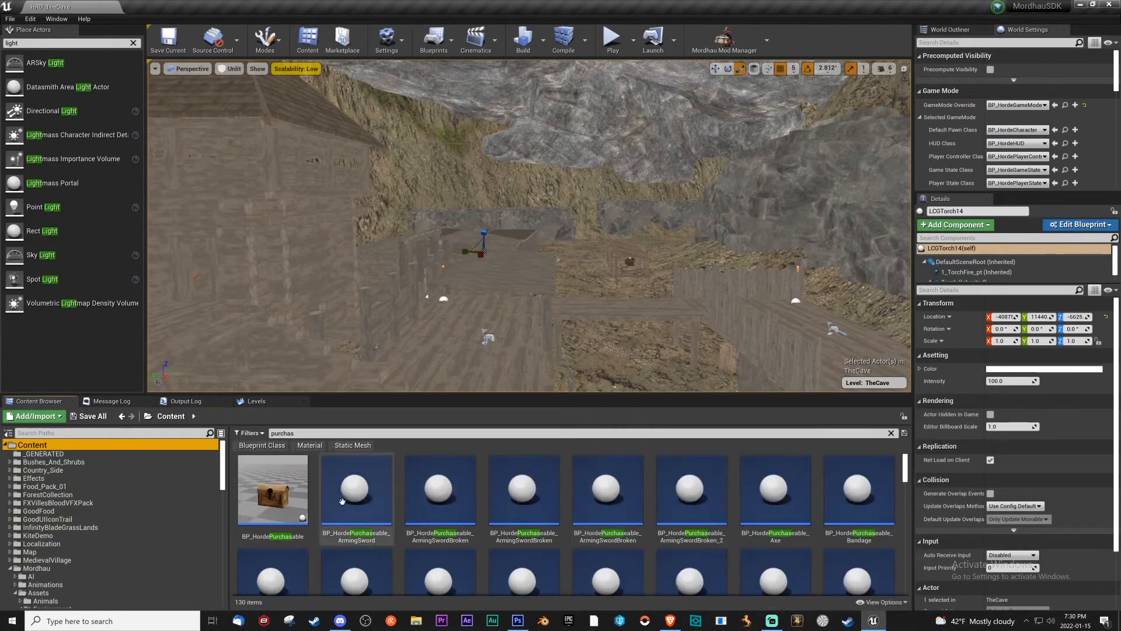
{"action": "left_click", "coordinate": [357, 488]}
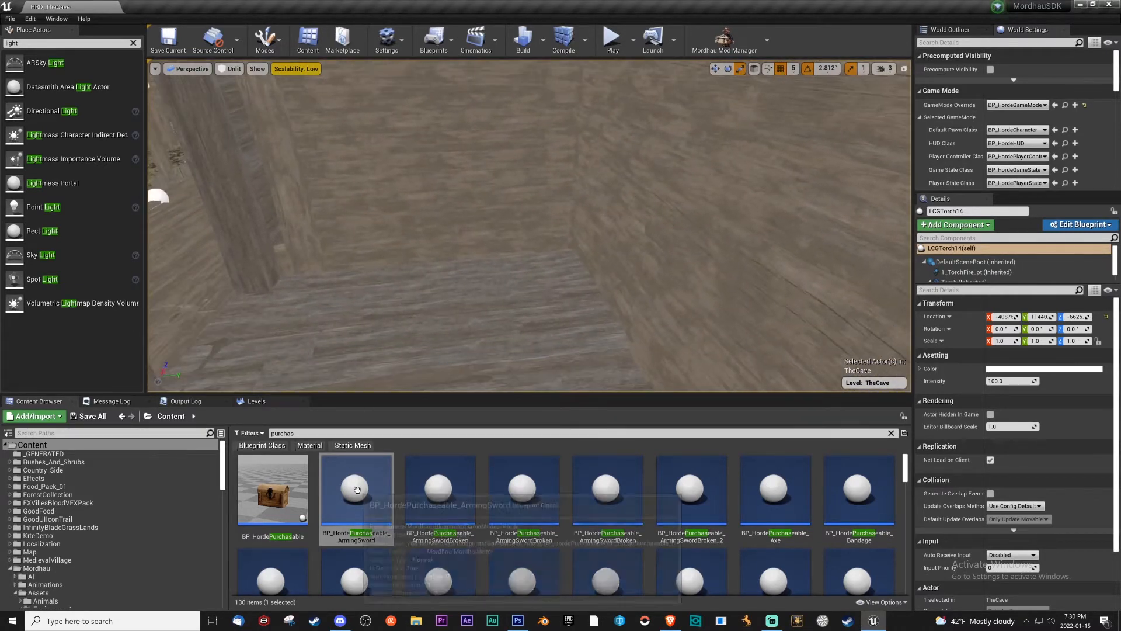
{"action": "left_click", "coordinate": [440, 489]}
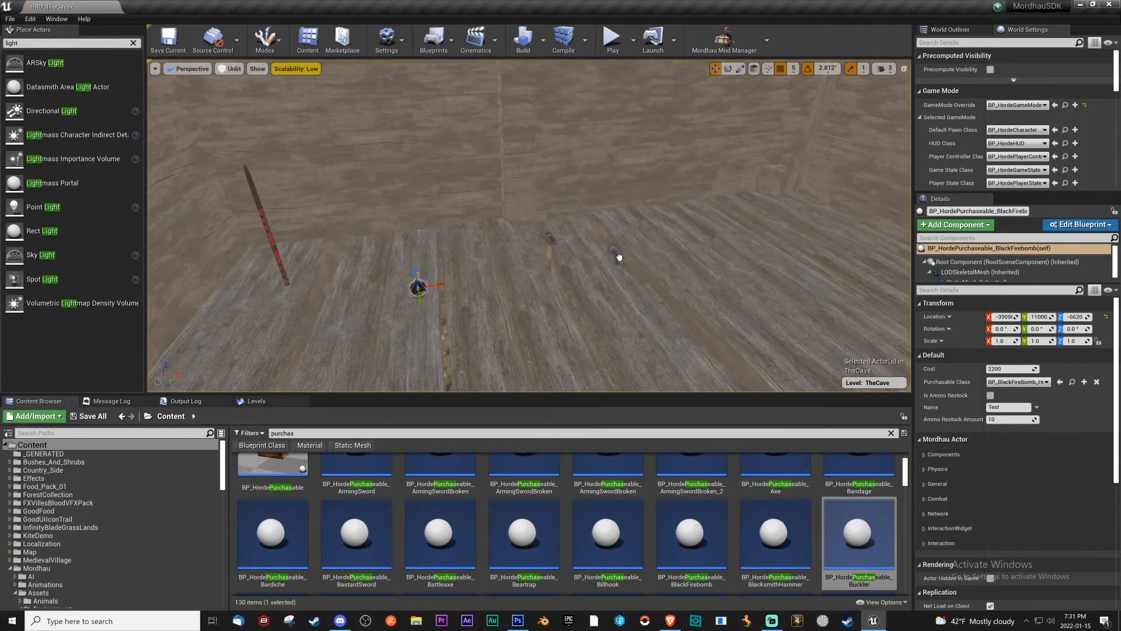
{"action": "left_click", "coordinate": [859, 540]}
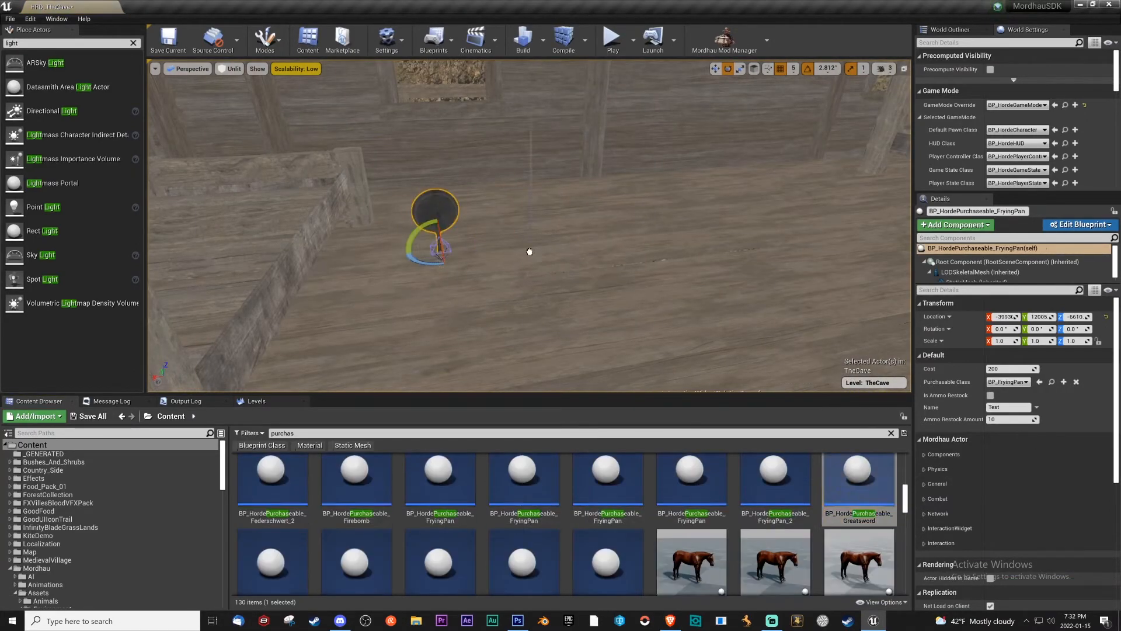
{"action": "left_click", "coordinate": [607, 499]}
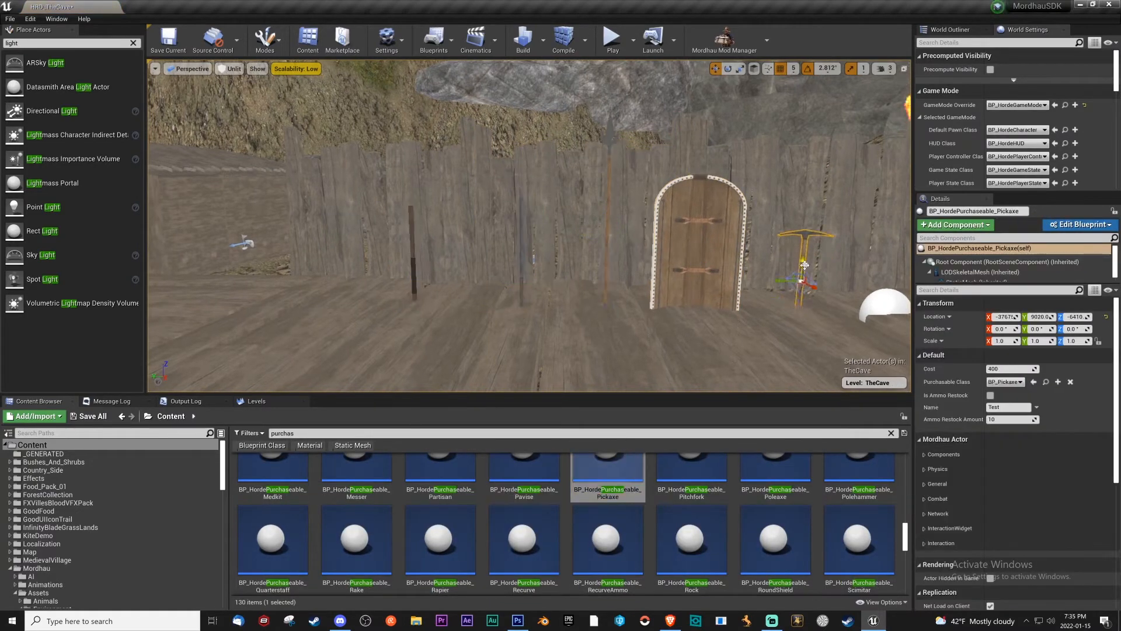
{"action": "left_click", "coordinate": [523, 544]}
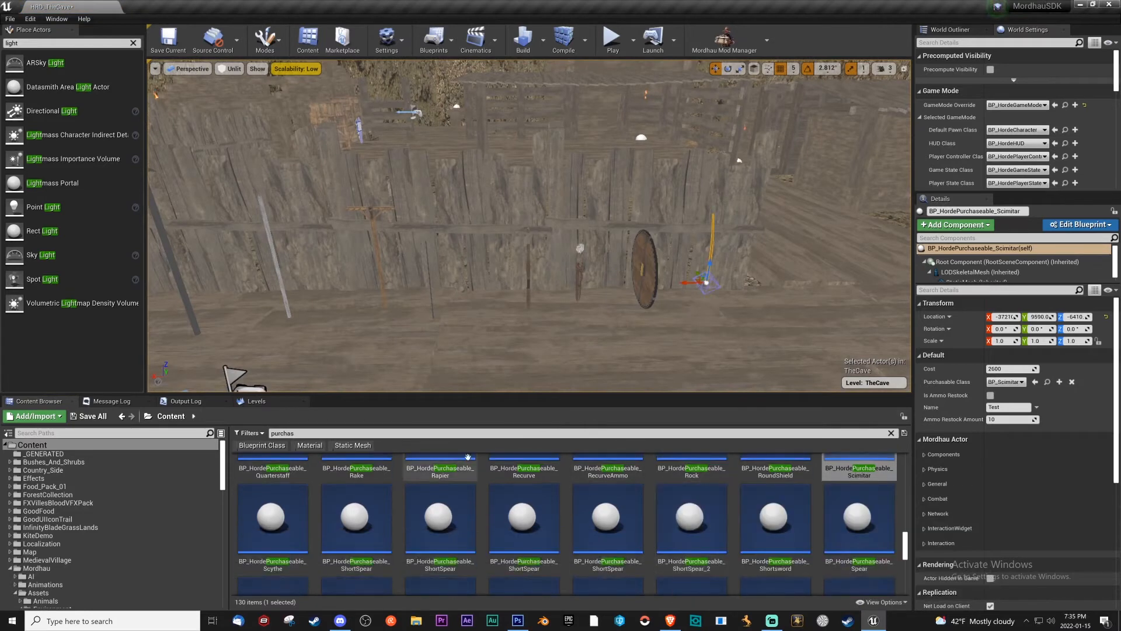
Step: Place T1 helmet, T2 chest, and T3 chest, helmet and legs pickups
{"action": "scroll", "scroll_direction": "down", "scroll_amount": 3}
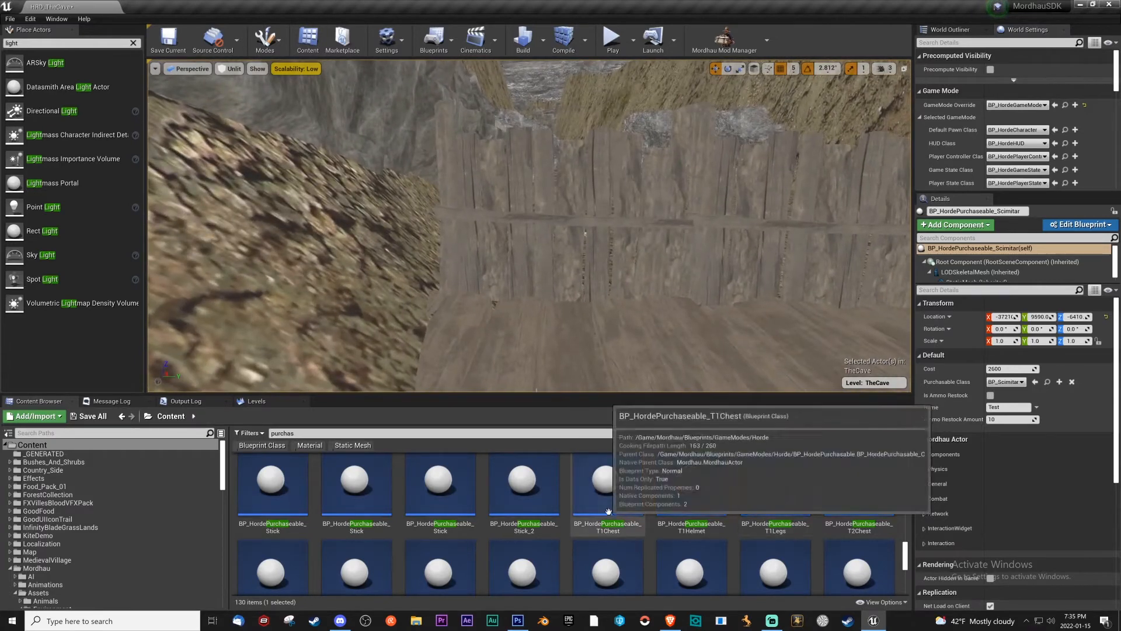
{"action": "left_click", "coordinate": [607, 479]}
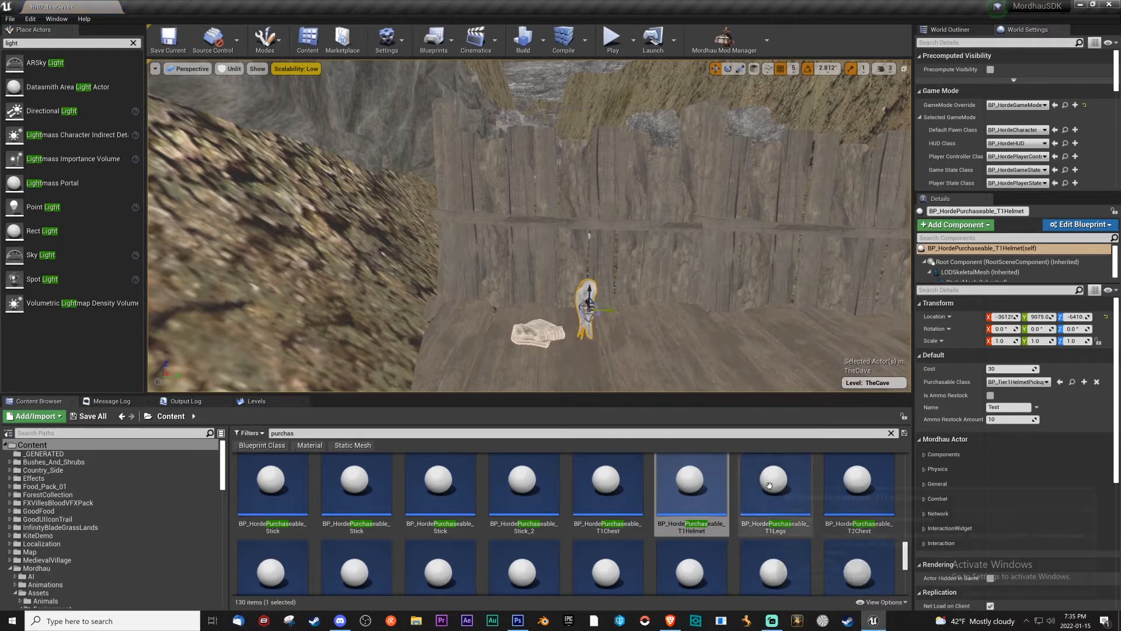
{"action": "left_click", "coordinate": [774, 486]}
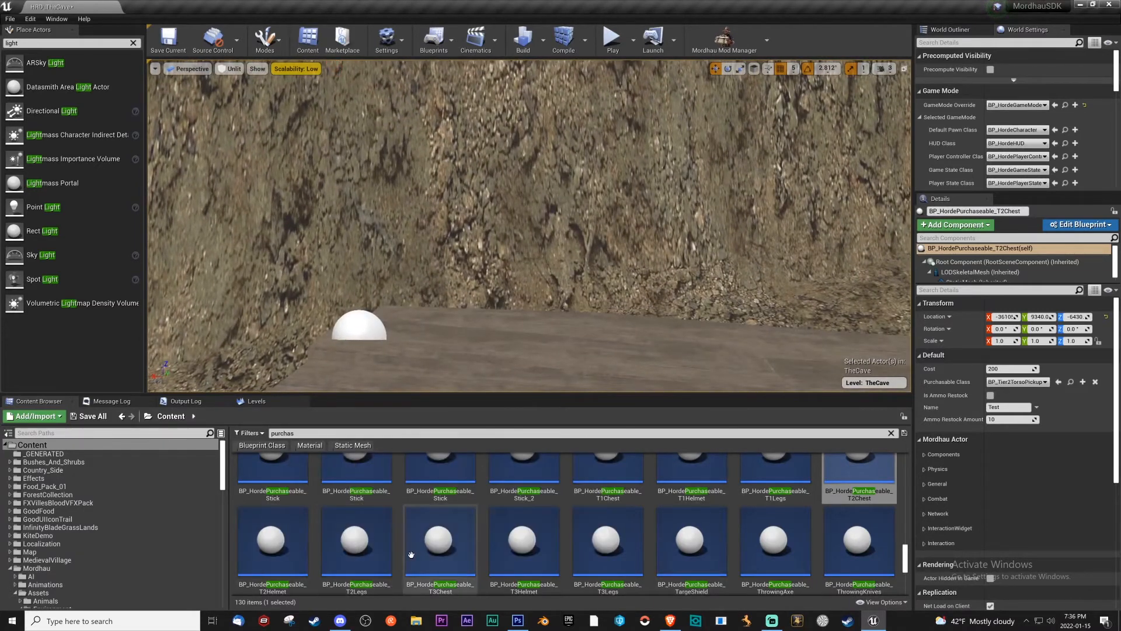
{"action": "left_click", "coordinate": [440, 539]}
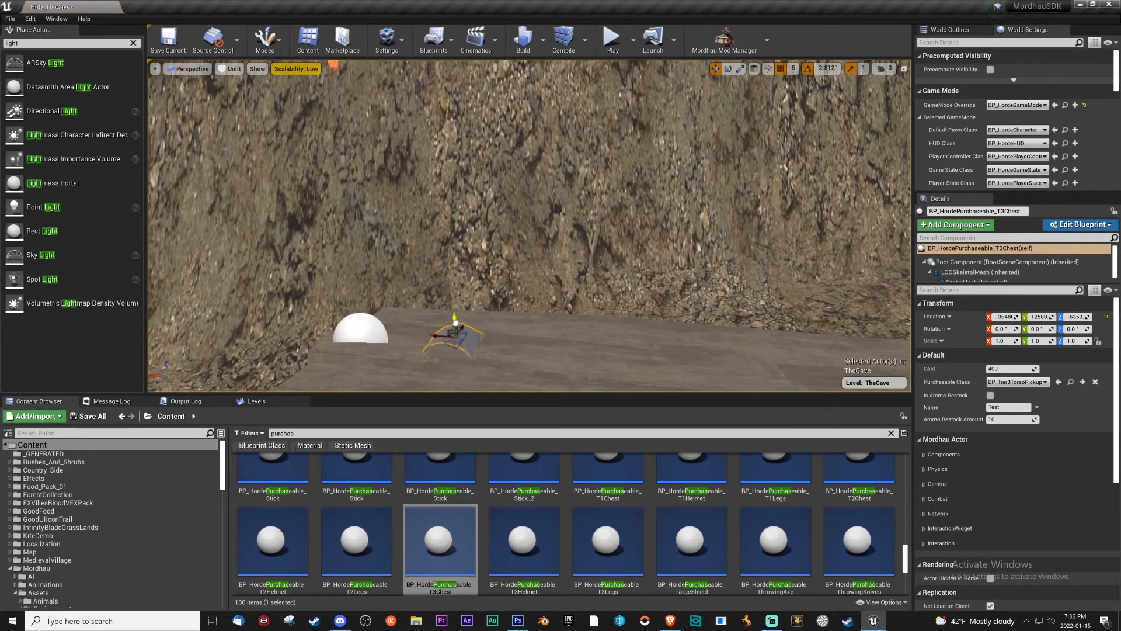
{"action": "left_click", "coordinate": [523, 540]}
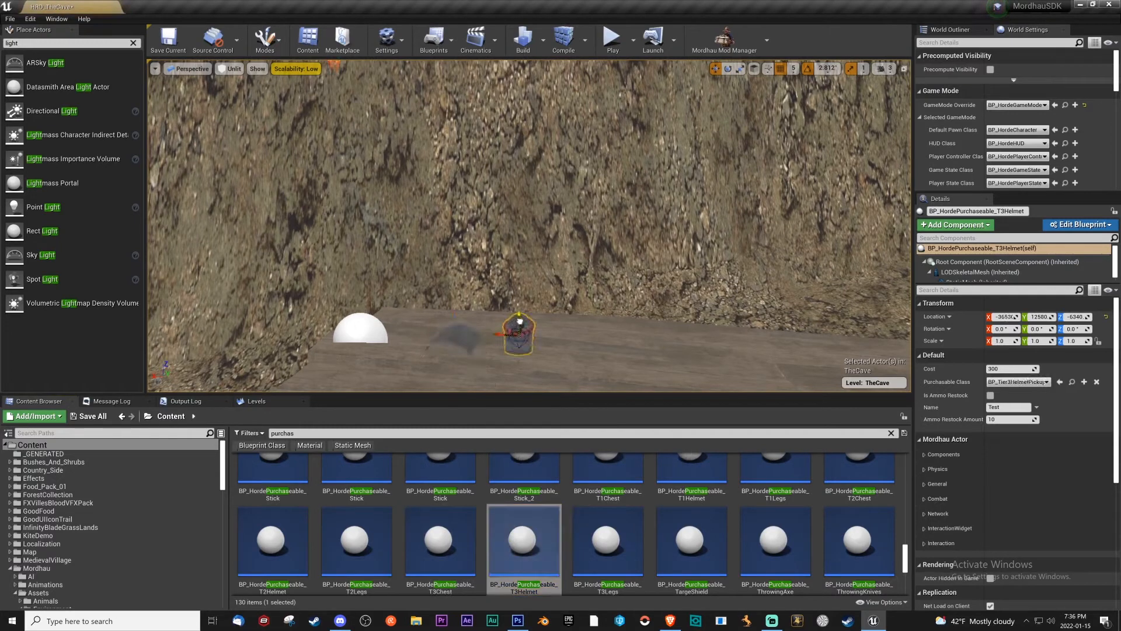
{"action": "left_click", "coordinate": [607, 539]}
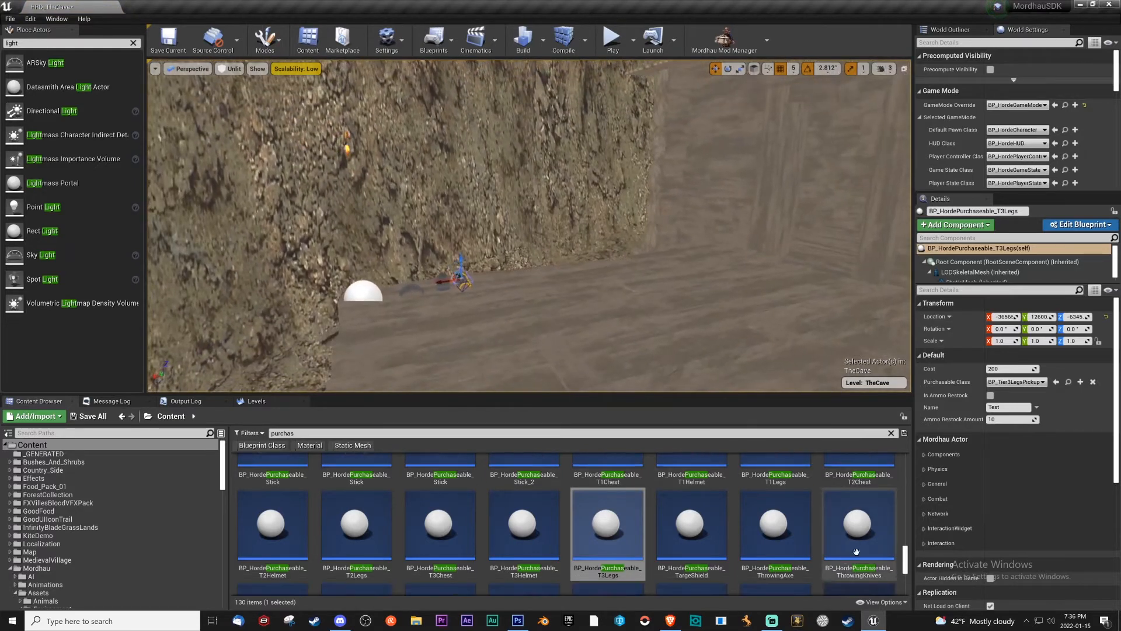
Step: Place two toolbox ammo pickups, by the wooden fence and near the scaffold, then save
{"action": "scroll", "scroll_direction": "down", "scroll_amount": 3}
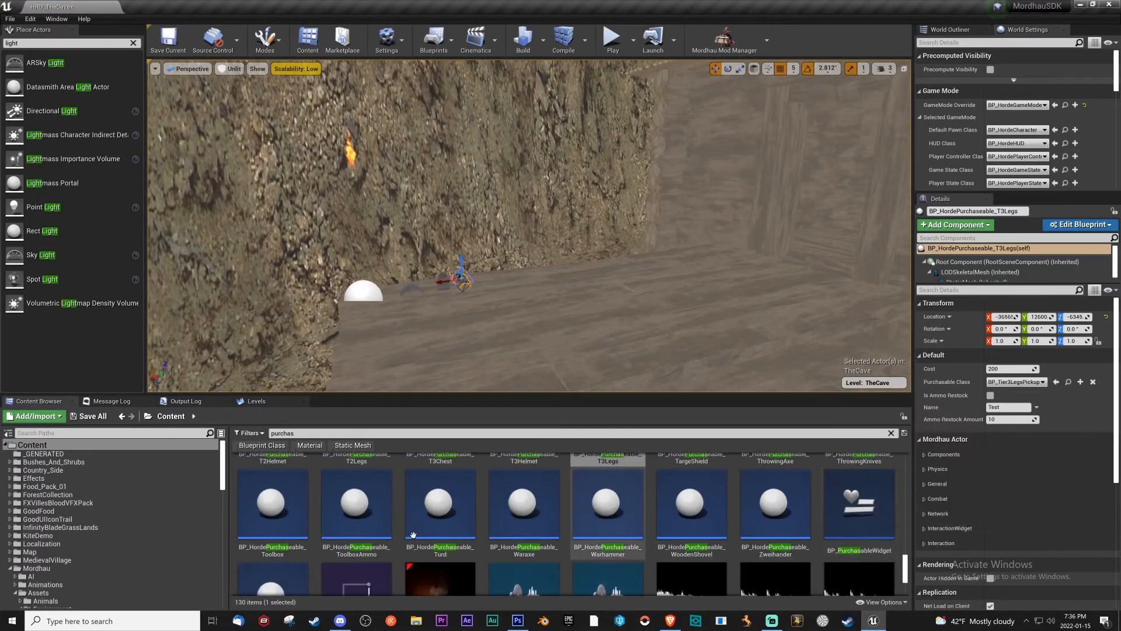
{"action": "left_click", "coordinate": [271, 507]}
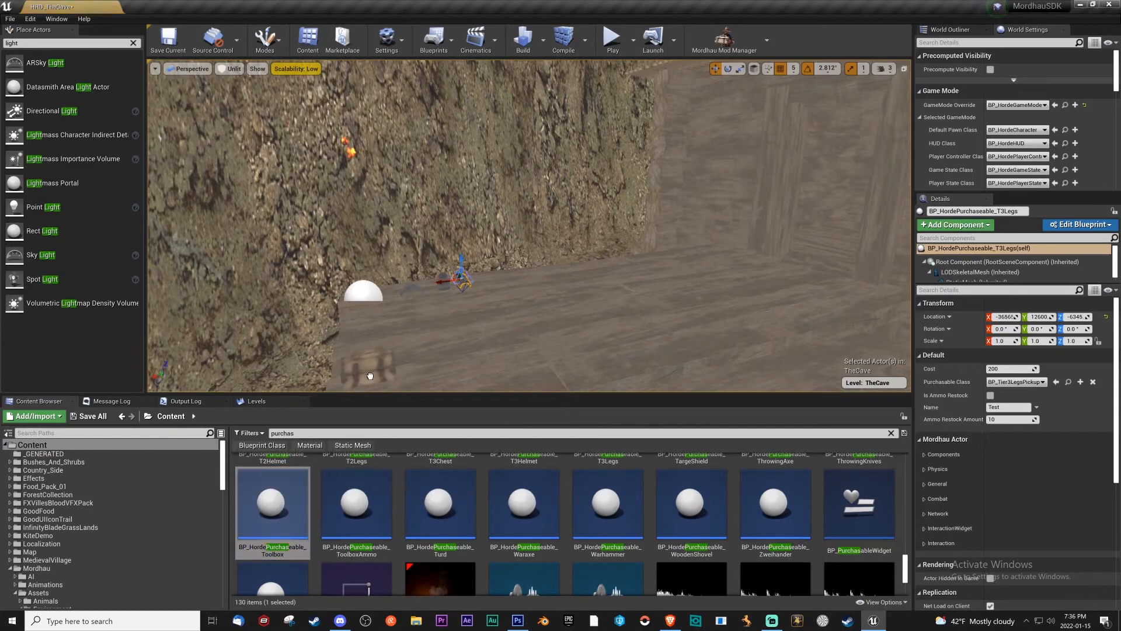
{"action": "left_click", "coordinate": [356, 504]}
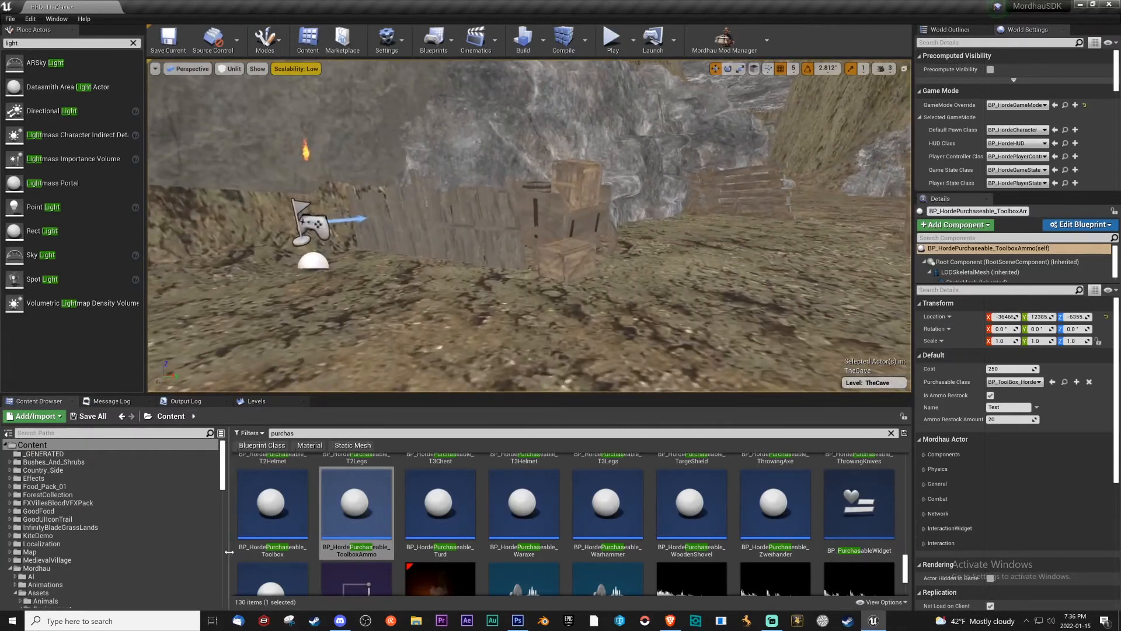
{"action": "left_click", "coordinate": [493, 282]}
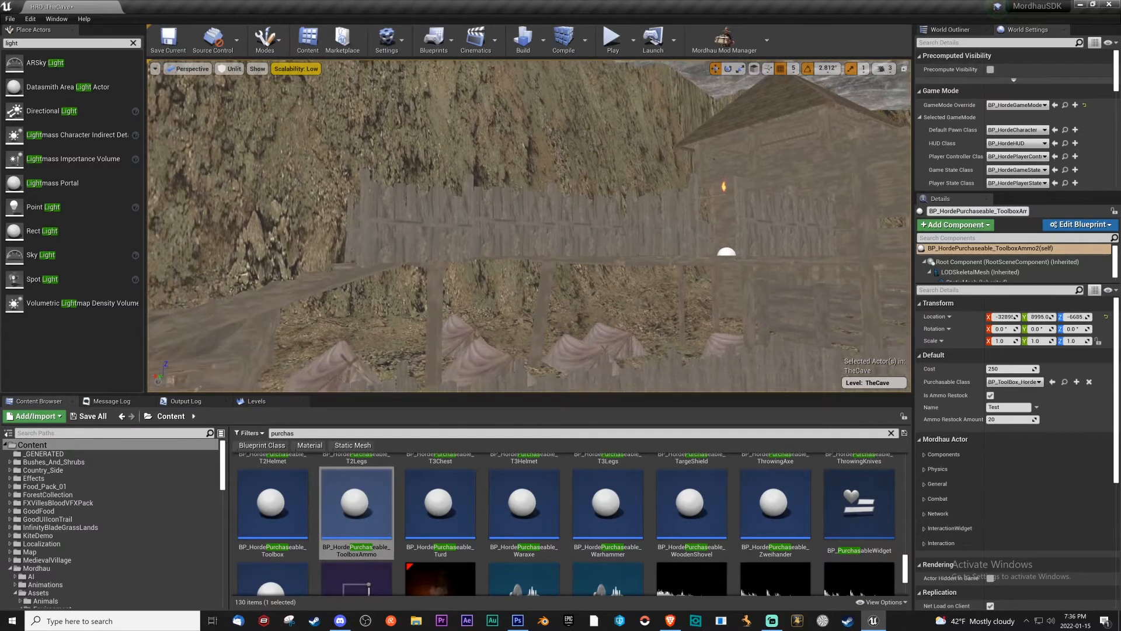
{"action": "left_click", "coordinate": [168, 39]}
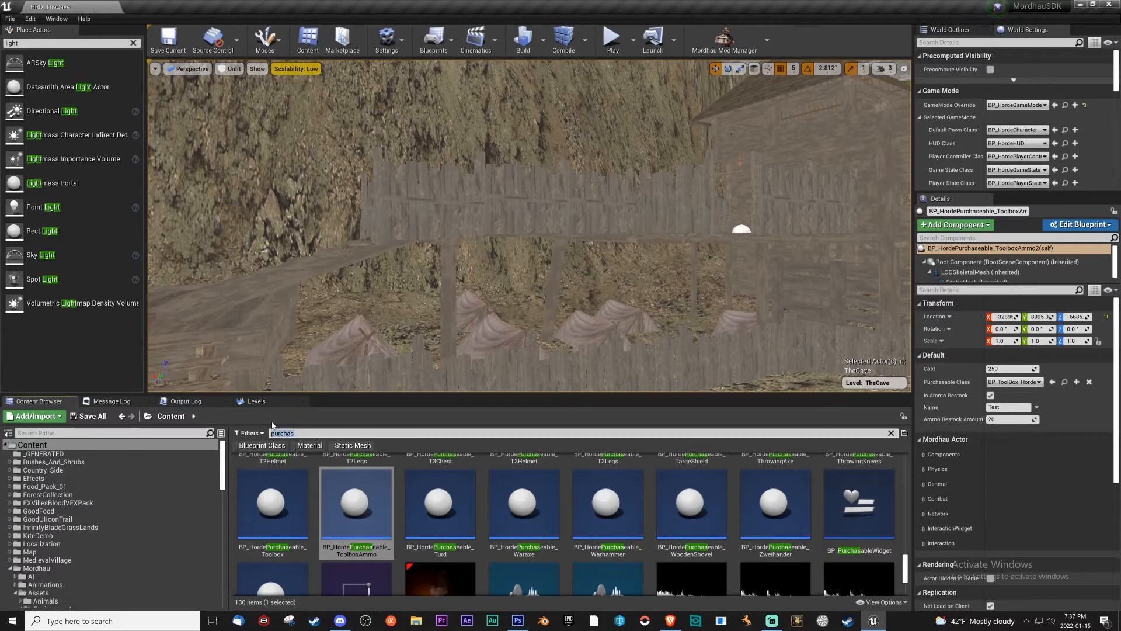
Step: Search assets for 'noble', then place a BP_HordeKillObjective character on the cave floor
{"action": "left_click", "coordinate": [889, 433]}
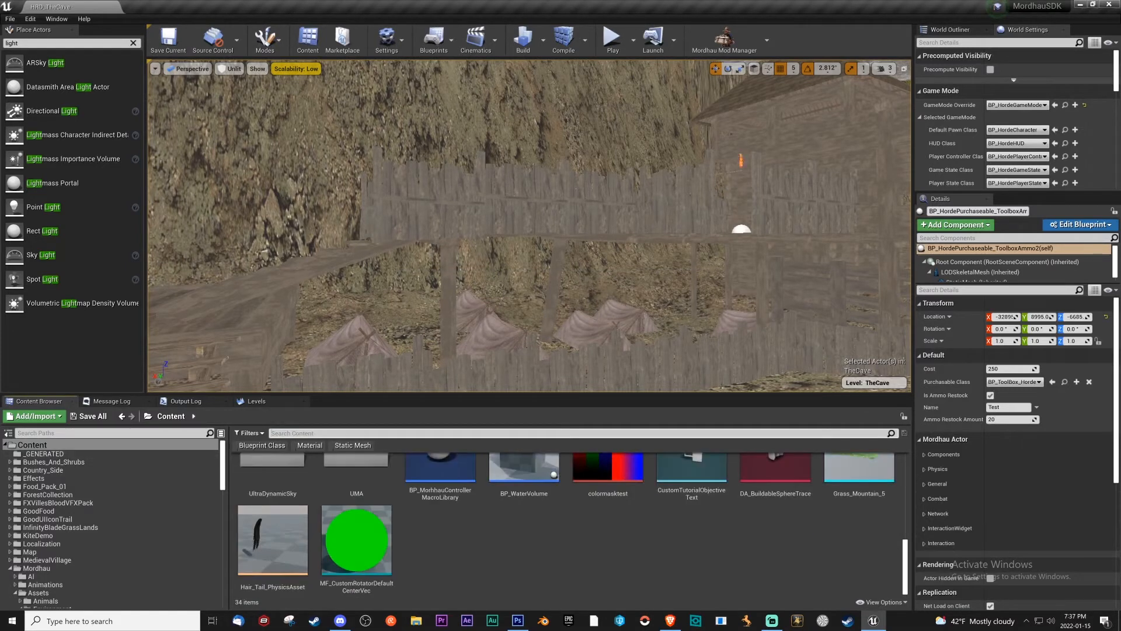
{"action": "type", "text": "noble"}
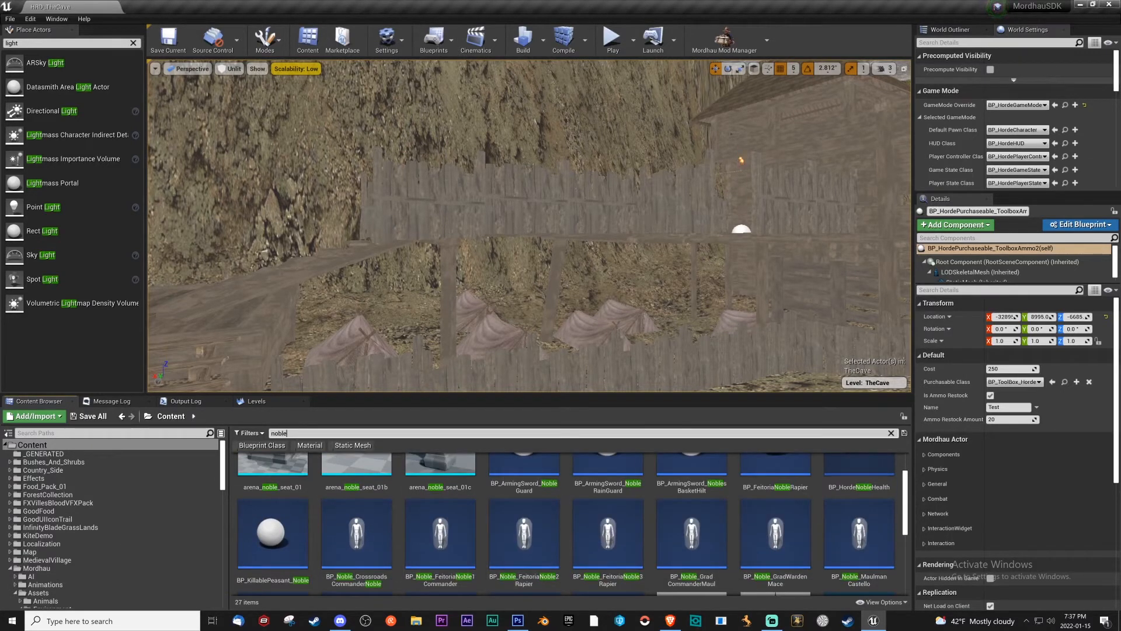
{"action": "left_click", "coordinate": [249, 433]}
{"action": "type", "text": "killobjective"}
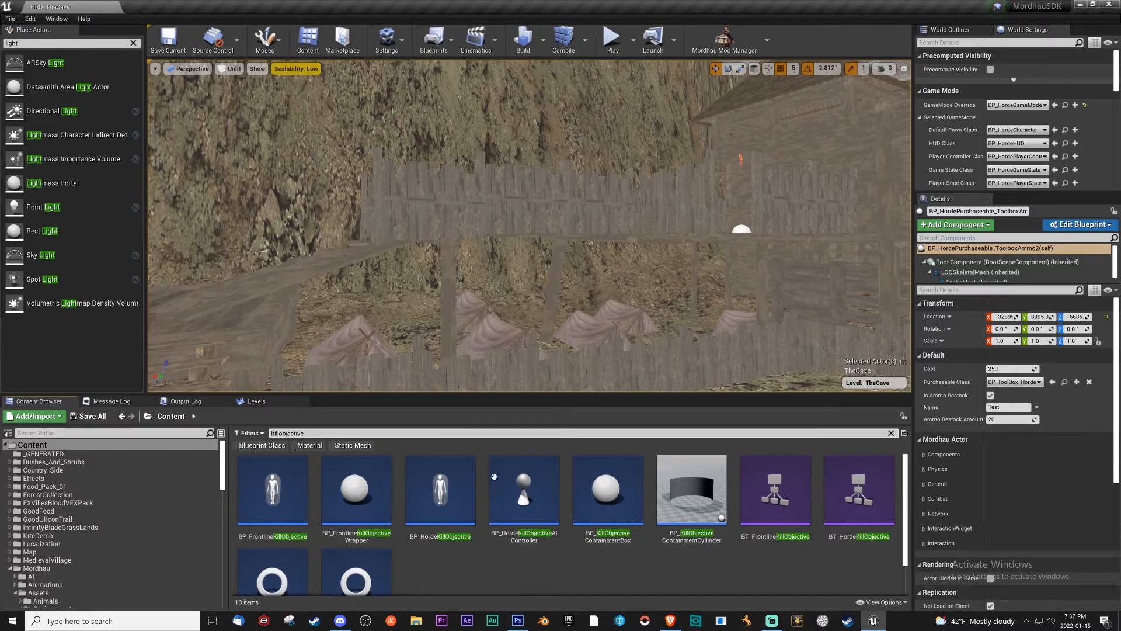
{"action": "left_click", "coordinate": [439, 491]}
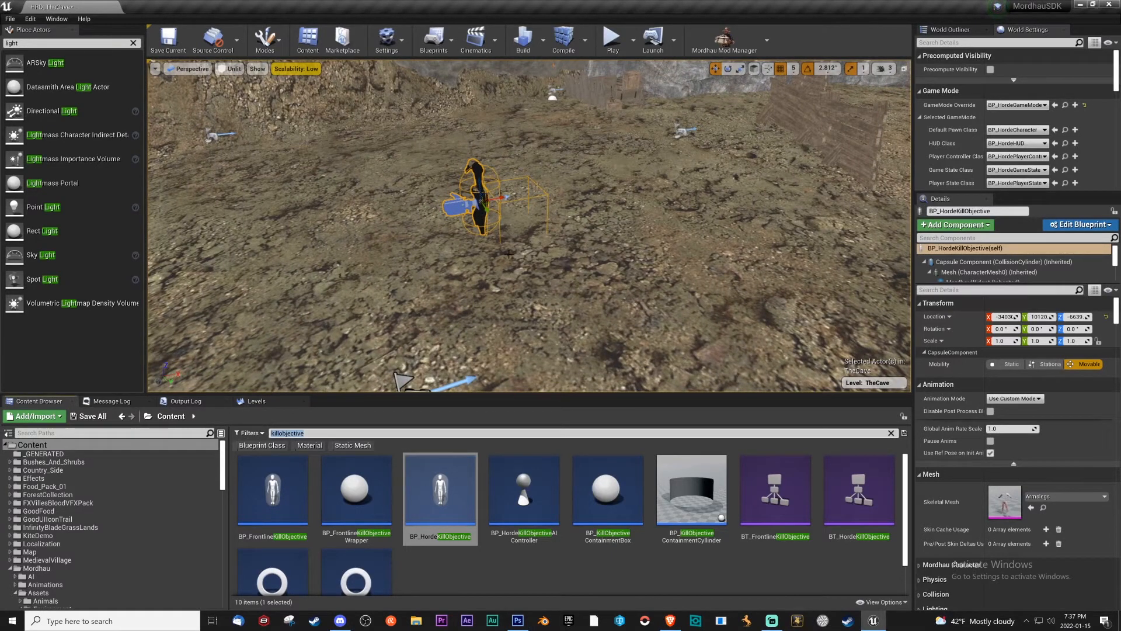
Step: Search assets for 'front', then 'point', and select BP_FrontlinePatrolPoint
{"action": "left_click", "coordinate": [890, 433]}
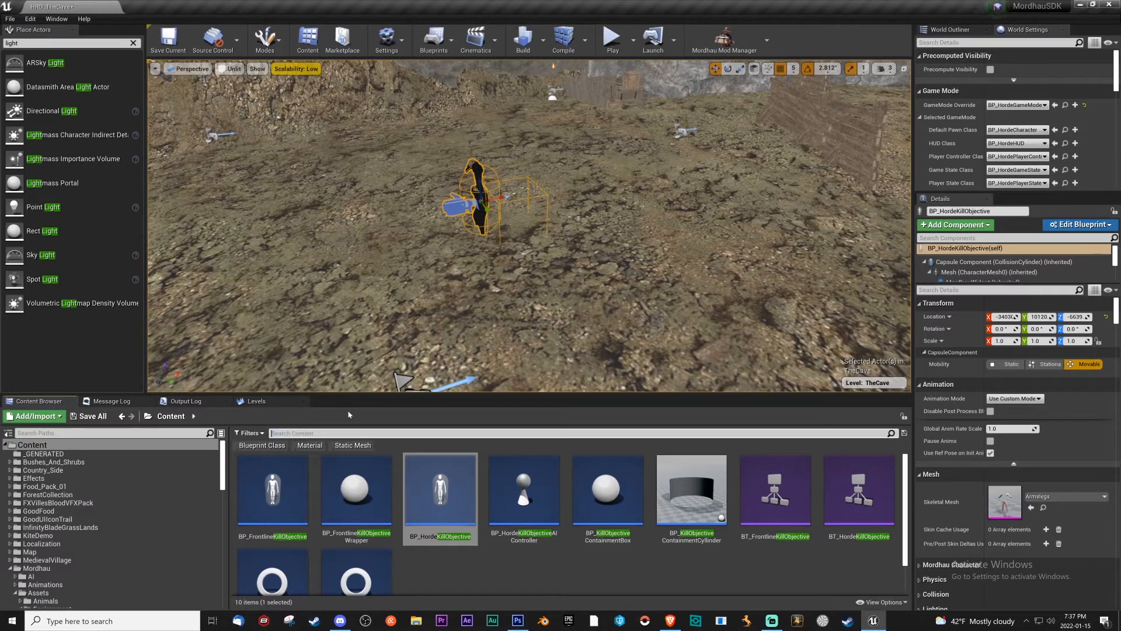
{"action": "type", "text": "frontlinepoi"}
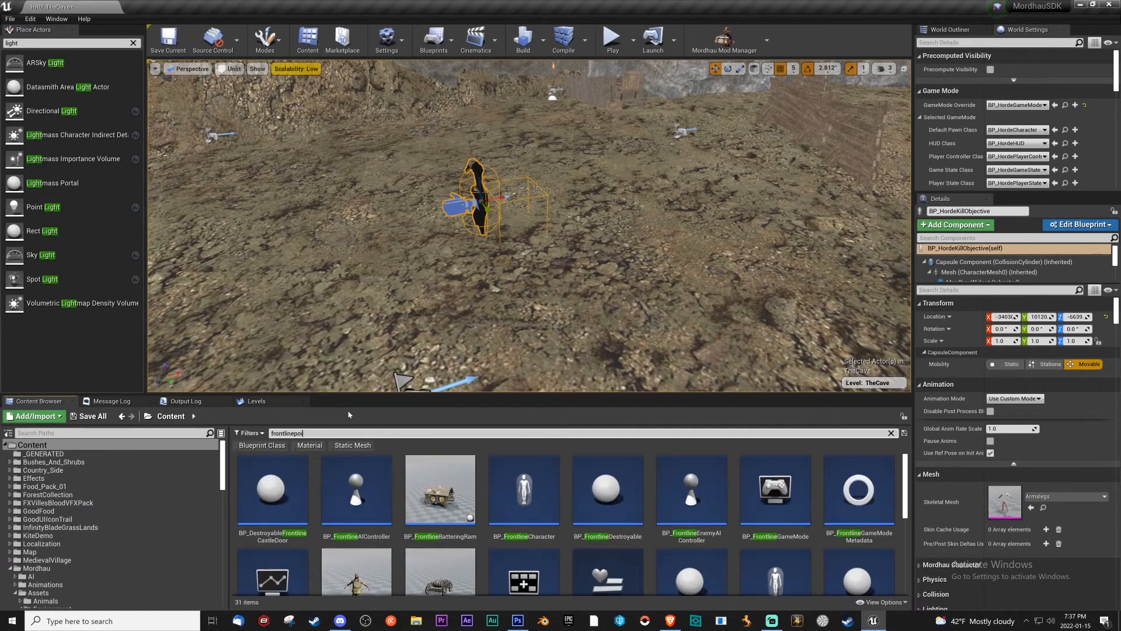
{"action": "left_click", "coordinate": [890, 433]}
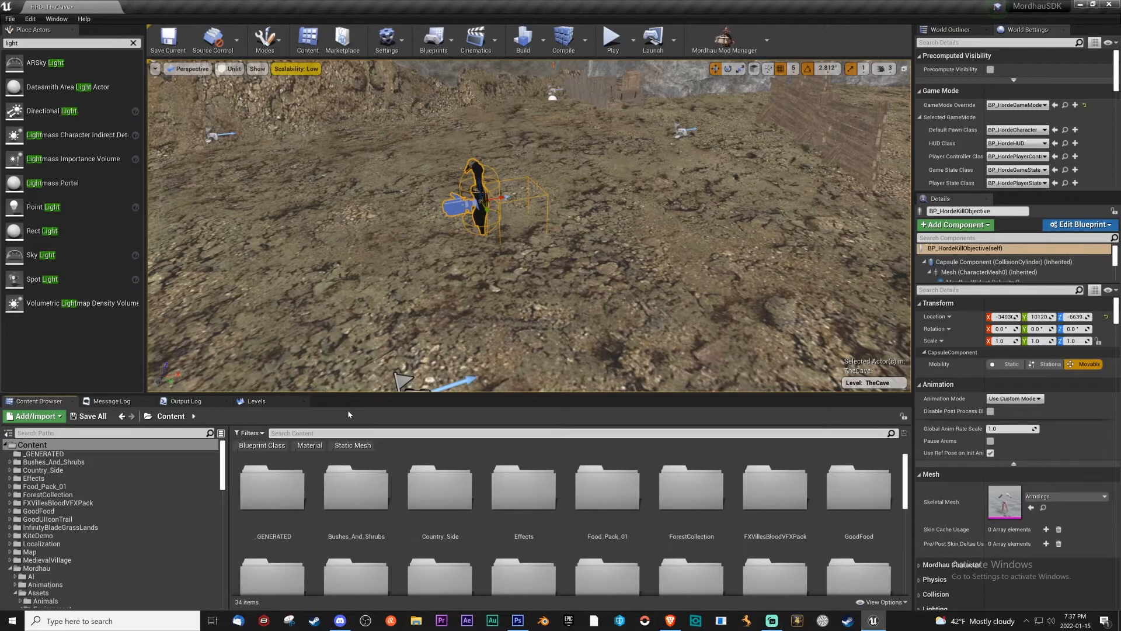
{"action": "type", "text": "point"}
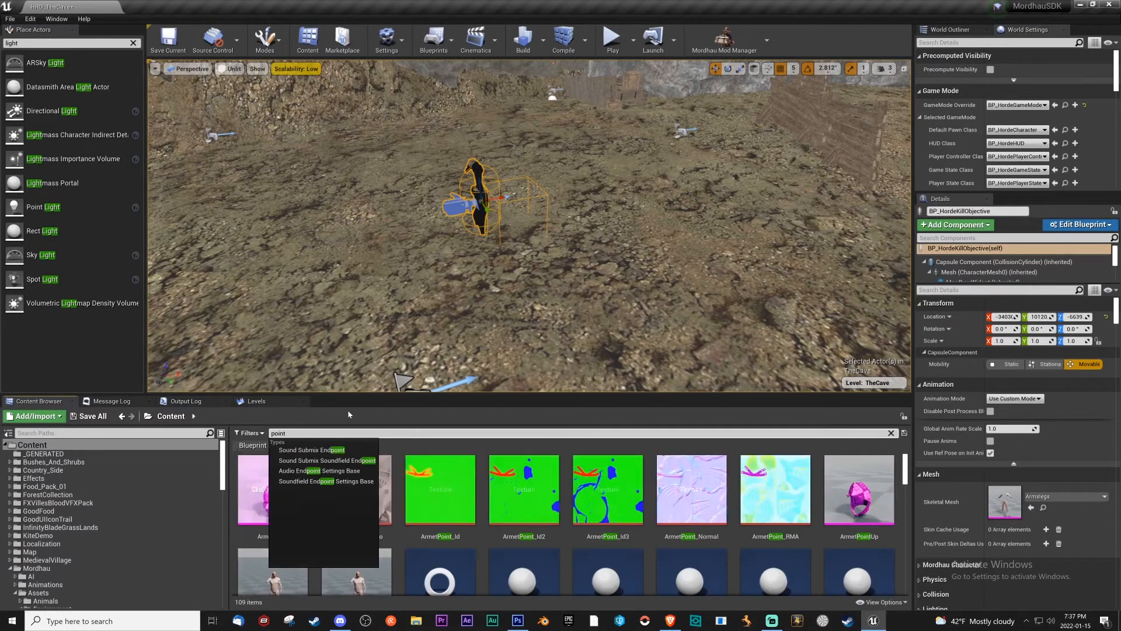
{"action": "scroll", "scroll_direction": "down", "scroll_amount": 3}
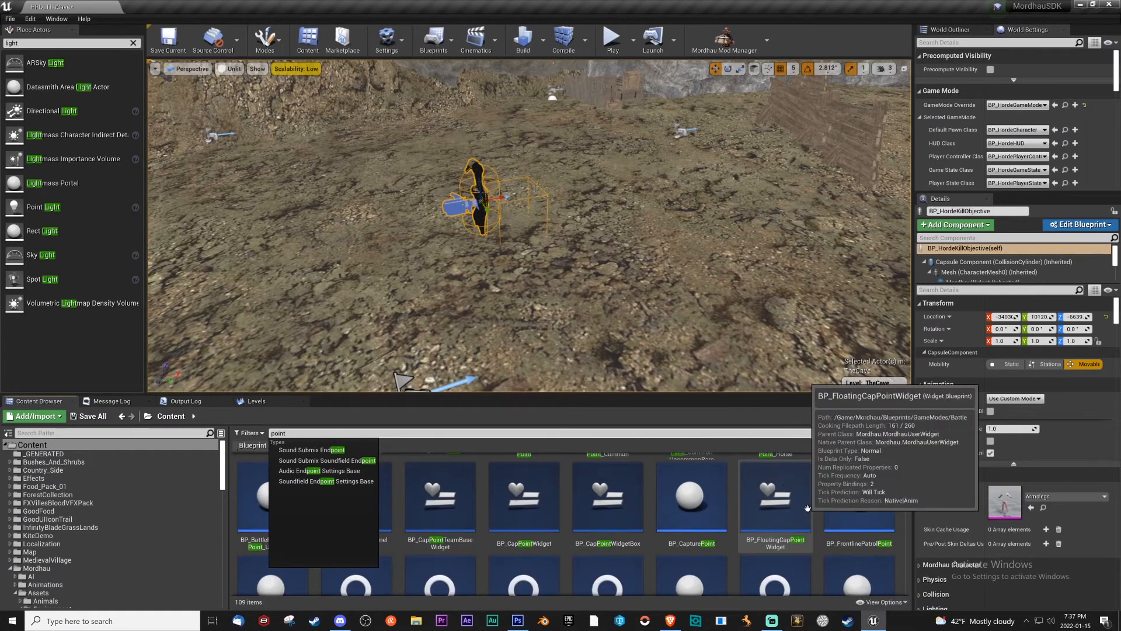
{"action": "left_click", "coordinate": [857, 494]}
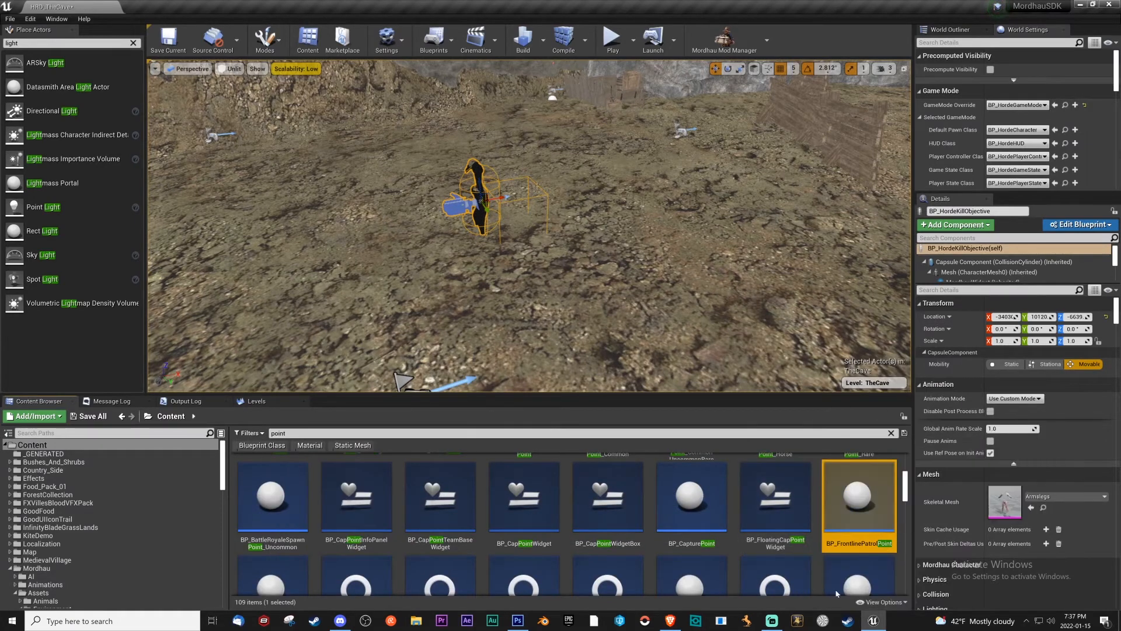
{"action": "mouse_move", "coordinate": [859, 504]}
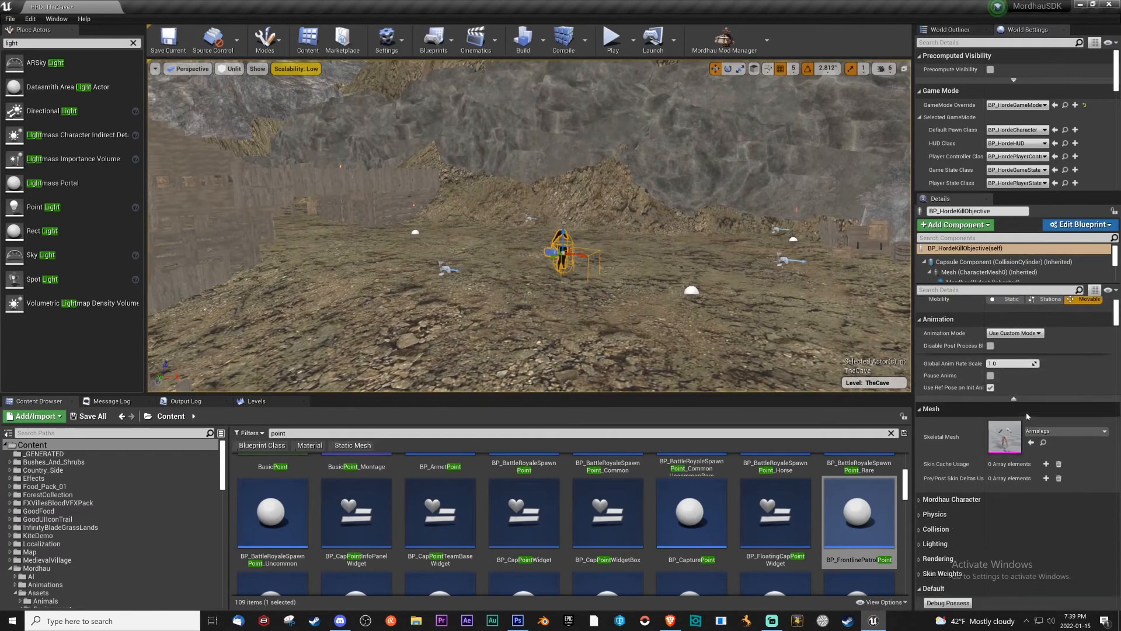
Step: Set a frontline patrol point as the noble's Home Point and add three Patrol Points entries
{"action": "scroll", "scroll_direction": "down", "scroll_amount": 3}
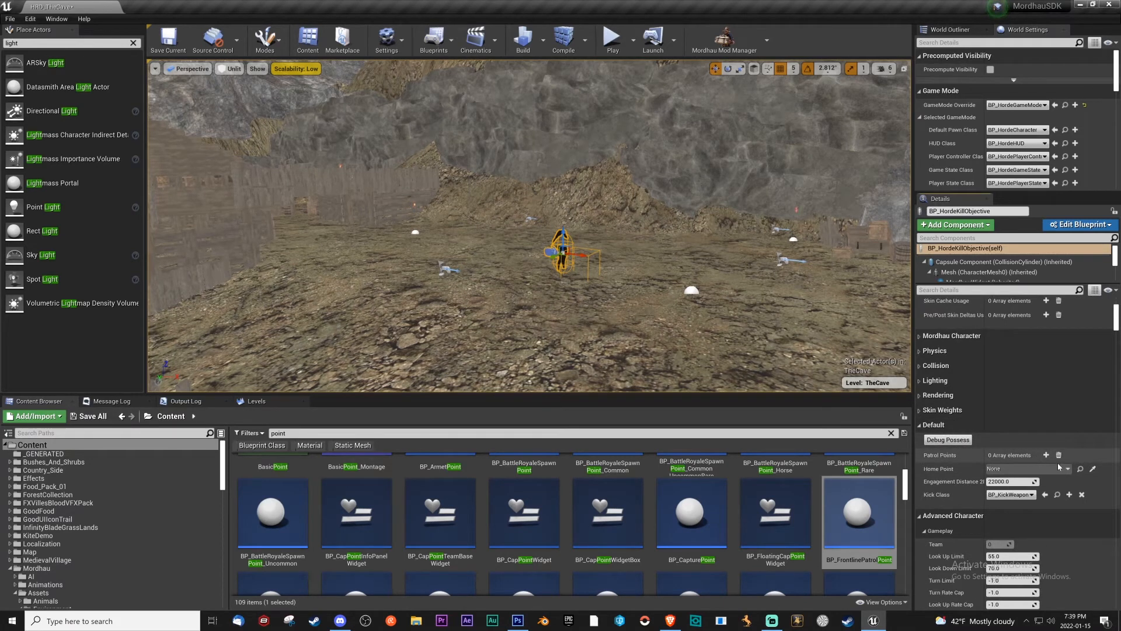
{"action": "mouse_move", "coordinate": [1092, 468]}
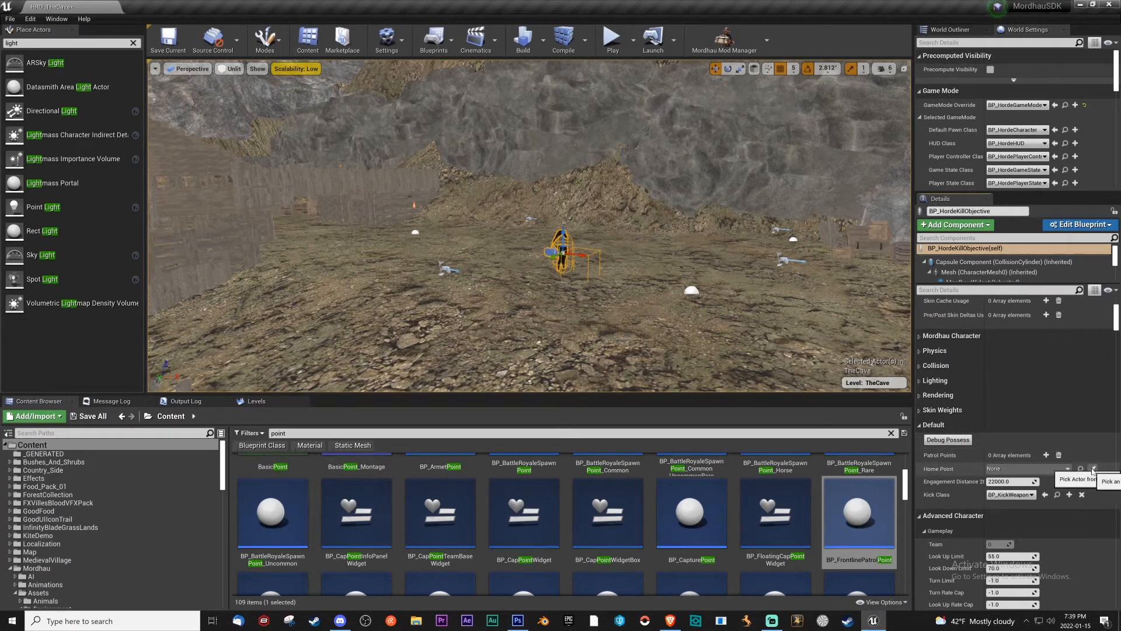
{"action": "left_click", "coordinate": [1093, 468]}
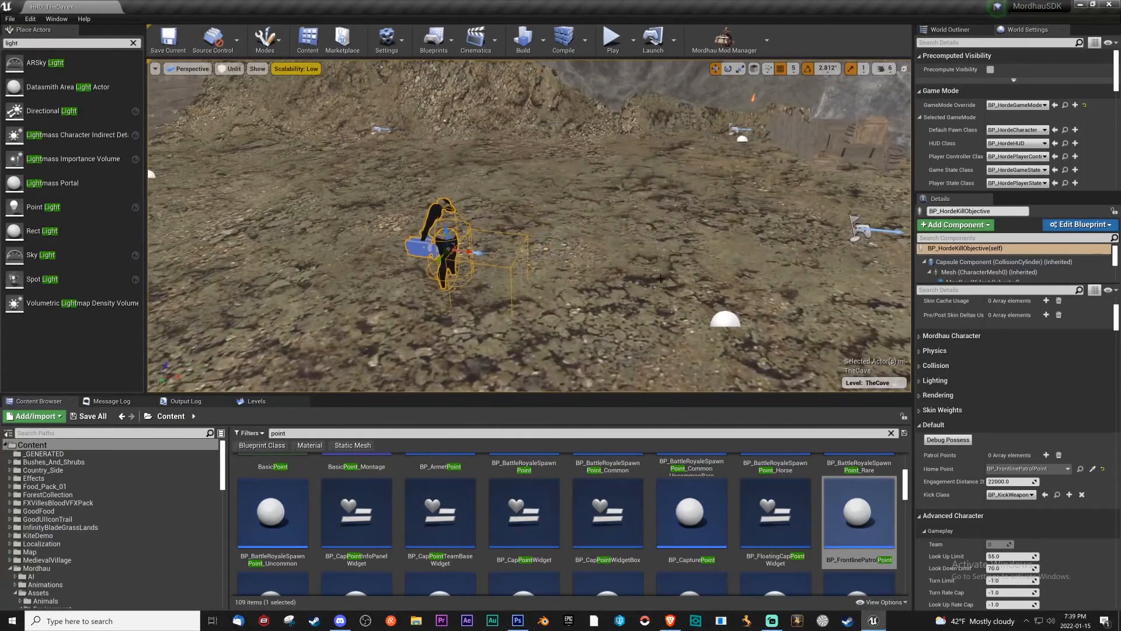
{"action": "mouse_move", "coordinate": [1028, 469]}
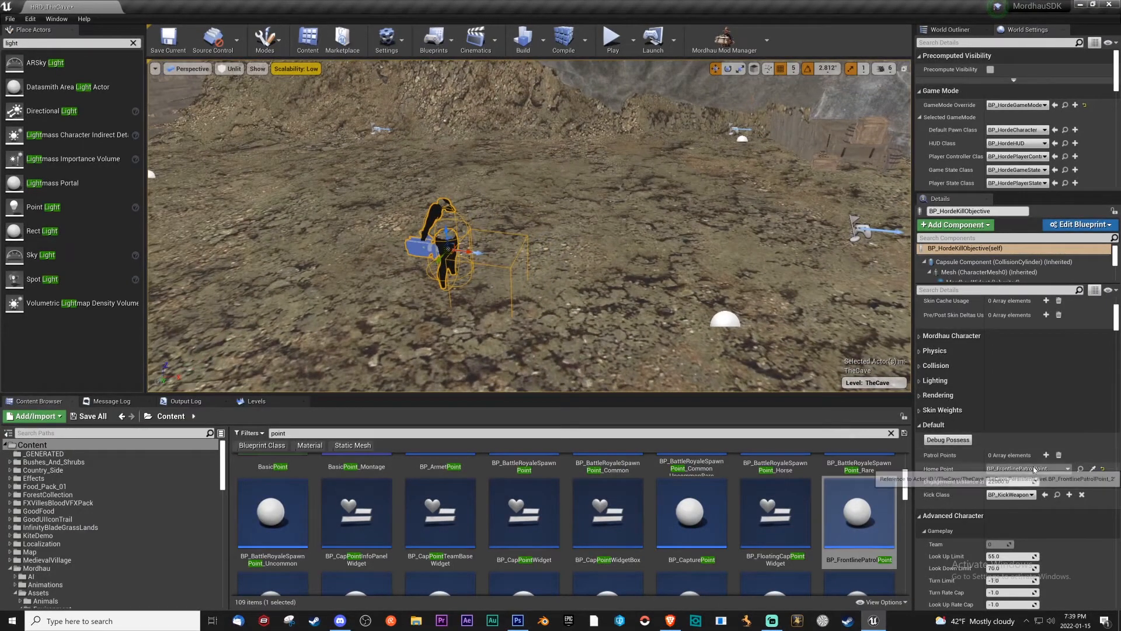
{"action": "left_click", "coordinate": [1045, 455]}
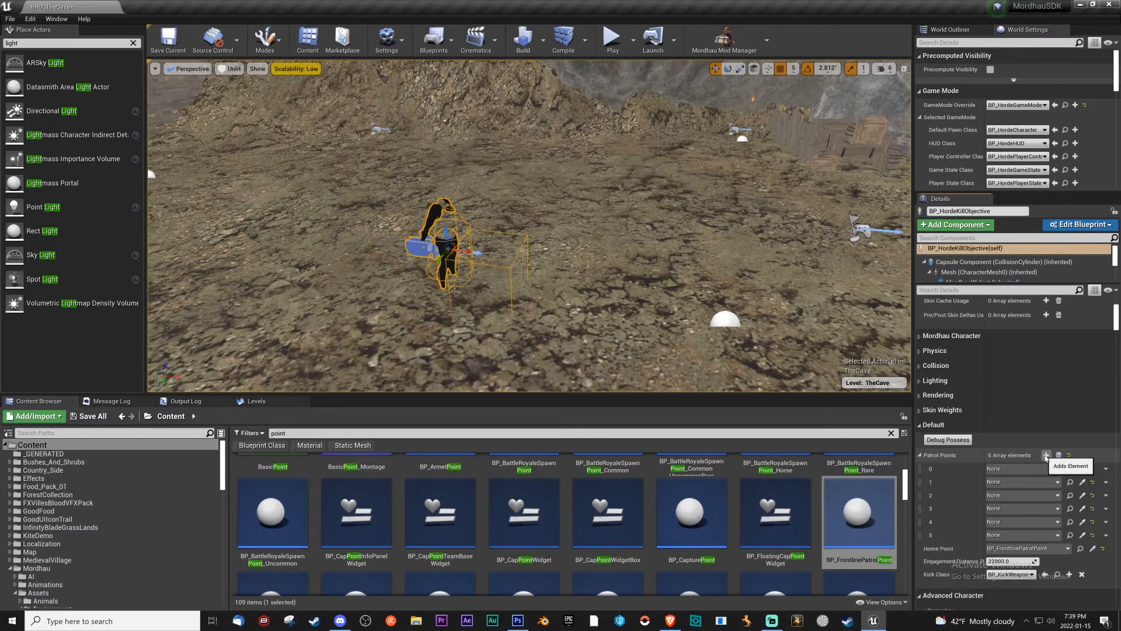
{"action": "left_click", "coordinate": [1044, 455]}
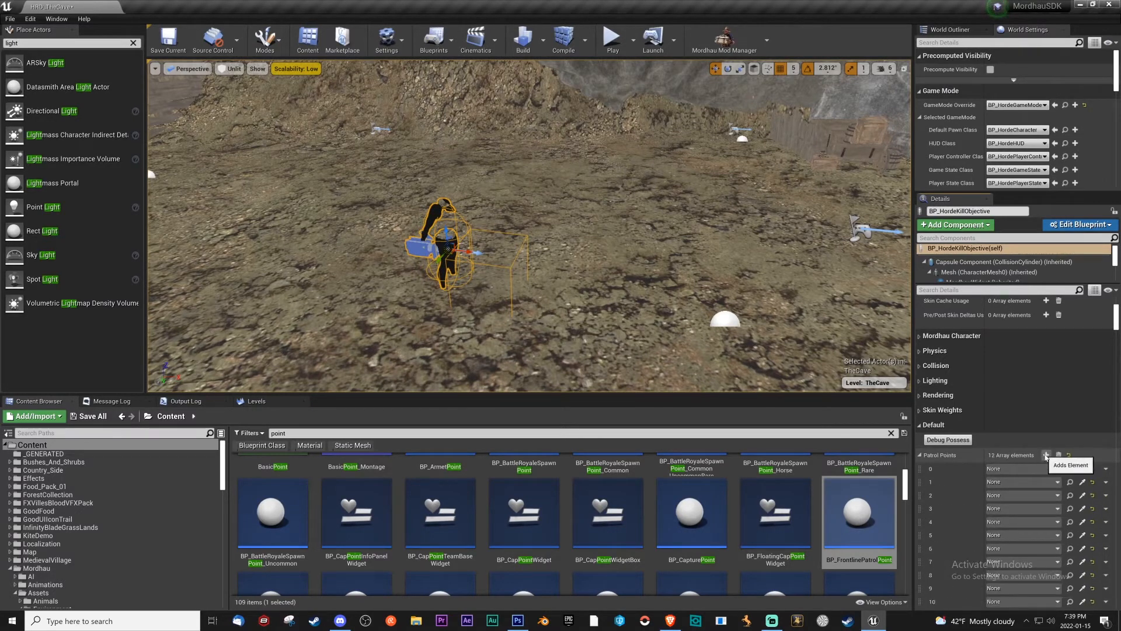
{"action": "left_click", "coordinate": [1046, 455]}
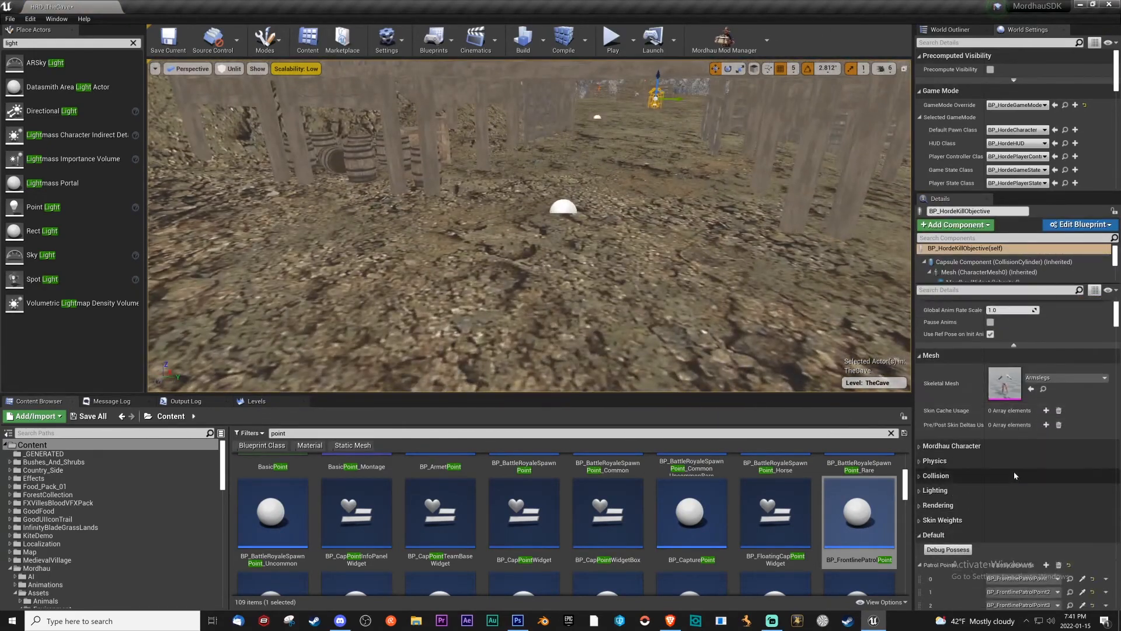
Step: Add another Patrol Points slot, bringing the list to 19 frontline patrol points
{"action": "scroll", "scroll_direction": "down", "scroll_amount": 3}
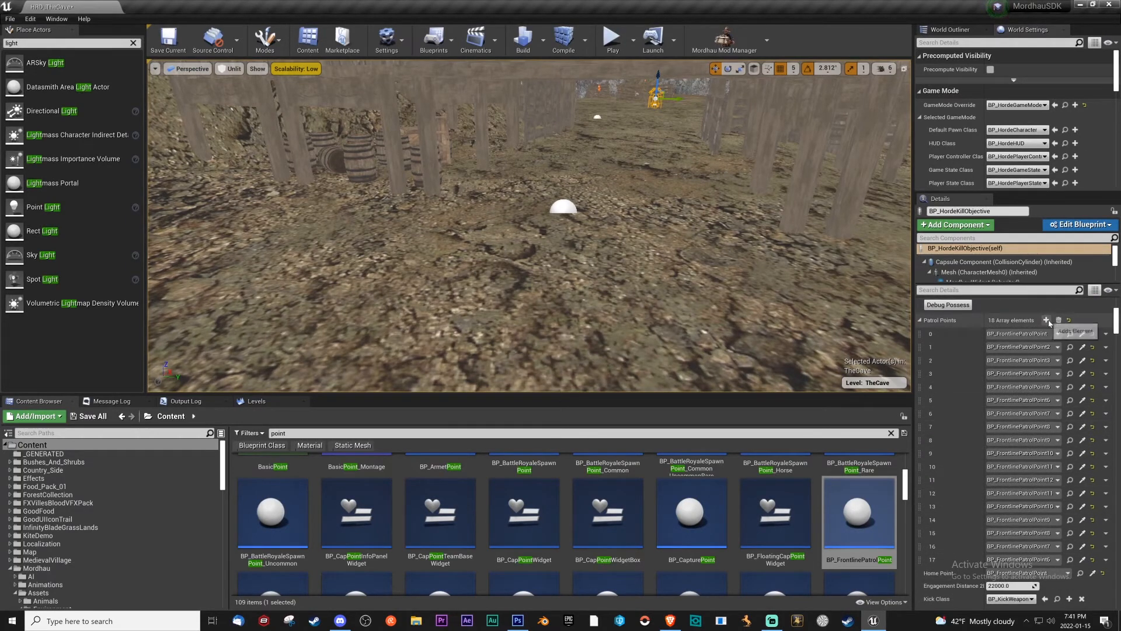
{"action": "left_click", "coordinate": [1045, 319]}
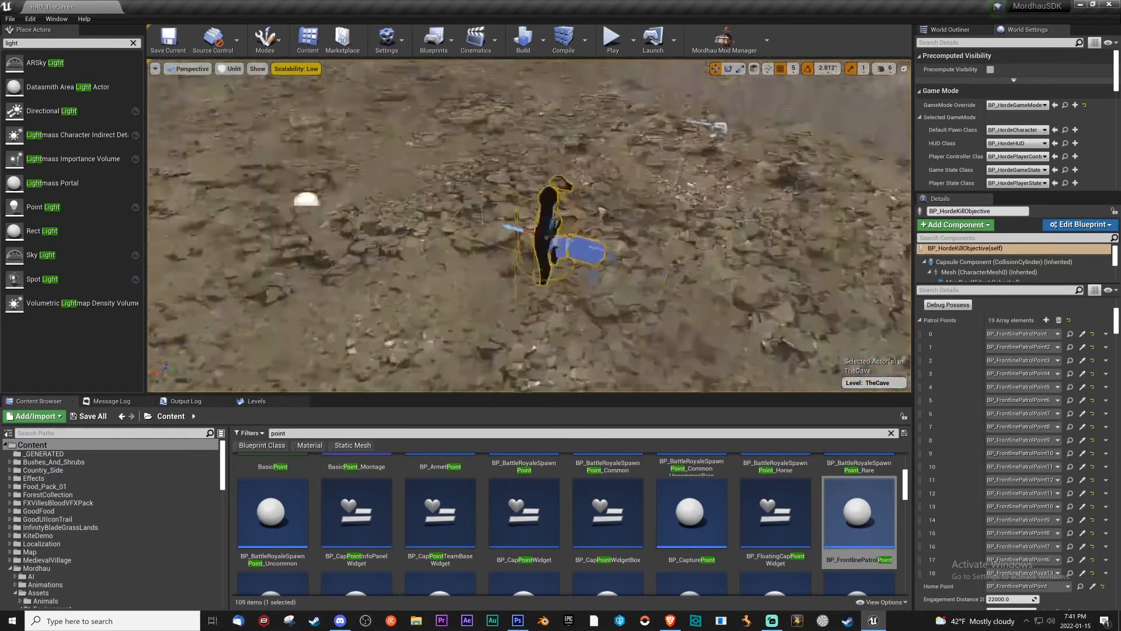
{"action": "left_click", "coordinate": [168, 39]}
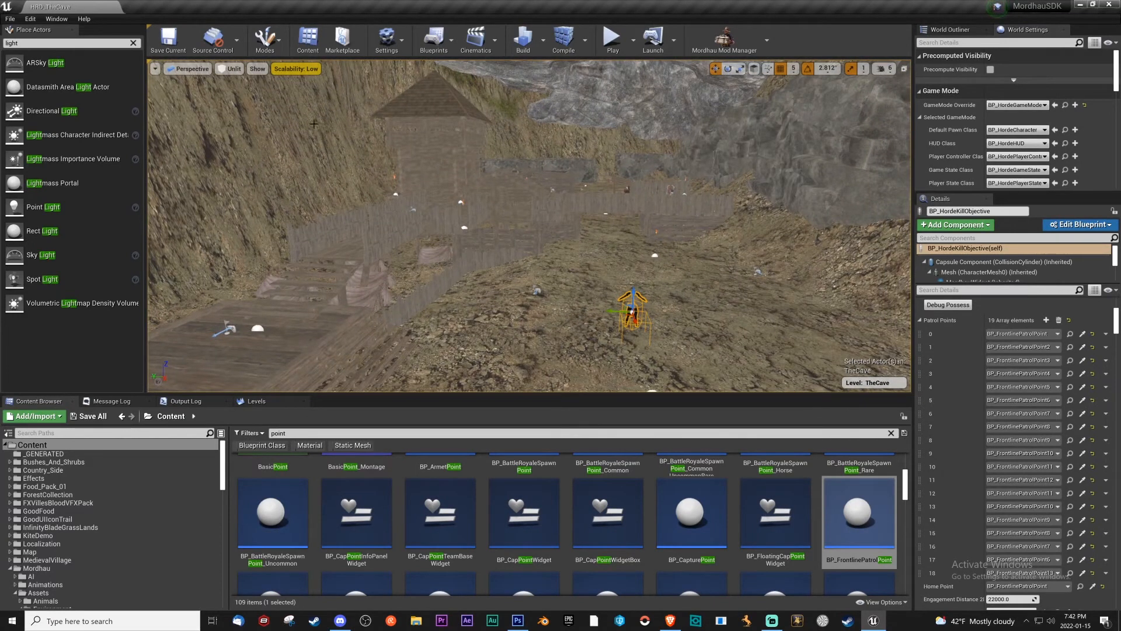
Step: In Mod Manager's packaging step, choose TheCave and untick the Linux Server platform
{"action": "left_click", "coordinate": [723, 39]}
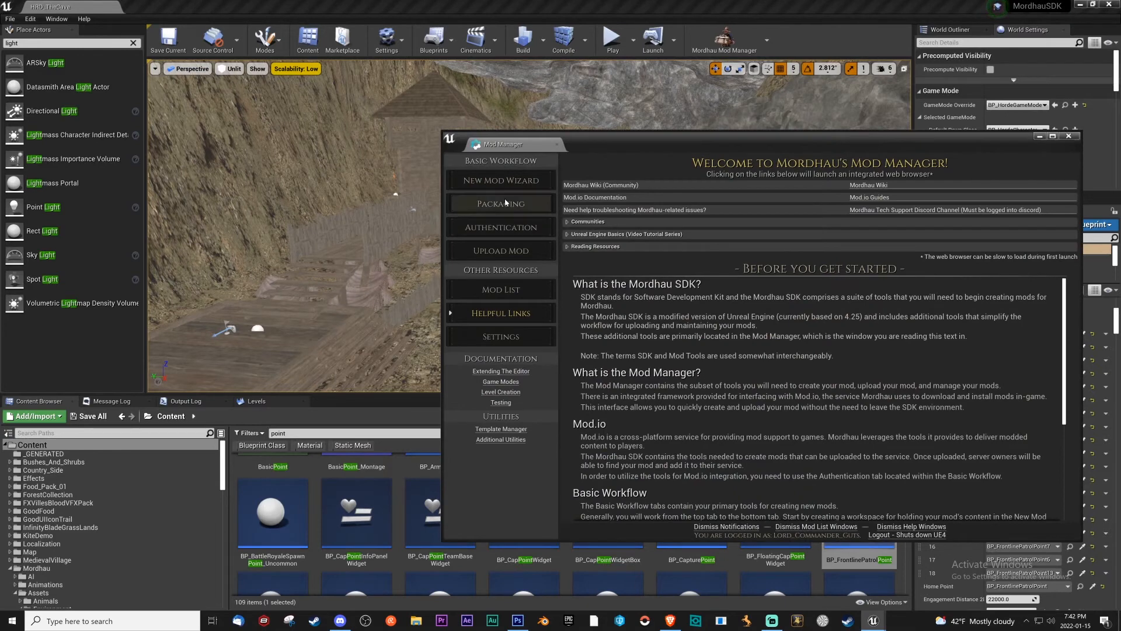
{"action": "left_click", "coordinate": [500, 204]}
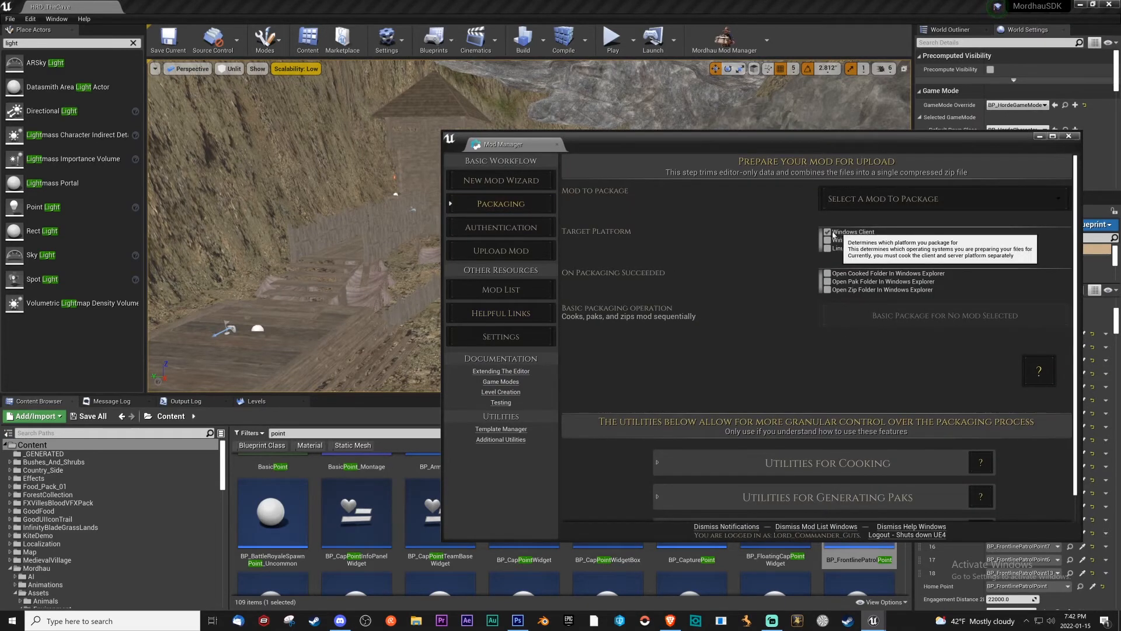
{"action": "mouse_move", "coordinate": [915, 221]}
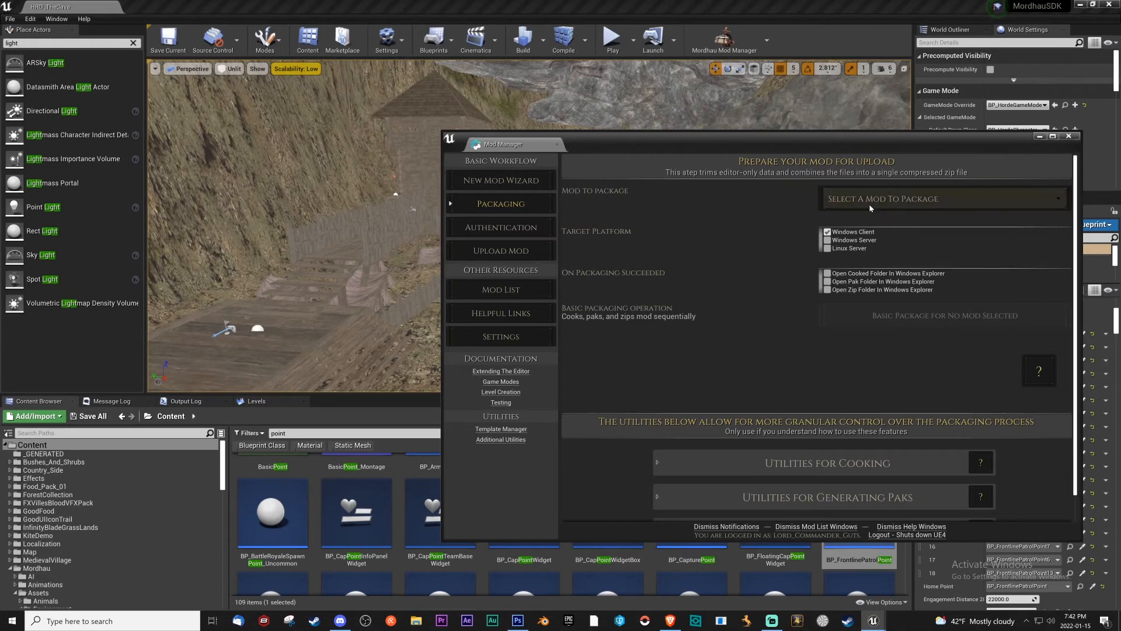
{"action": "left_click", "coordinate": [940, 199]}
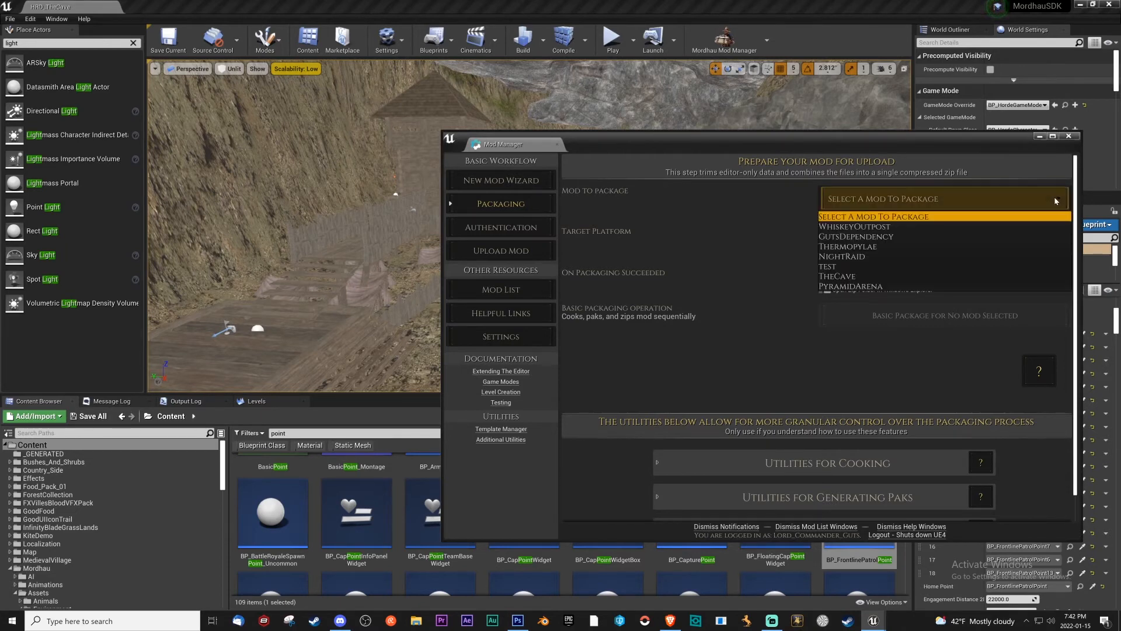
{"action": "left_click", "coordinate": [848, 246]}
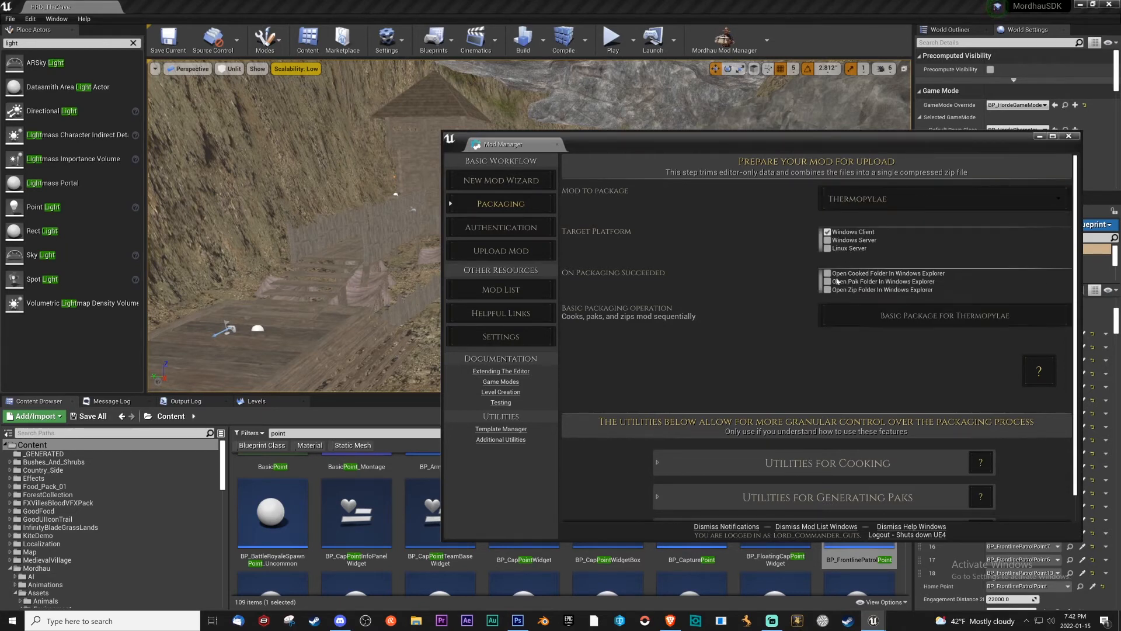
{"action": "left_click", "coordinate": [942, 198]}
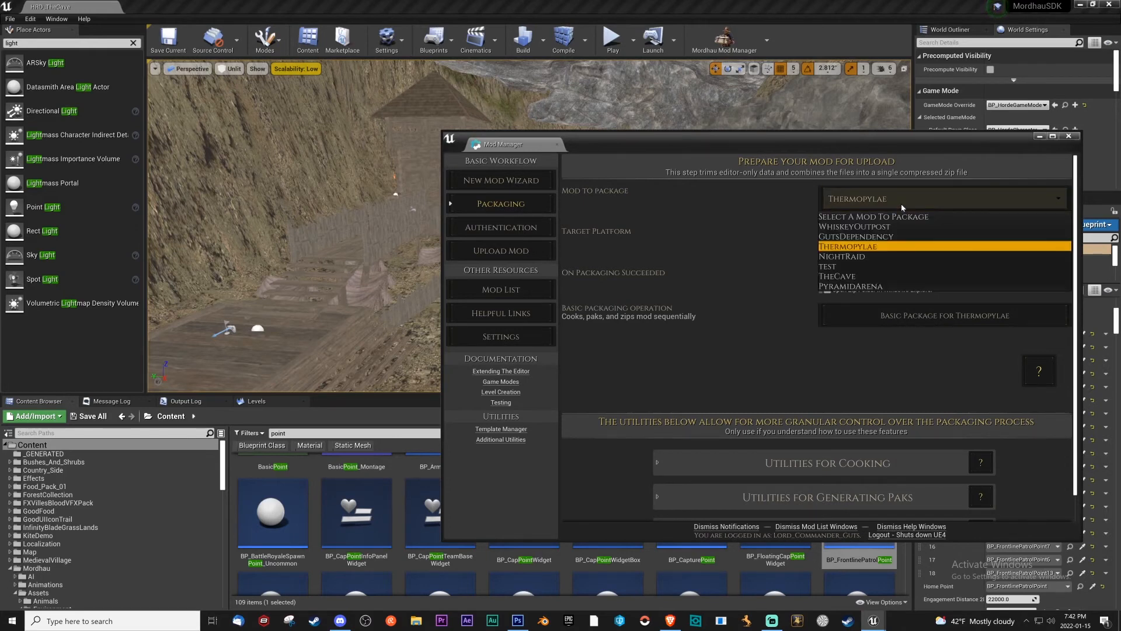
{"action": "left_click", "coordinate": [847, 277]}
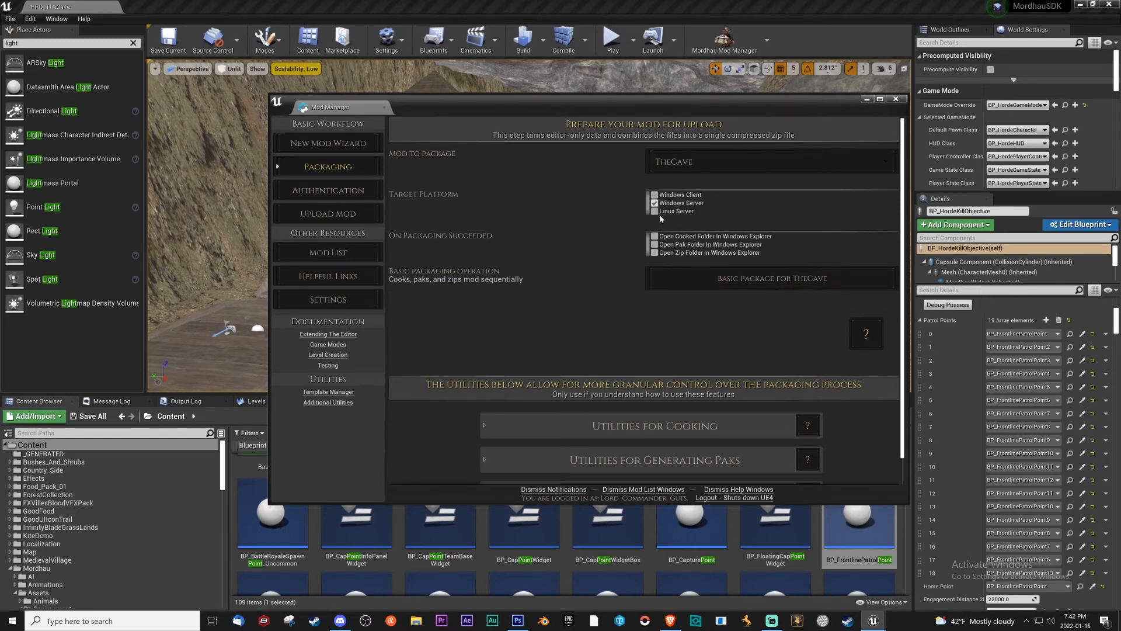
{"action": "mouse_move", "coordinate": [658, 213]}
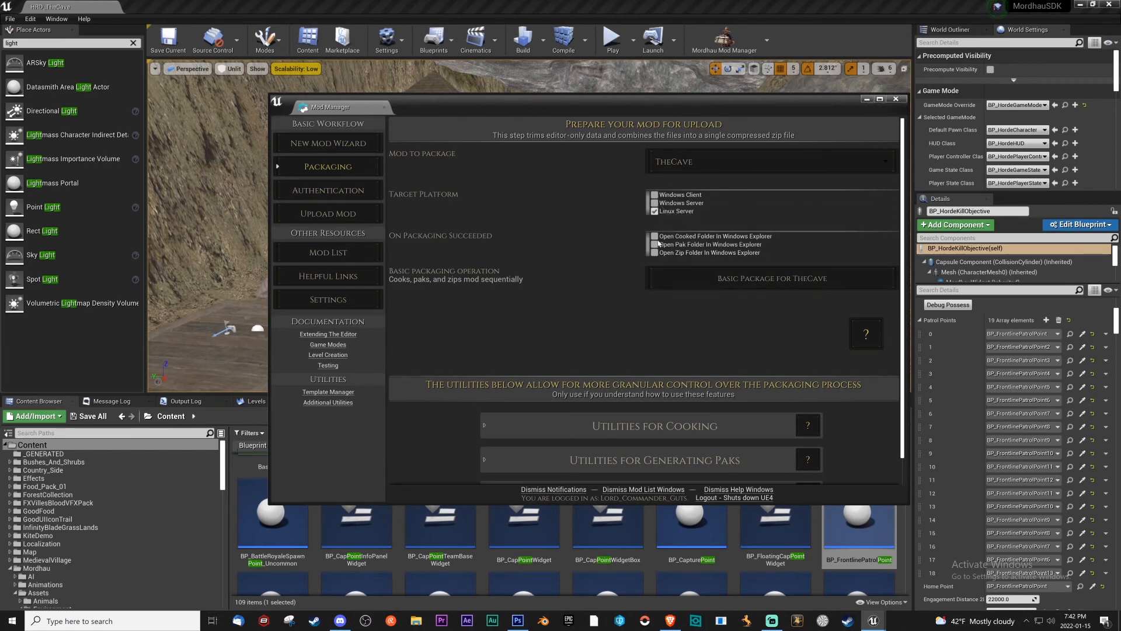
{"action": "left_click", "coordinate": [653, 211]}
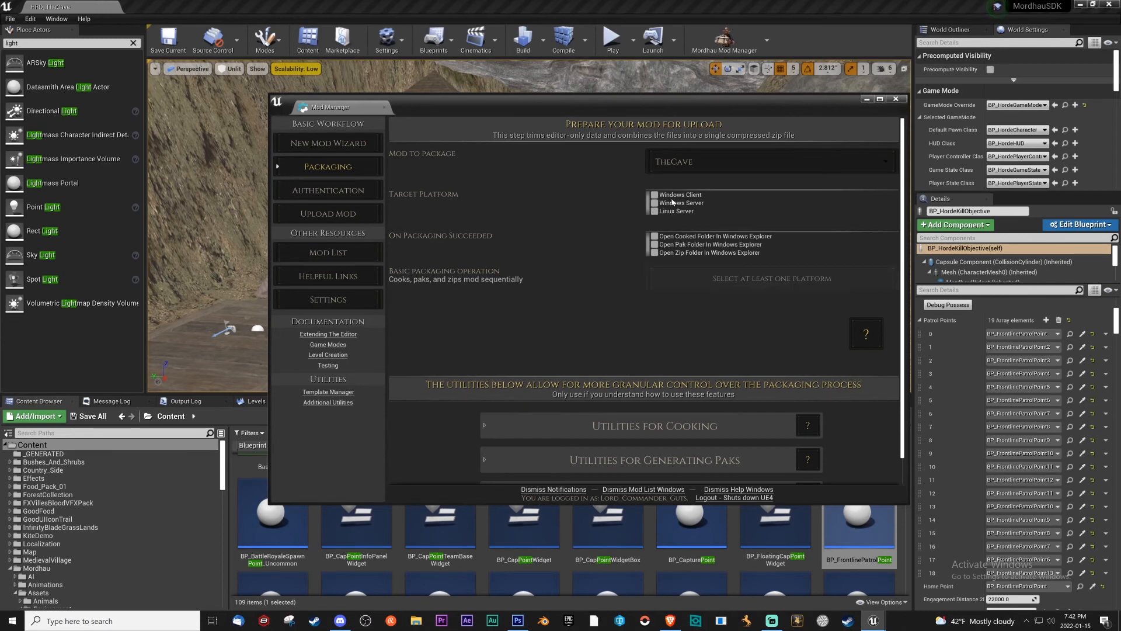
{"action": "mouse_move", "coordinate": [673, 208]}
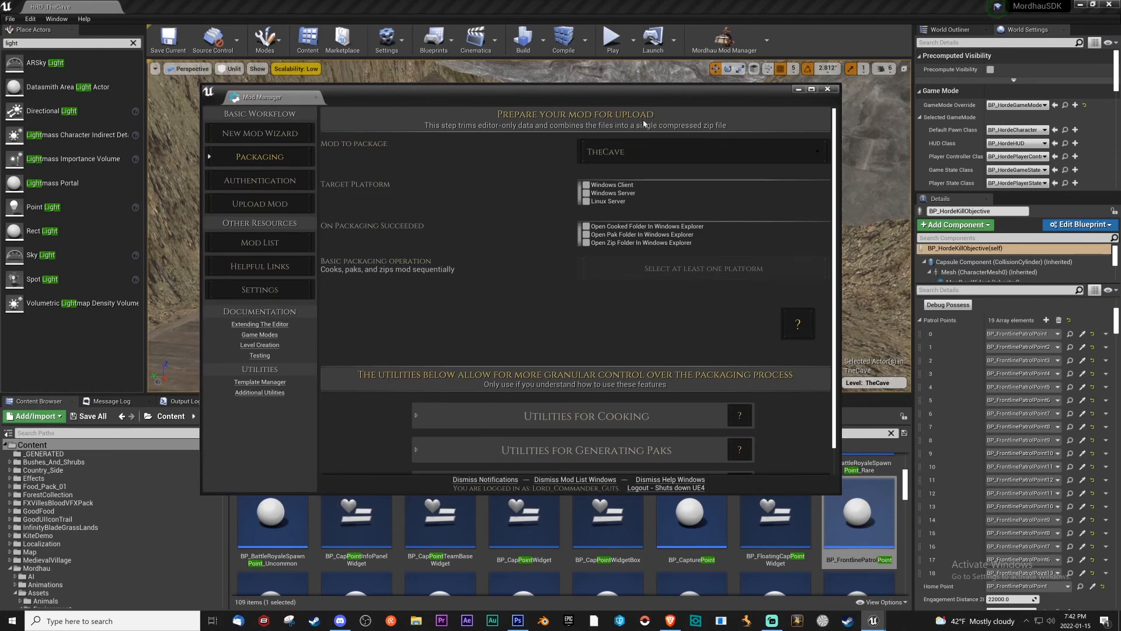
Step: Close the Mod Manager window without packaging
{"action": "left_click", "coordinate": [827, 89]}
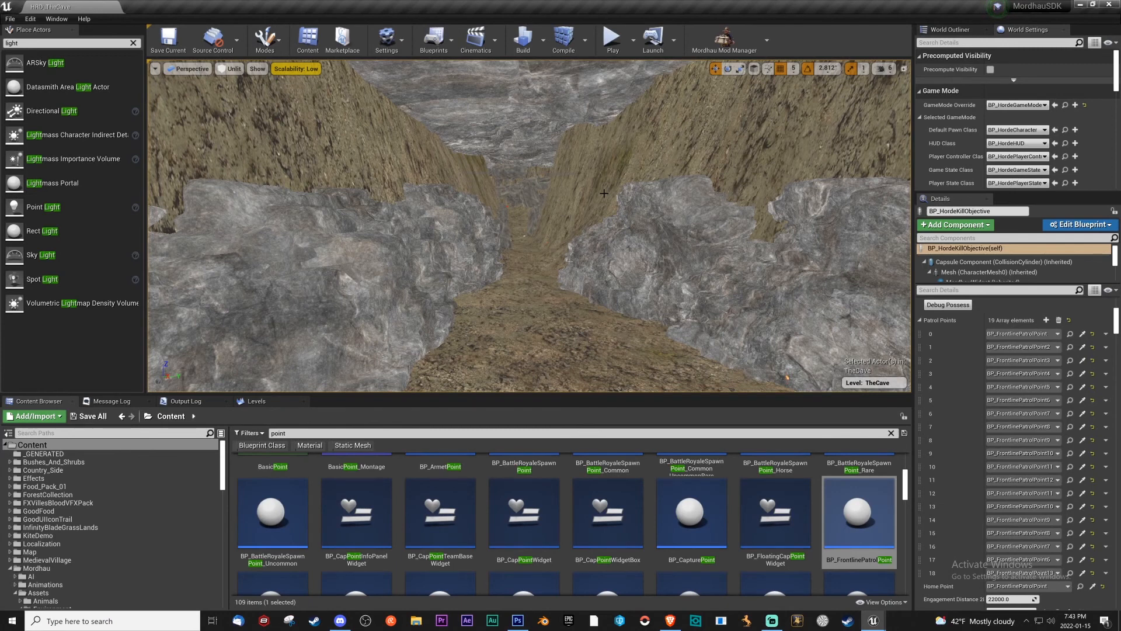
{"action": "mouse_move", "coordinate": [550, 241]}
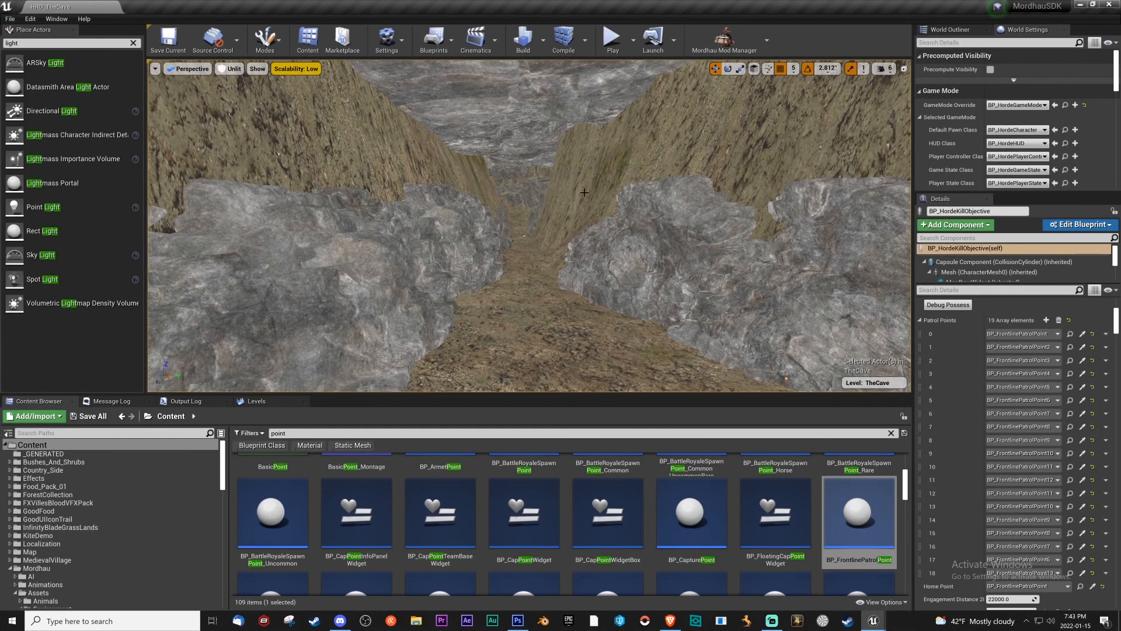
{"action": "mouse_move", "coordinate": [584, 239]}
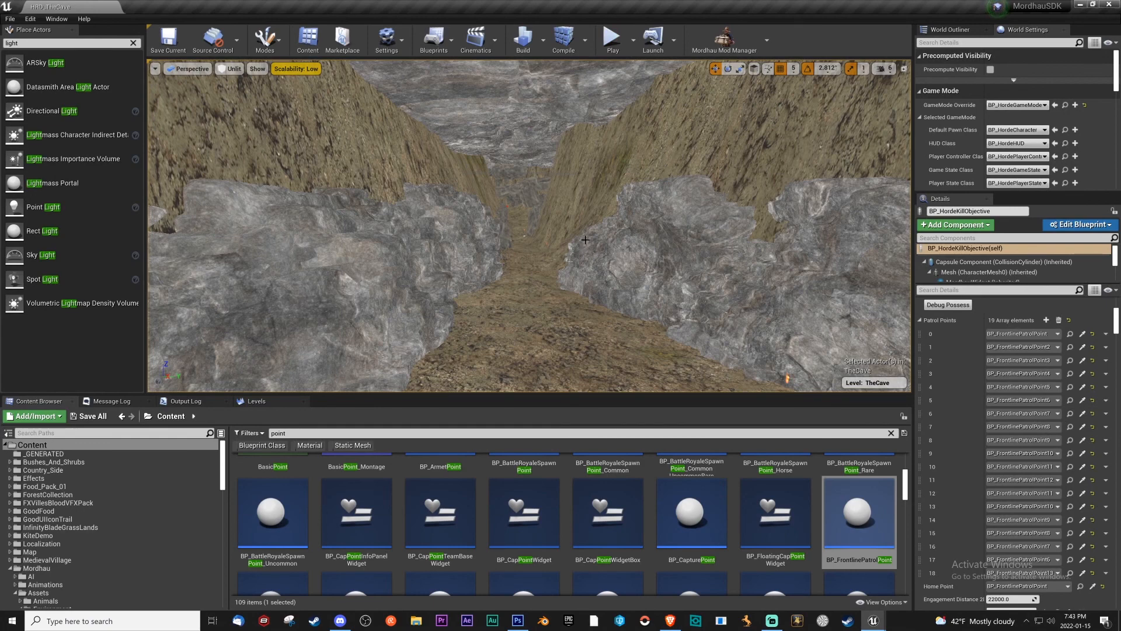